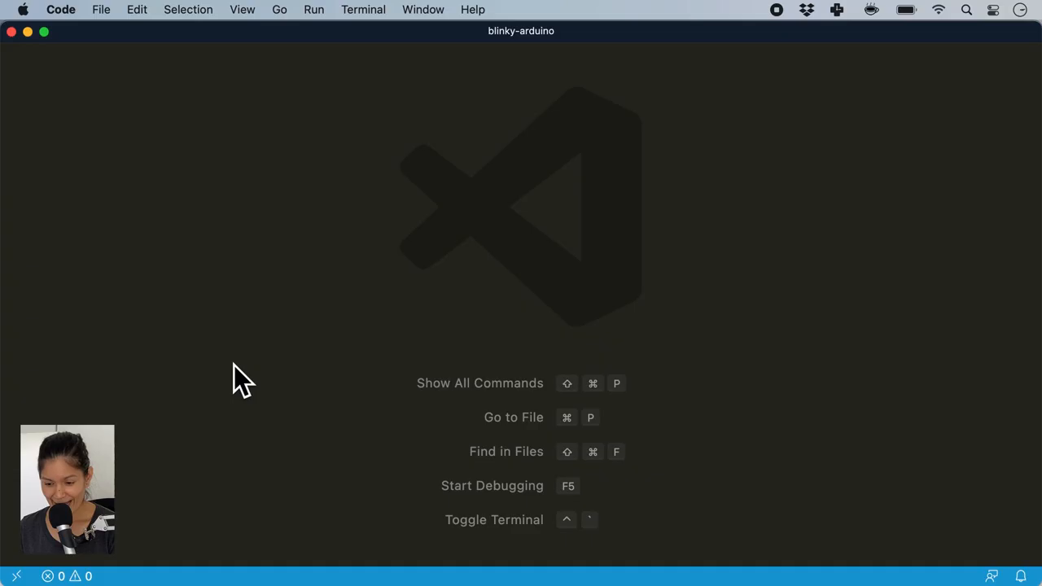
{"action": "mouse_move", "coordinate": [358, 175]}
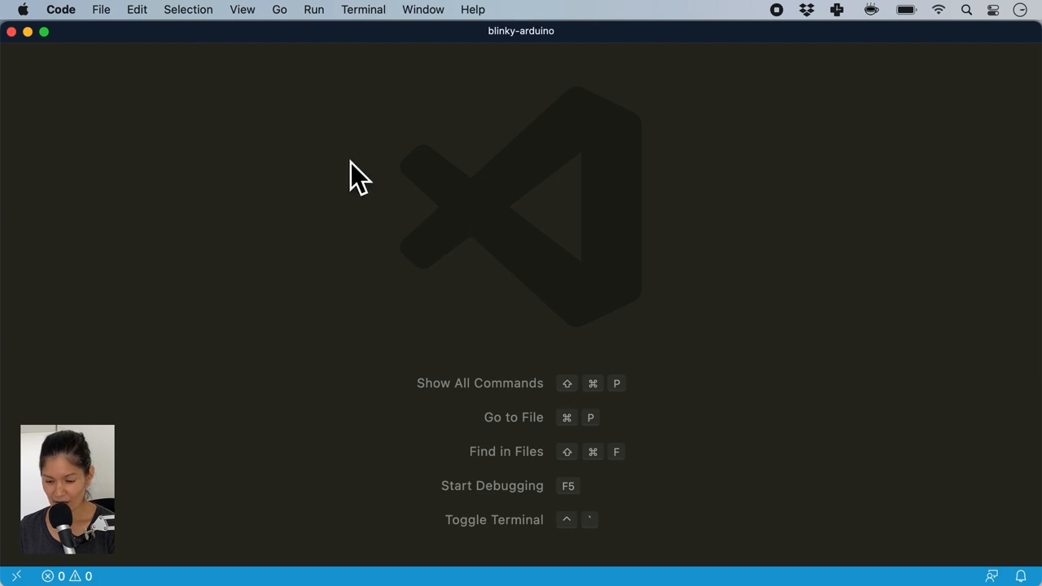
{"action": "mouse_move", "coordinate": [452, 187]}
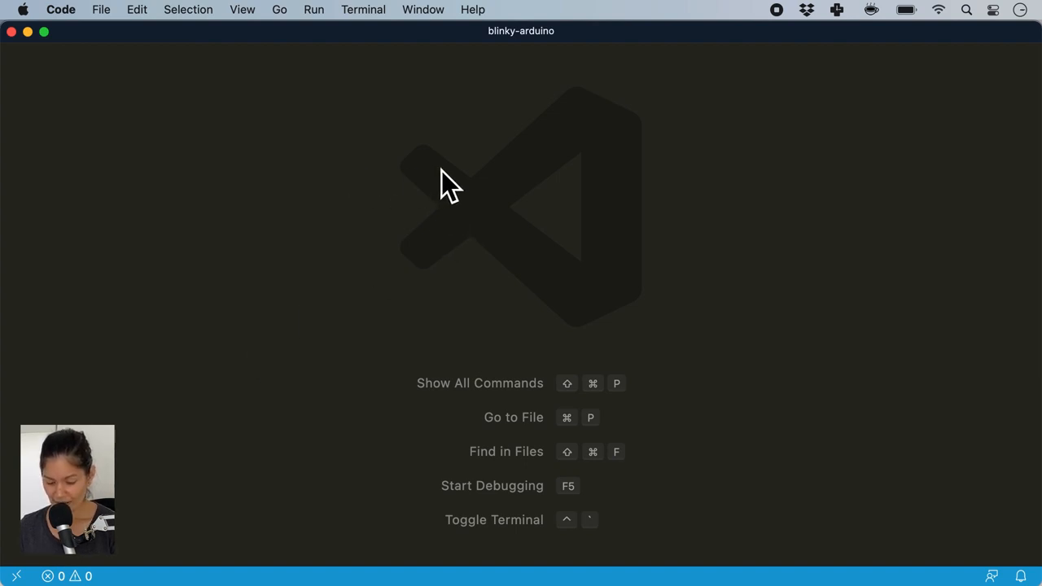
Open the Command Palette and type 'ins' to find the command to run
{"action": "key", "text": "shift+cmd+p"}
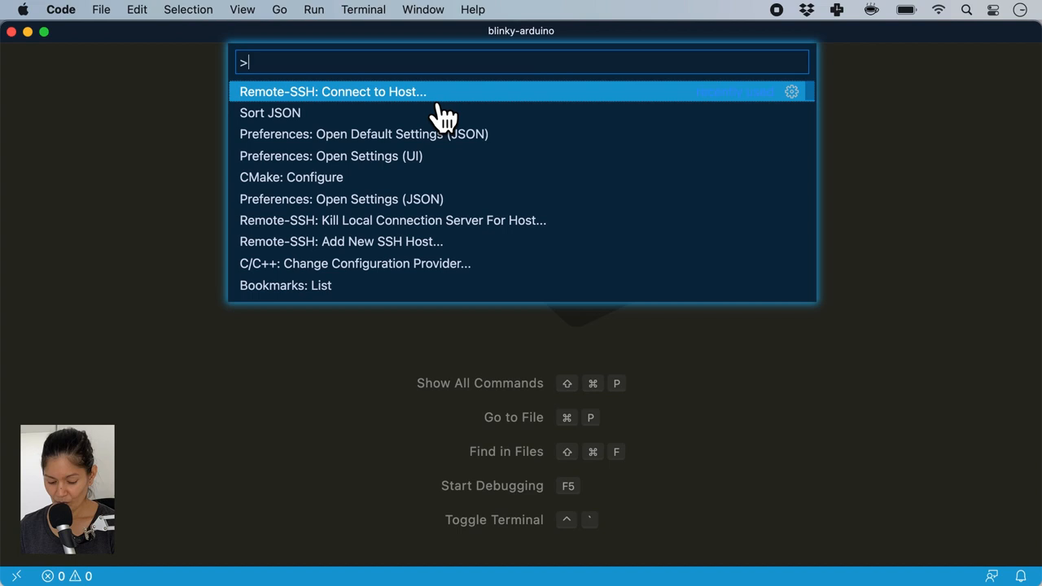
{"action": "type", "text": "ins"}
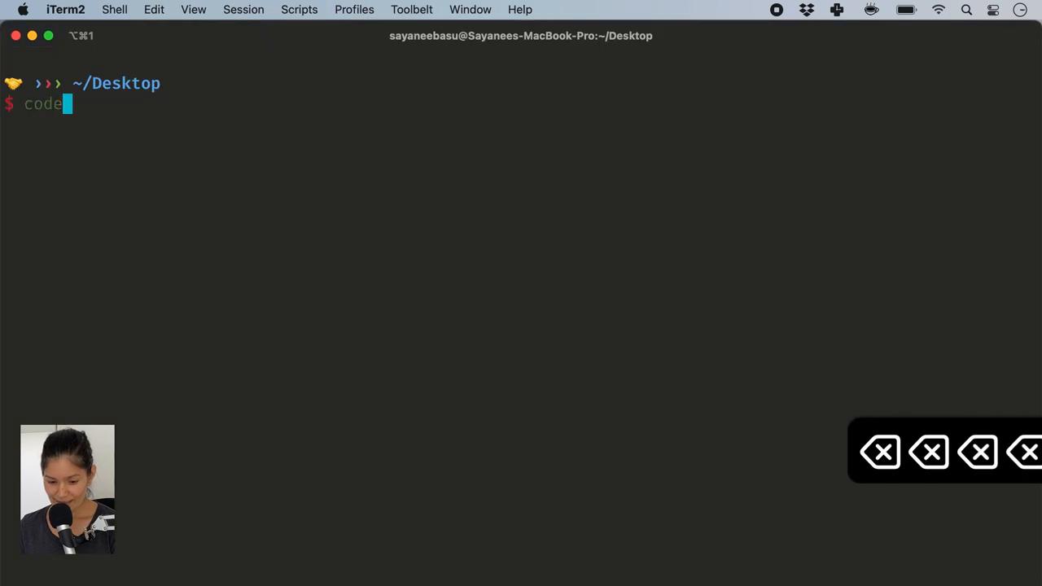
Type 'code blinky-' at the Desktop prompt to launch the blinky-arduino project
{"action": "type", "text": "bli"}
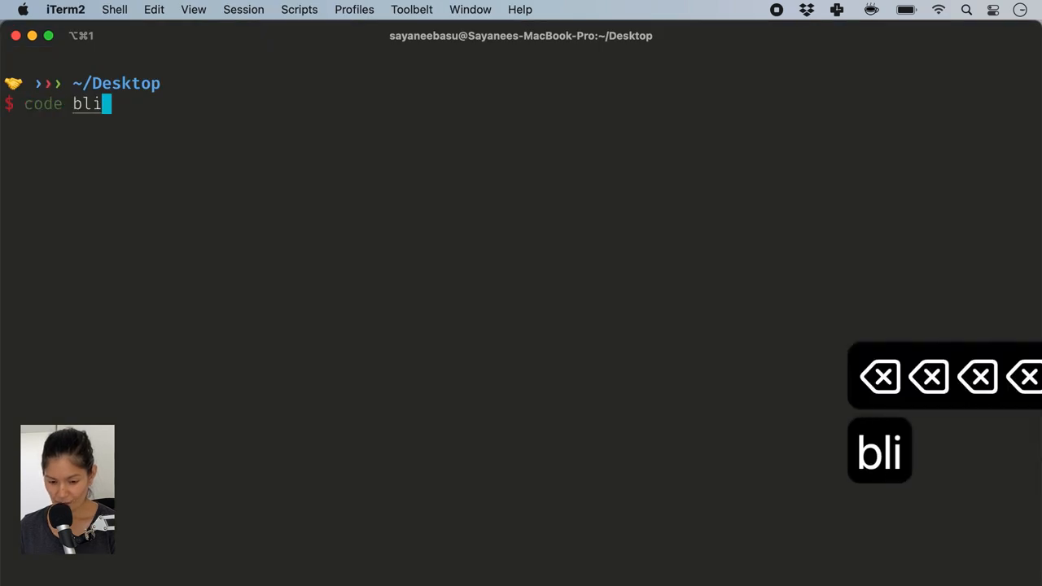
{"action": "type", "text": "nky-"}
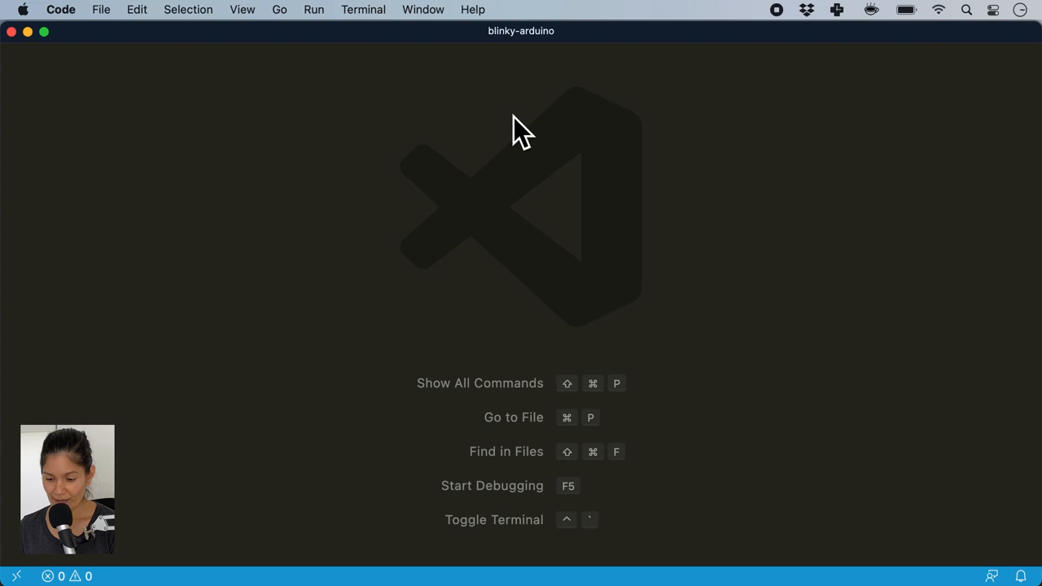
{"action": "mouse_move", "coordinate": [586, 249]}
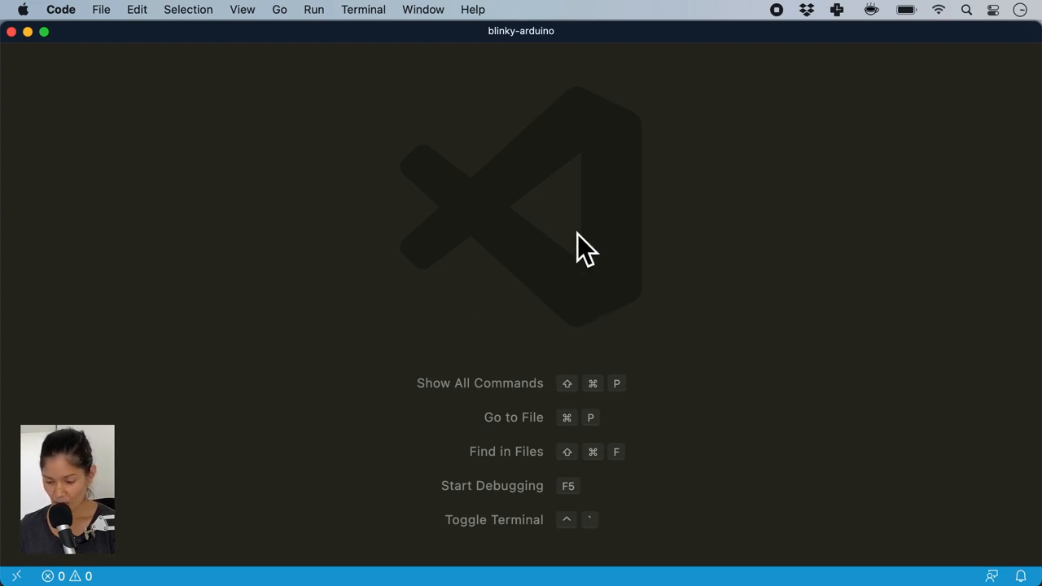
Bring up quick file search listing blinky-arduino.ino, Arduino.h and Makefile
{"action": "key", "text": "cmd+p"}
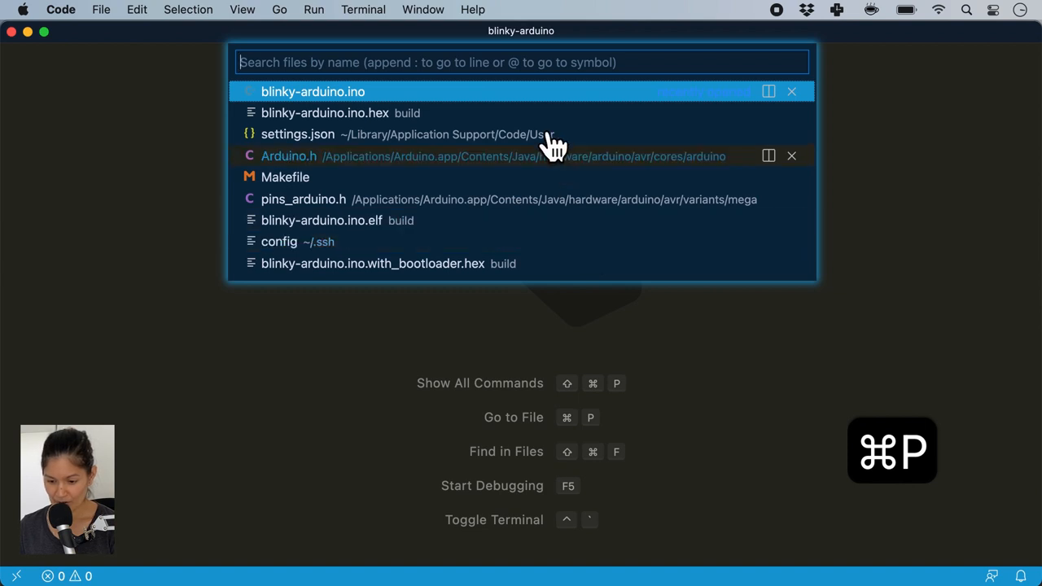
{"action": "mouse_move", "coordinate": [679, 415]}
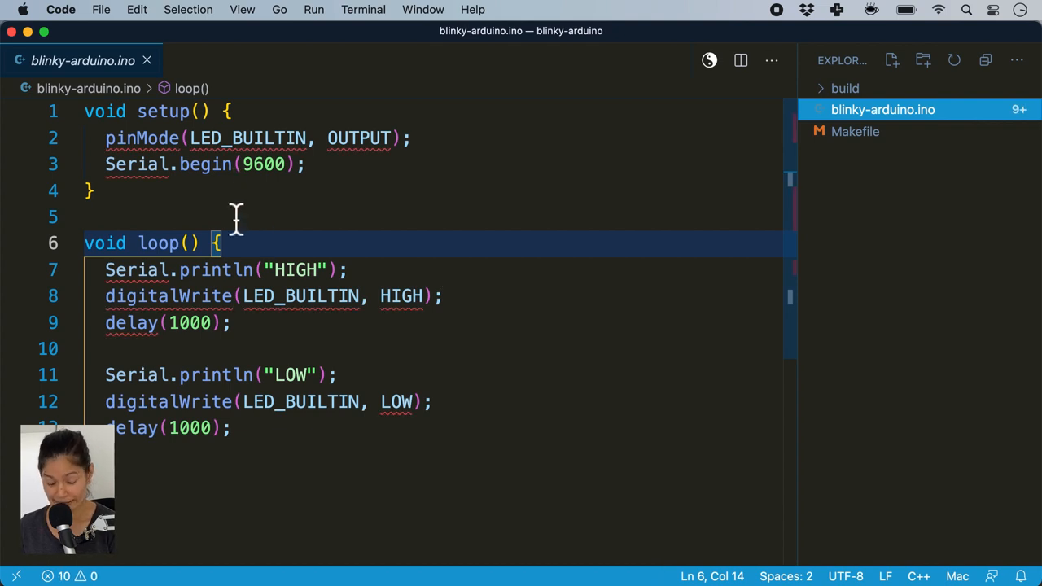
{"action": "mouse_move", "coordinate": [488, 308]}
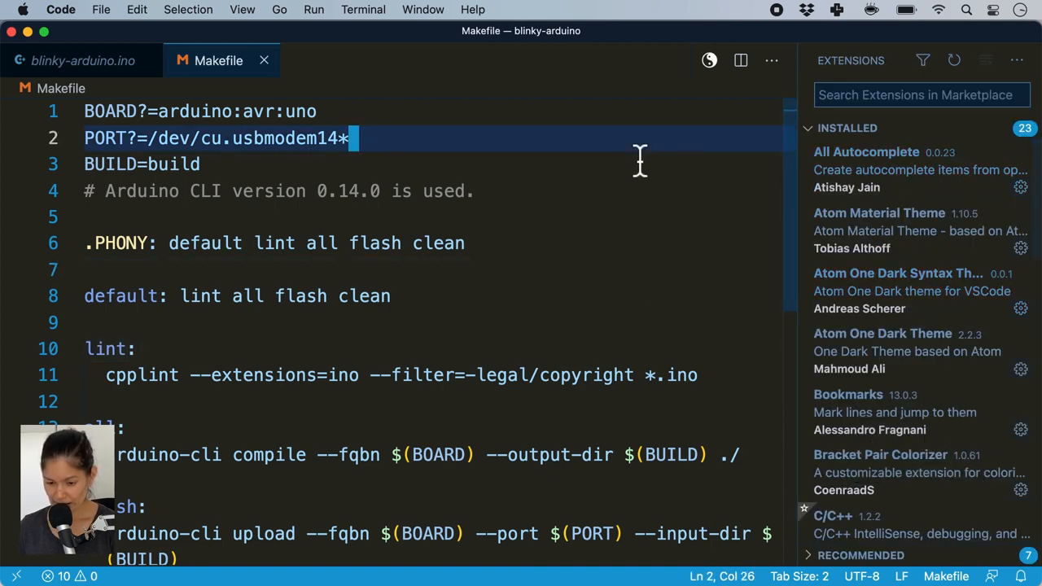
View details of the installed All Autocomplete and C/C++ extensions
{"action": "left_click", "coordinate": [866, 151]}
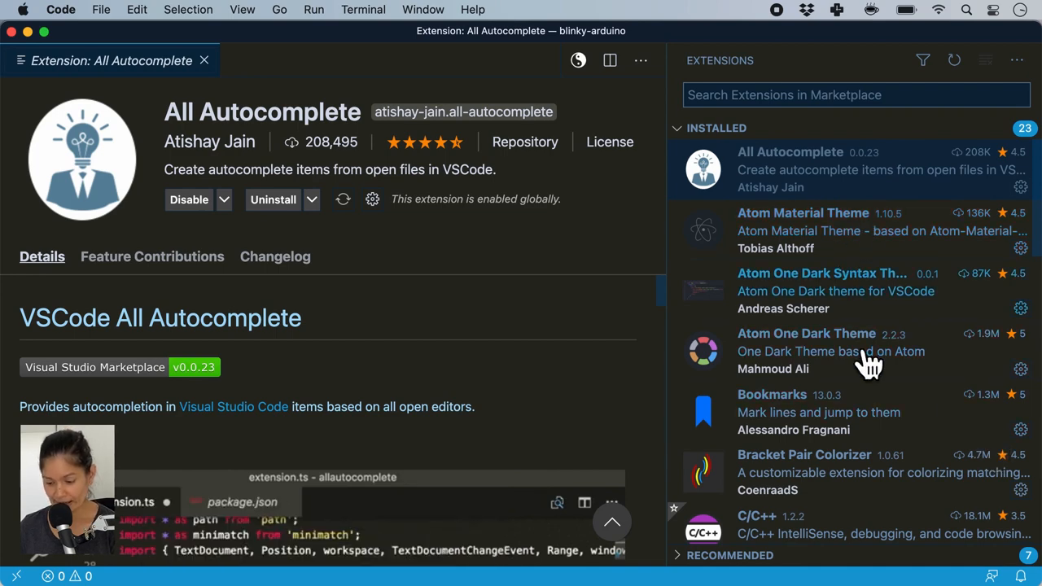
{"action": "scroll", "scroll_direction": "down", "scroll_amount": 3}
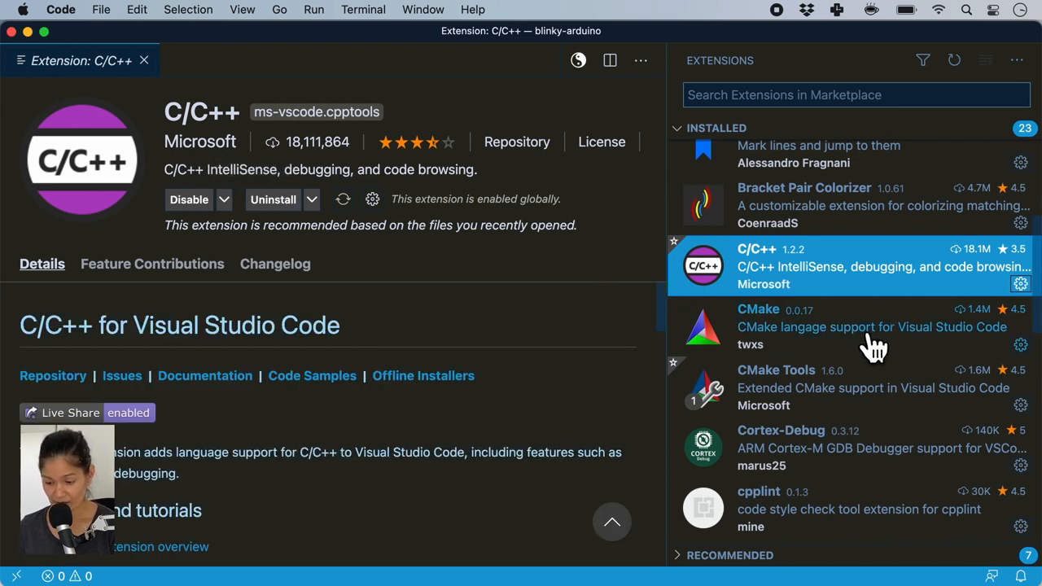
{"action": "left_click", "coordinate": [846, 326]}
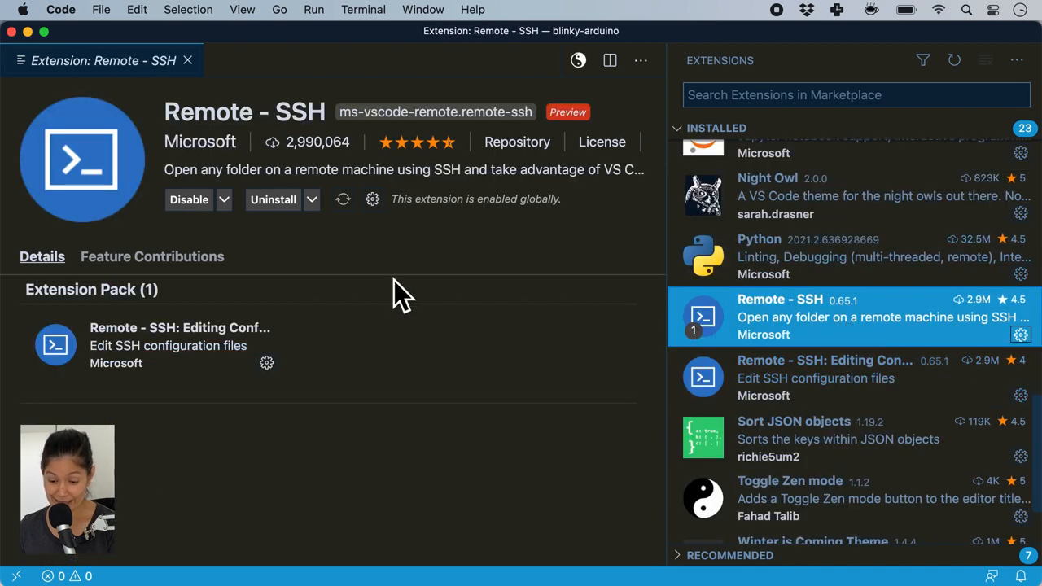
{"action": "scroll", "scroll_direction": "down", "scroll_amount": 3}
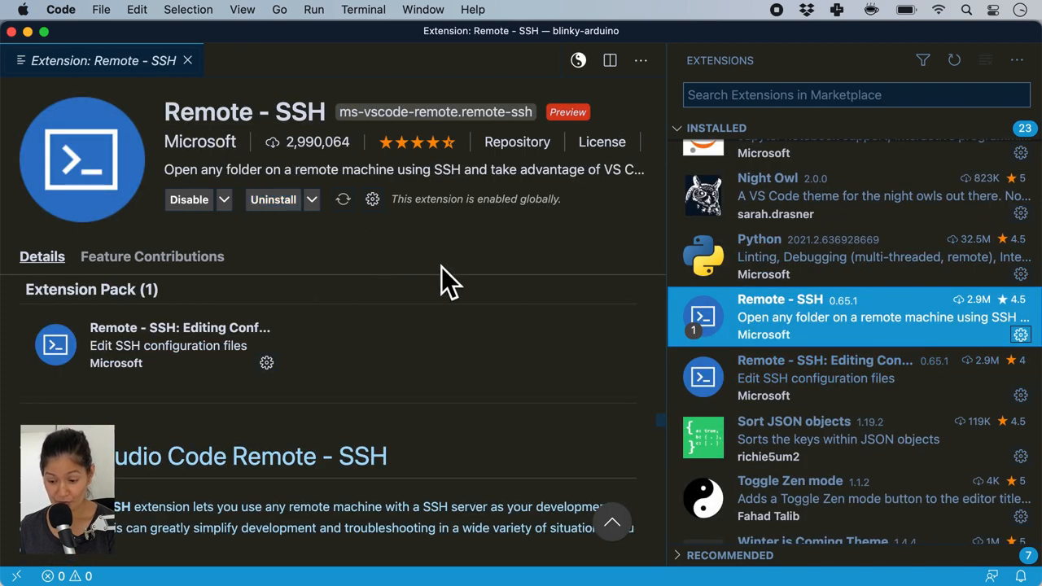
{"action": "mouse_move", "coordinate": [610, 338]}
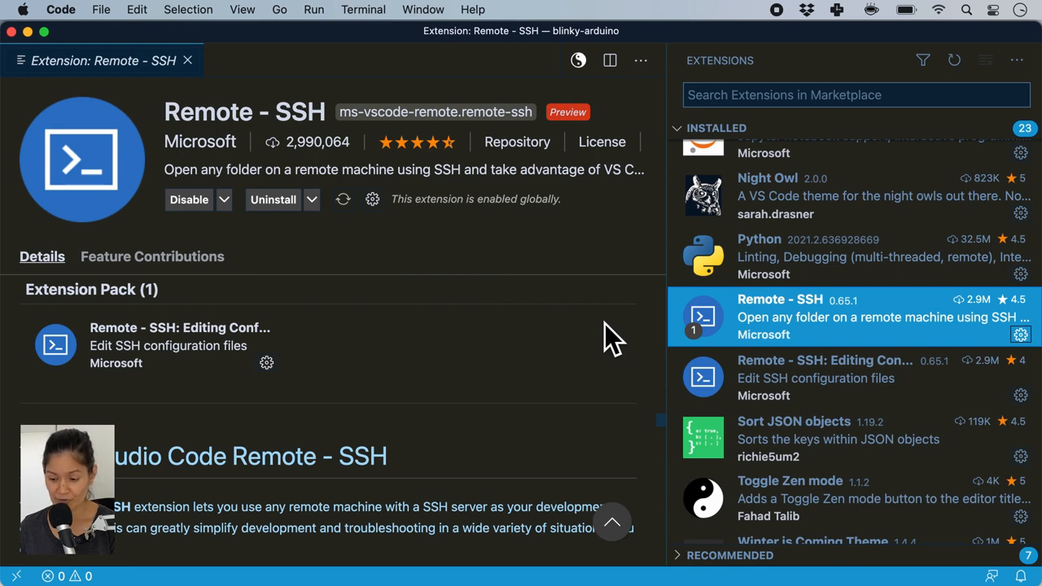
{"action": "mouse_move", "coordinate": [887, 362]}
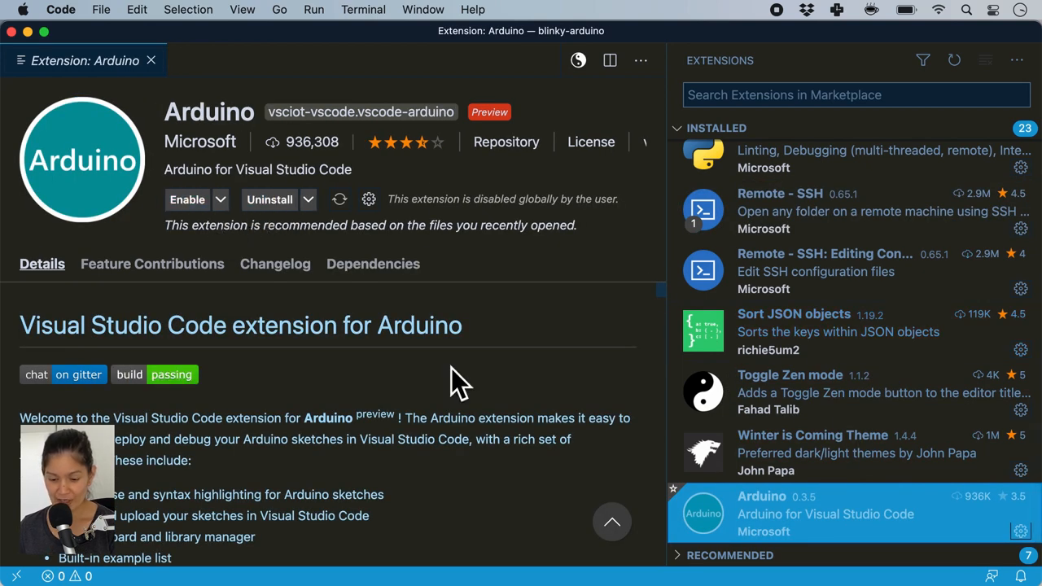
{"action": "mouse_move", "coordinate": [578, 391]}
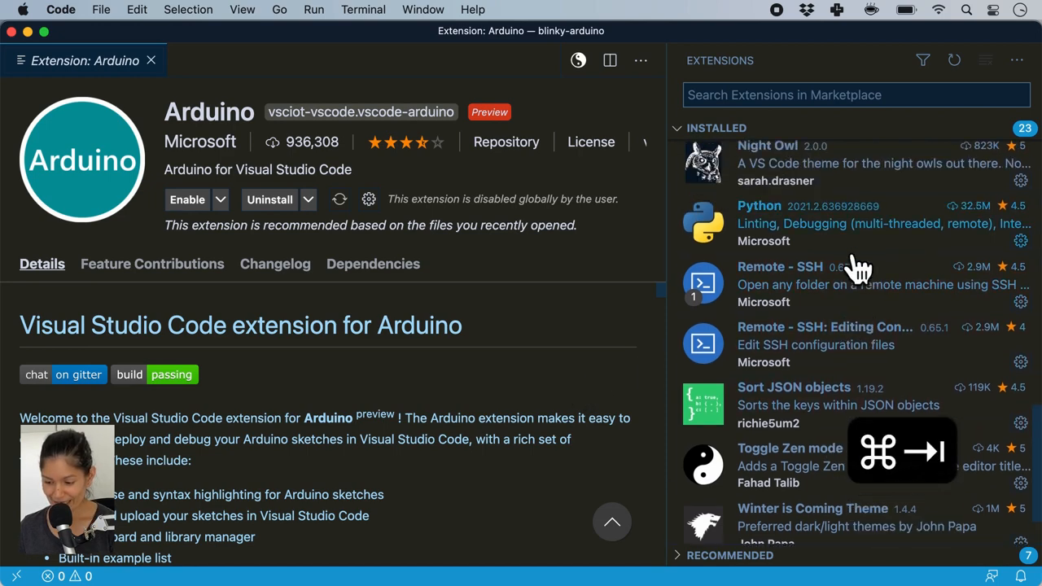
Search the Marketplace for stm32, esp32 and platformio extensions
{"action": "type", "text": "s"}
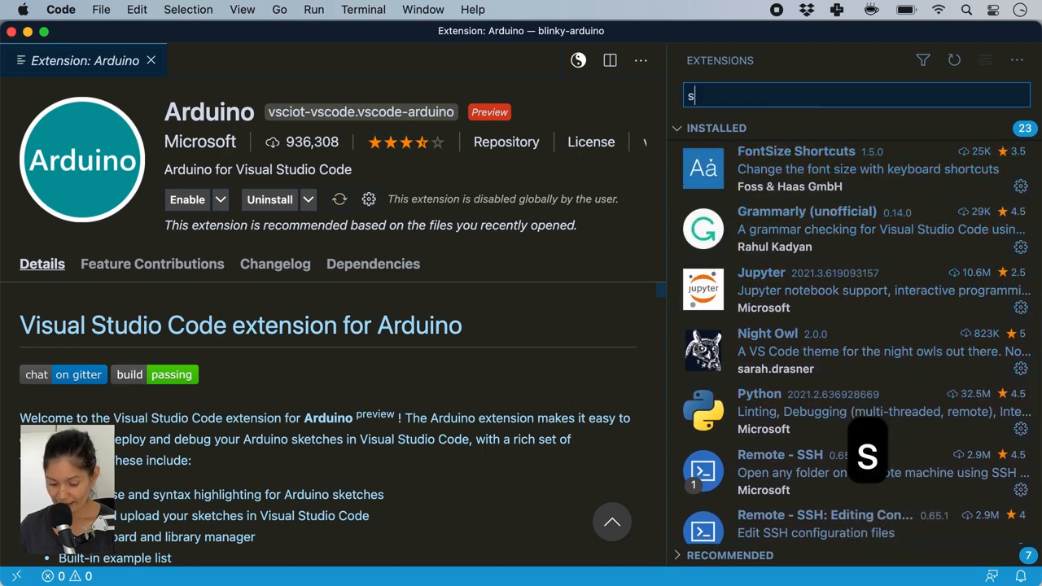
{"action": "type", "text": "tem32"}
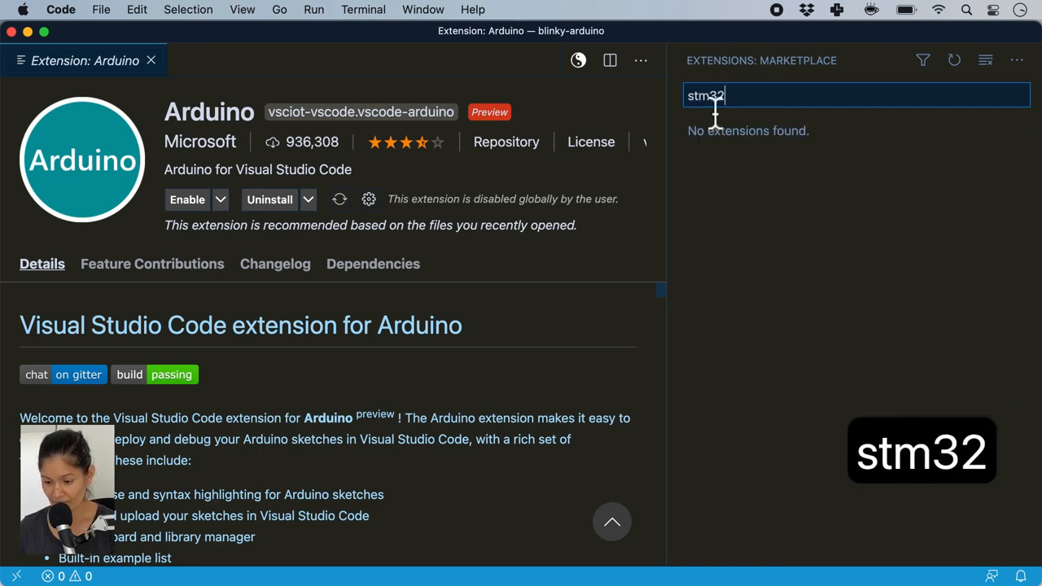
{"action": "left_click", "coordinate": [793, 131]}
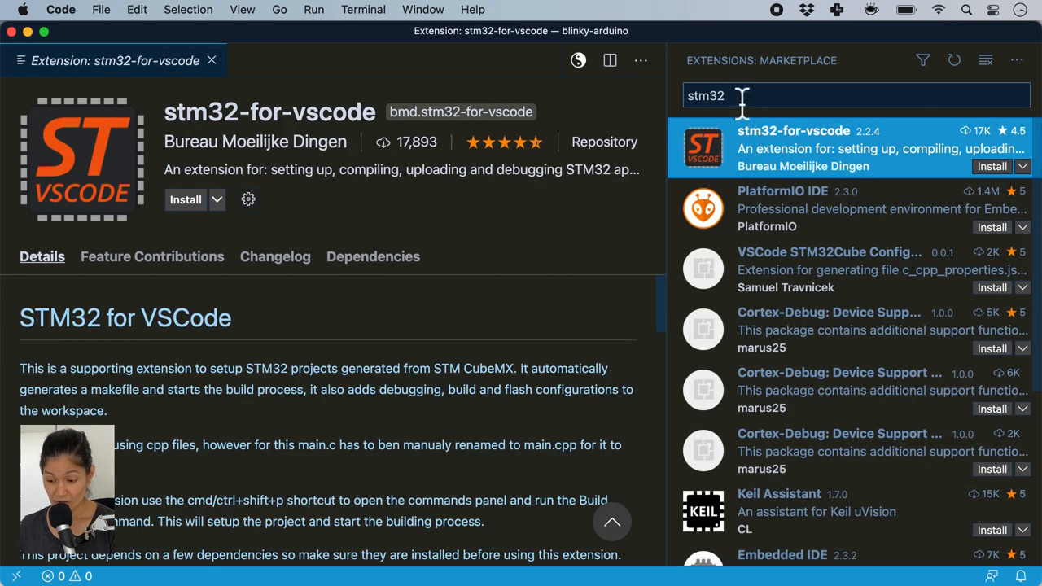
{"action": "type", "text": "esp32"}
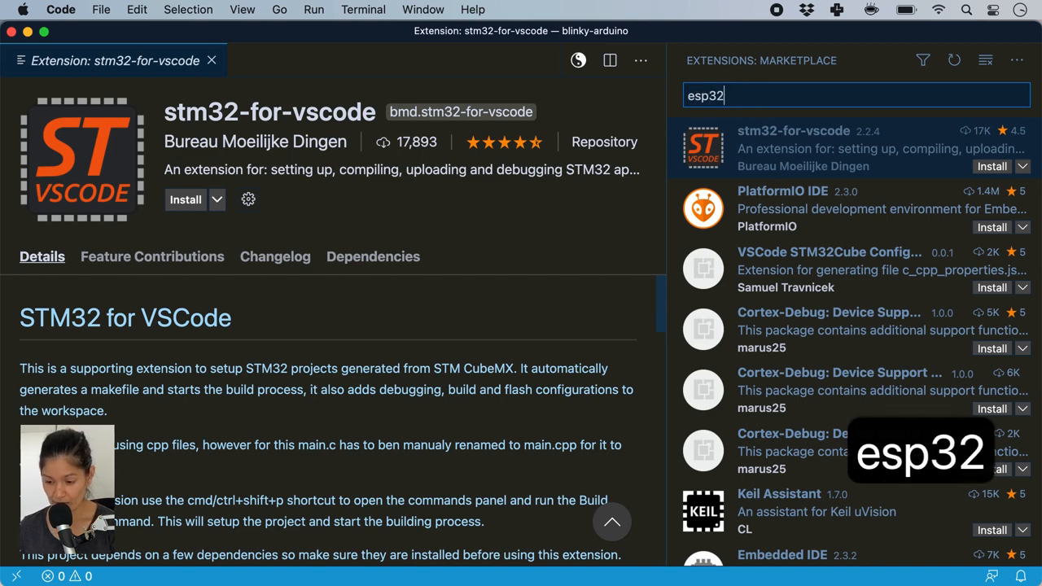
{"action": "type", "text": "platformio"}
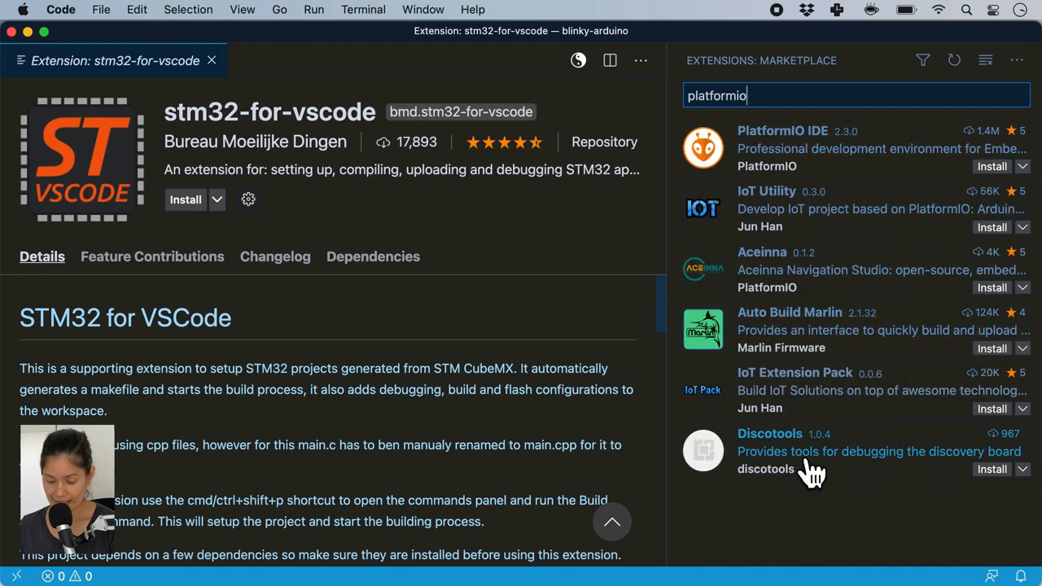
{"action": "type", "text": "mi"}
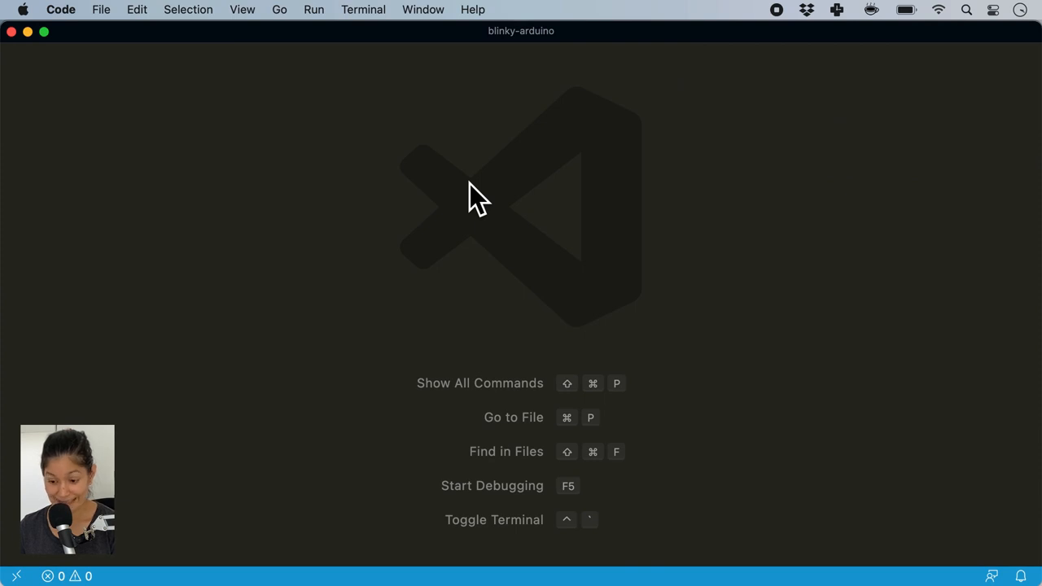
Open the Settings editor, browse CMake Tools settings, and search for font
{"action": "type", "text": "s"}
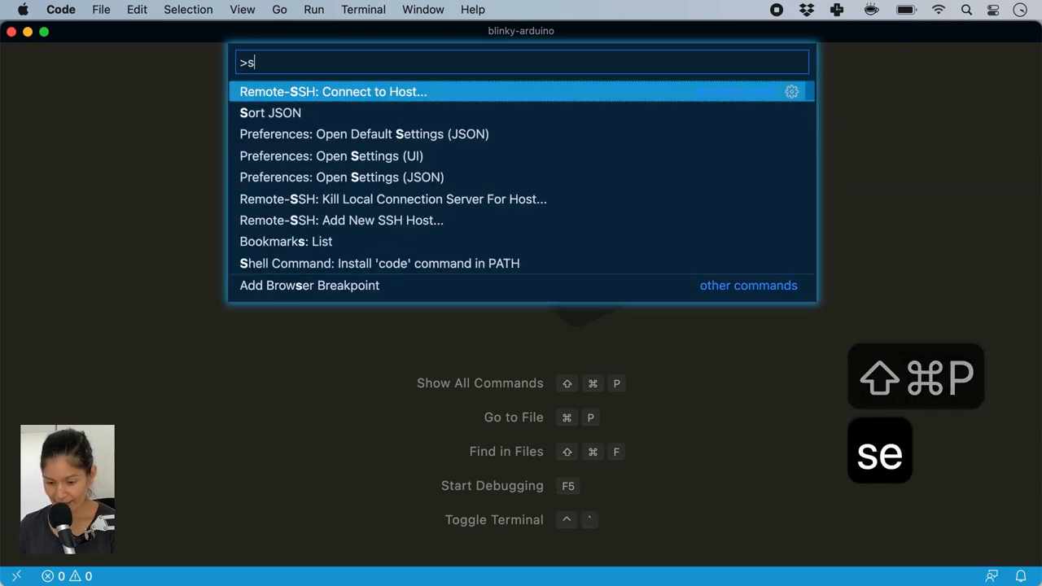
{"action": "type", "text": "etting"}
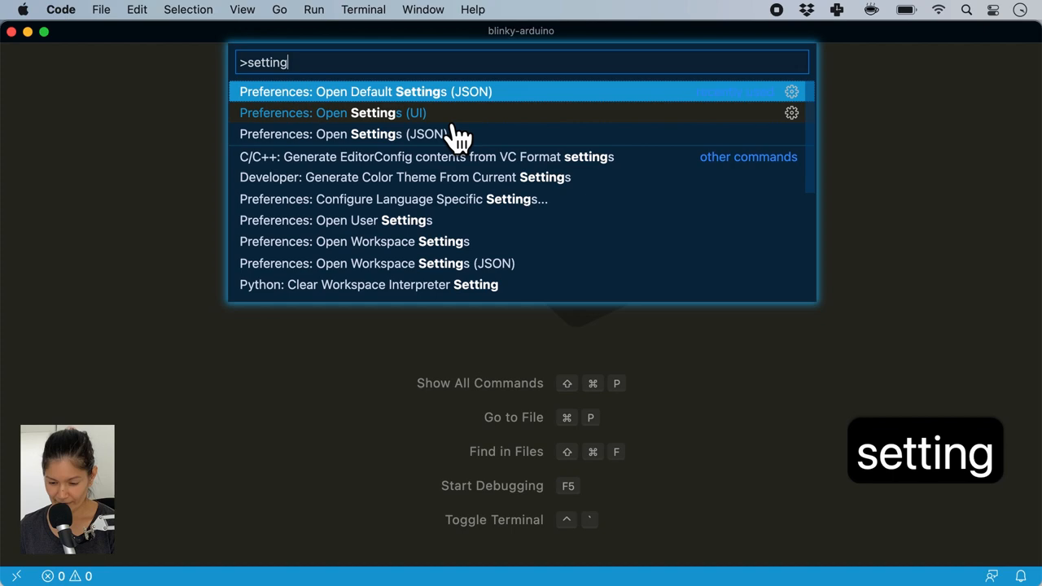
{"action": "left_click", "coordinate": [333, 112]}
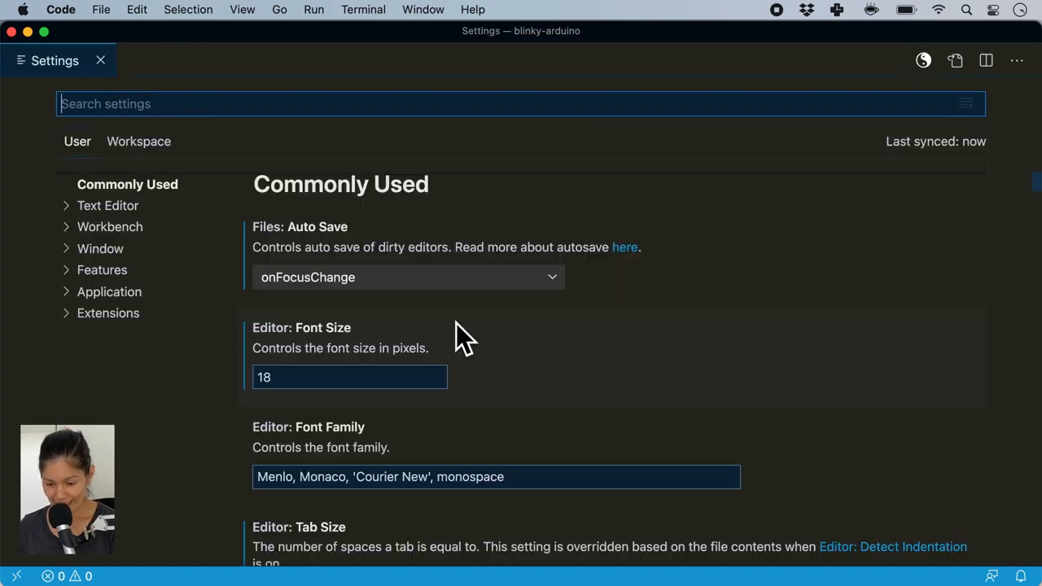
{"action": "scroll", "scroll_direction": "down", "scroll_amount": 3}
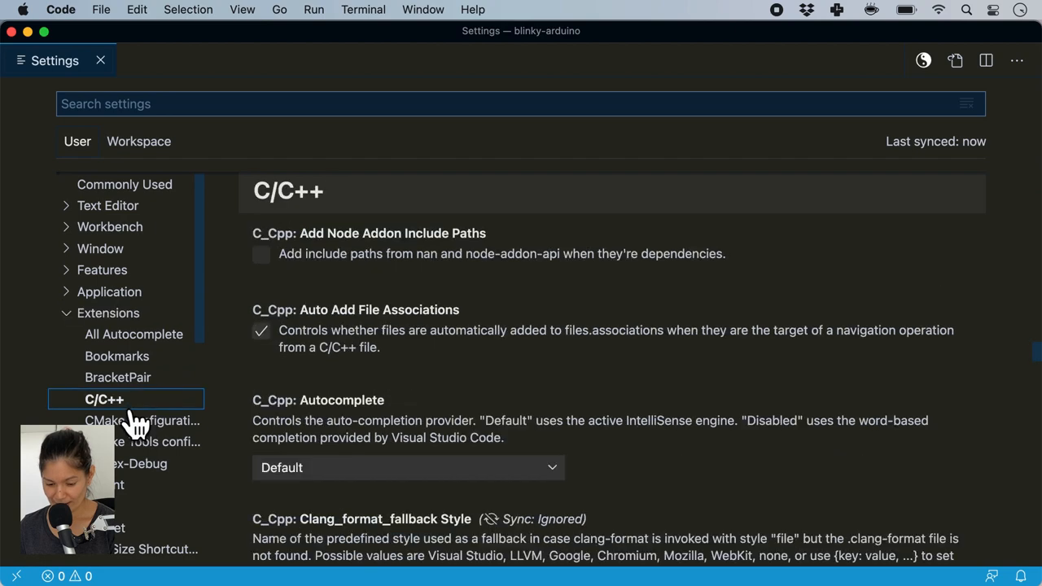
{"action": "left_click", "coordinate": [142, 441]}
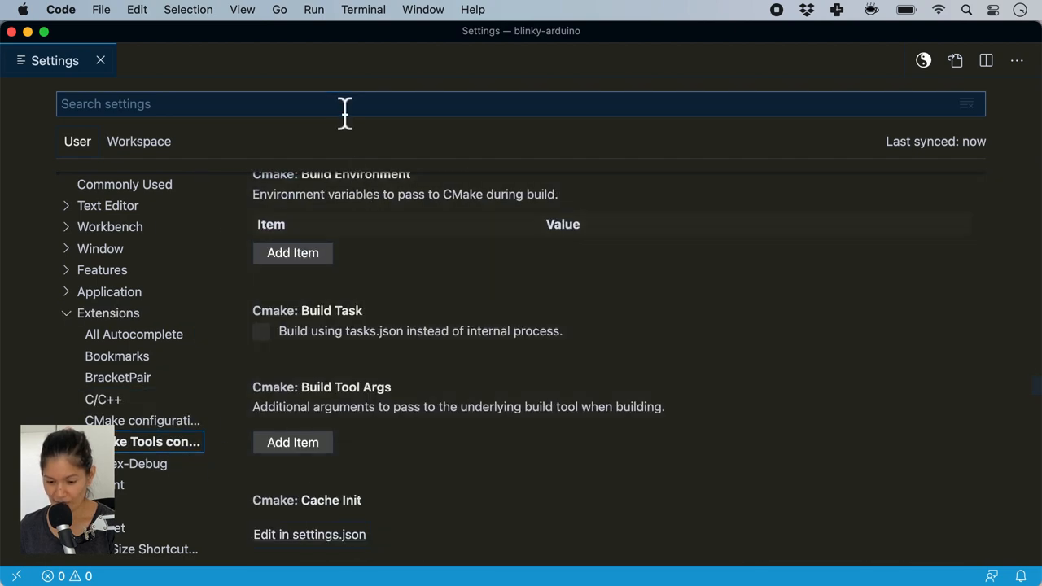
{"action": "type", "text": "font"}
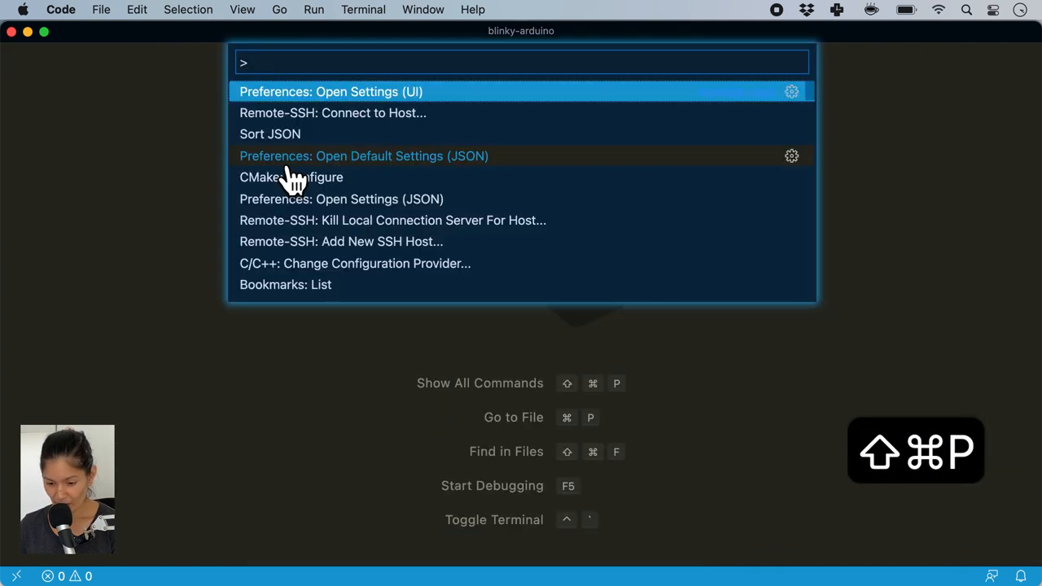
Open and scroll Default Settings (JSON), then search for the user settings command
{"action": "type", "text": "setting json"}
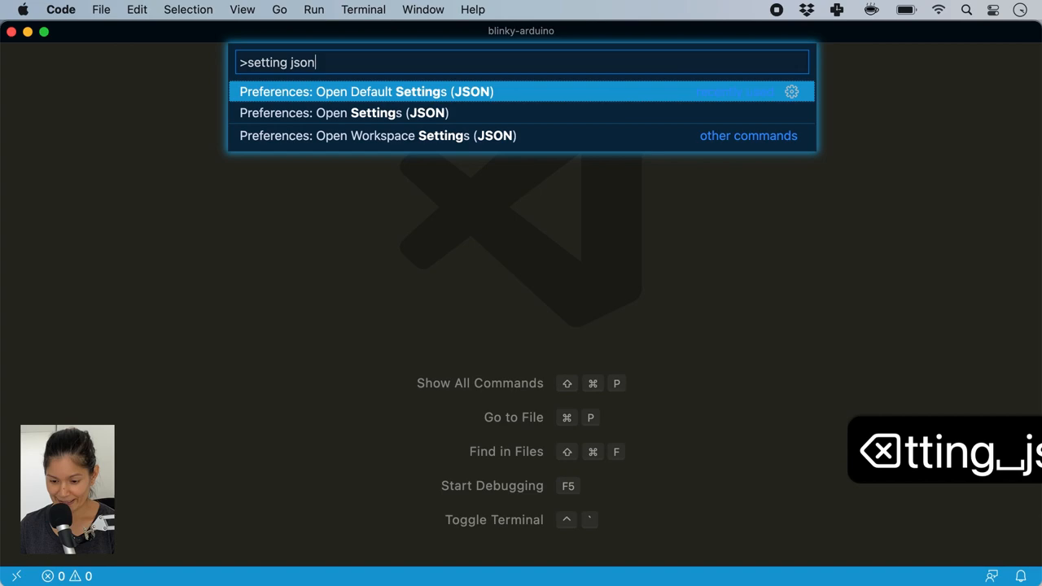
{"action": "mouse_move", "coordinate": [435, 118]}
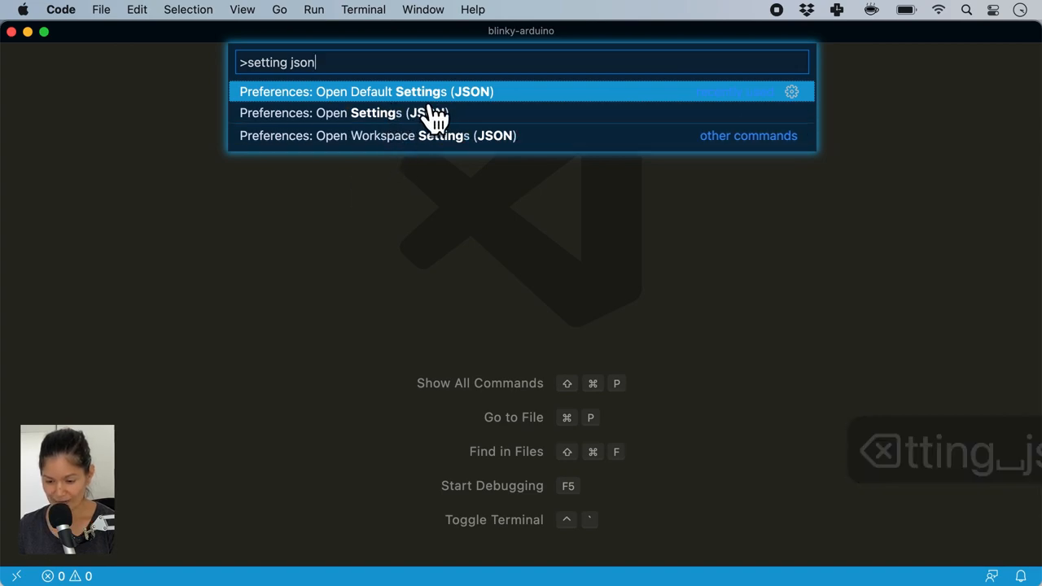
{"action": "left_click", "coordinate": [366, 91]}
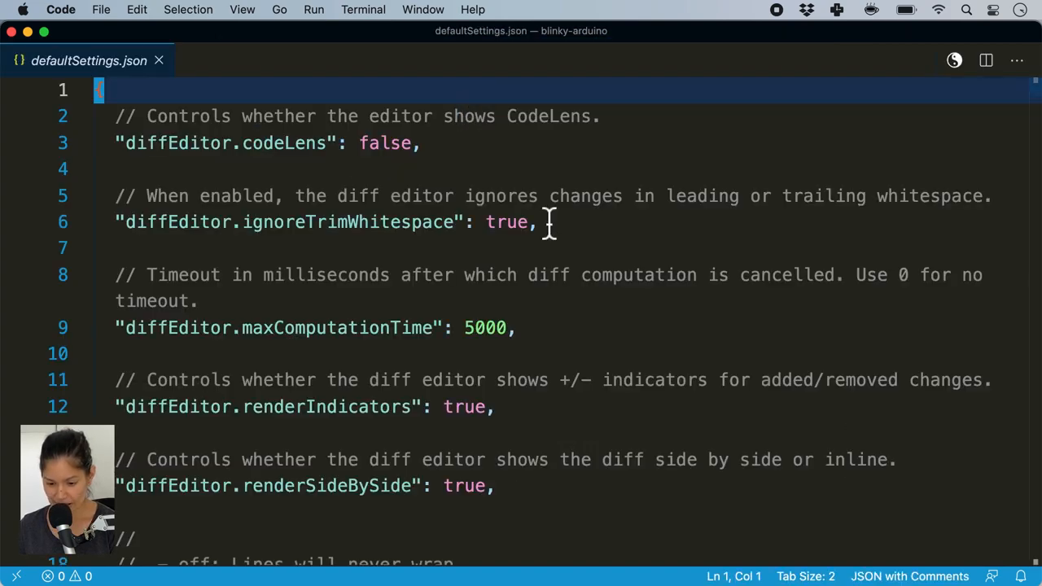
{"action": "scroll", "scroll_direction": "down", "scroll_amount": 3}
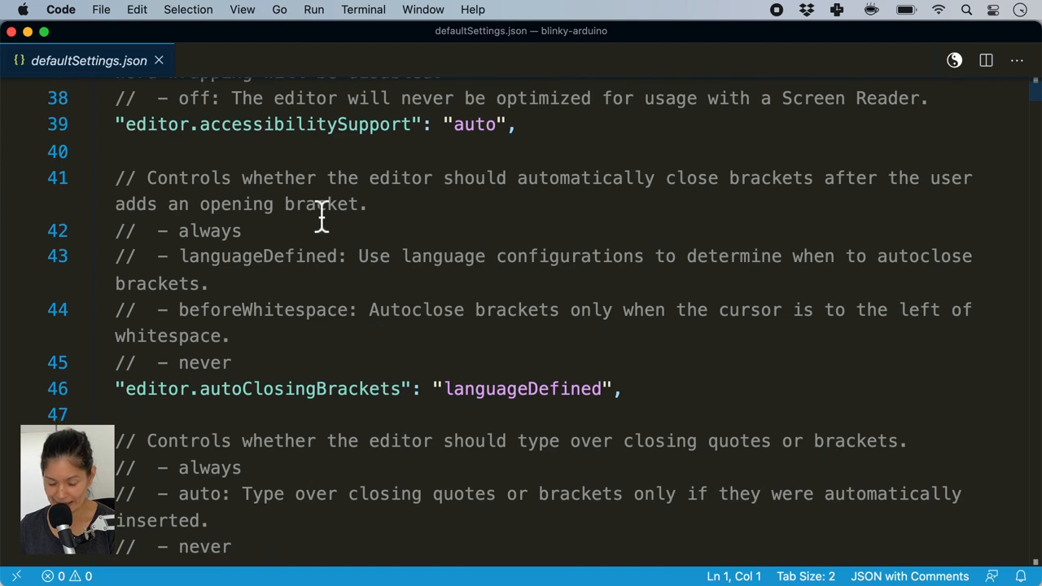
{"action": "type", "text": "setting"}
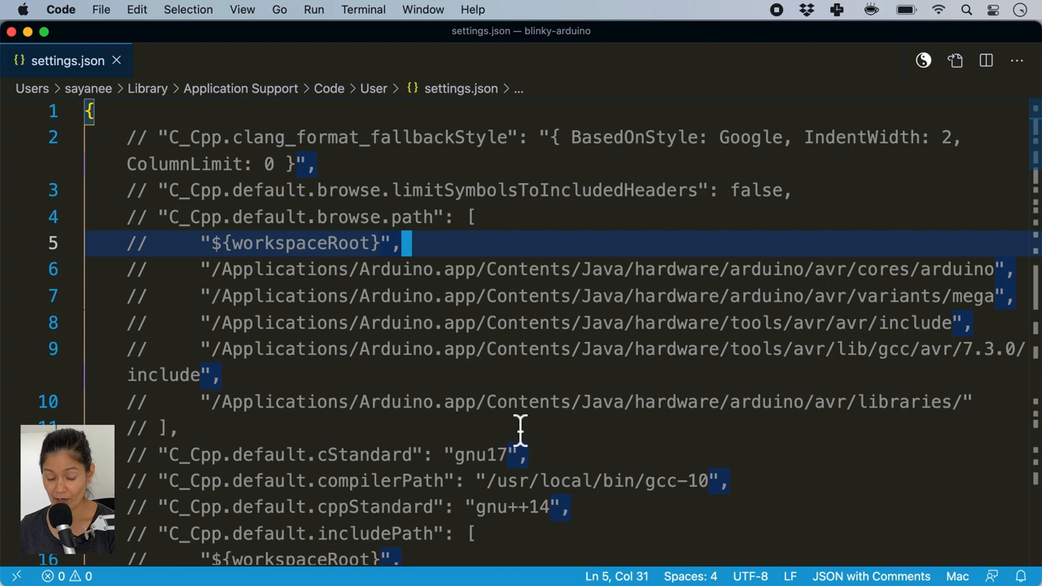
Close the current tab and open the blinky-arduino.ino sketch
{"action": "key", "text": "cmd+w"}
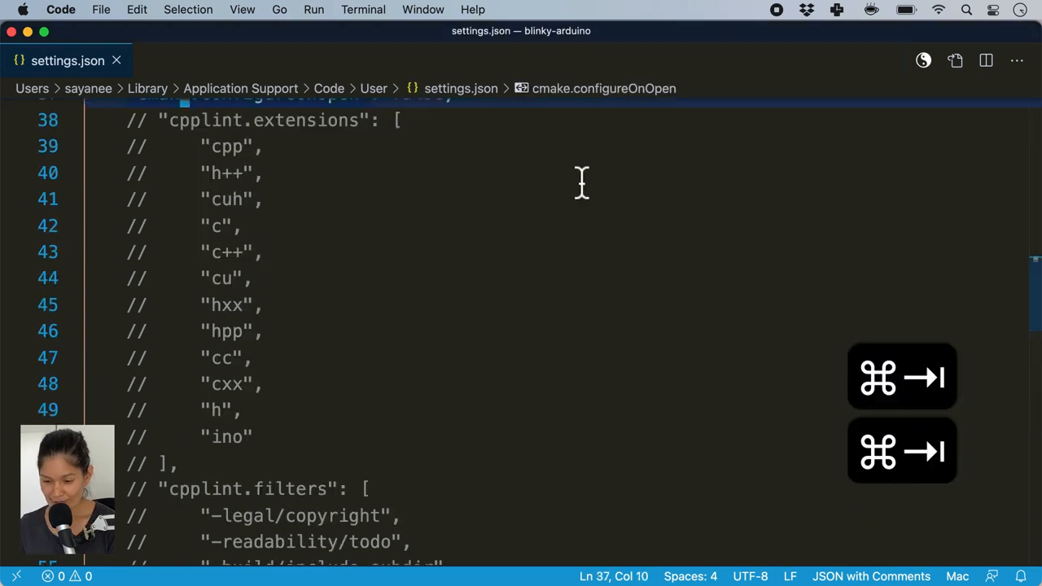
{"action": "type", "text": "win"}
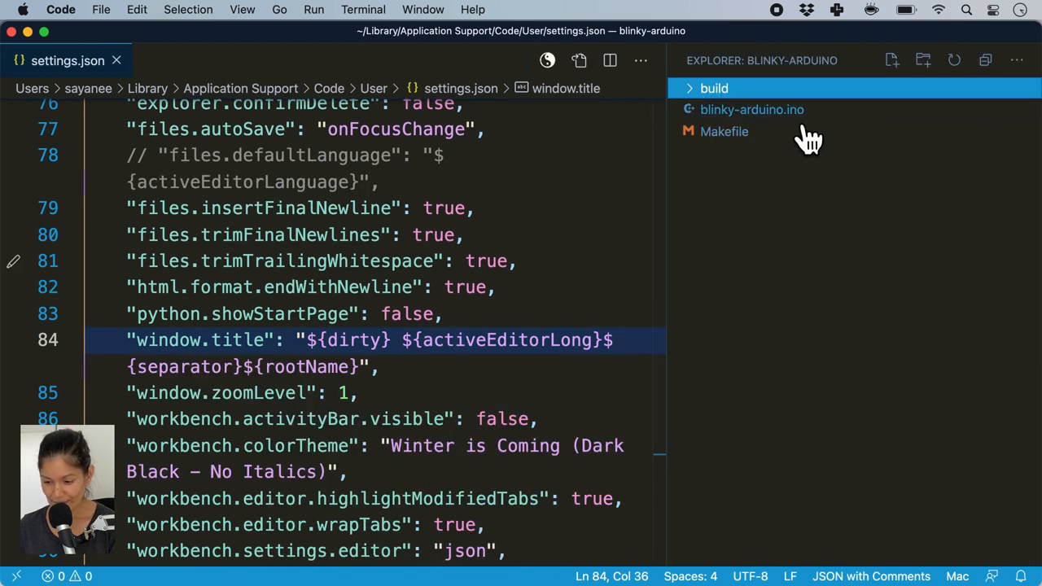
{"action": "left_click", "coordinate": [751, 109]}
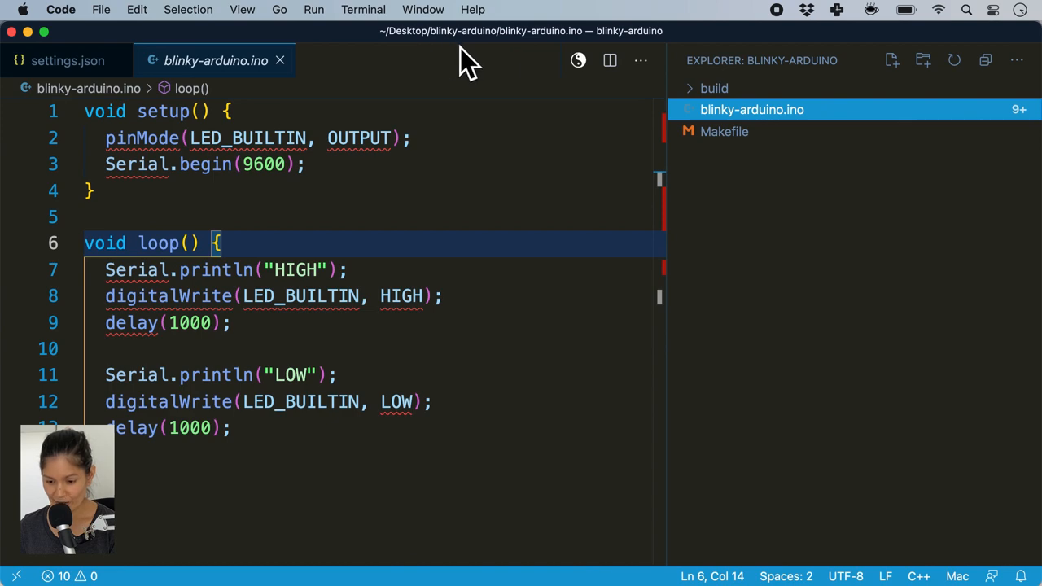
{"action": "mouse_move", "coordinate": [495, 88]}
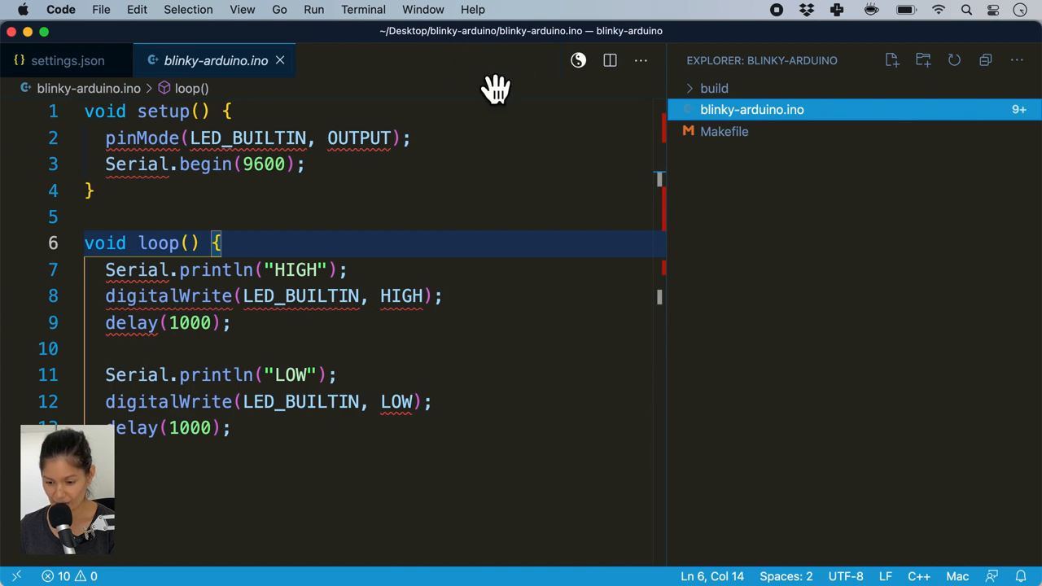
Toggle files.defaultLanguage in settings.json, then switch to the blinky-pico project window
{"action": "left_click", "coordinate": [67, 60]}
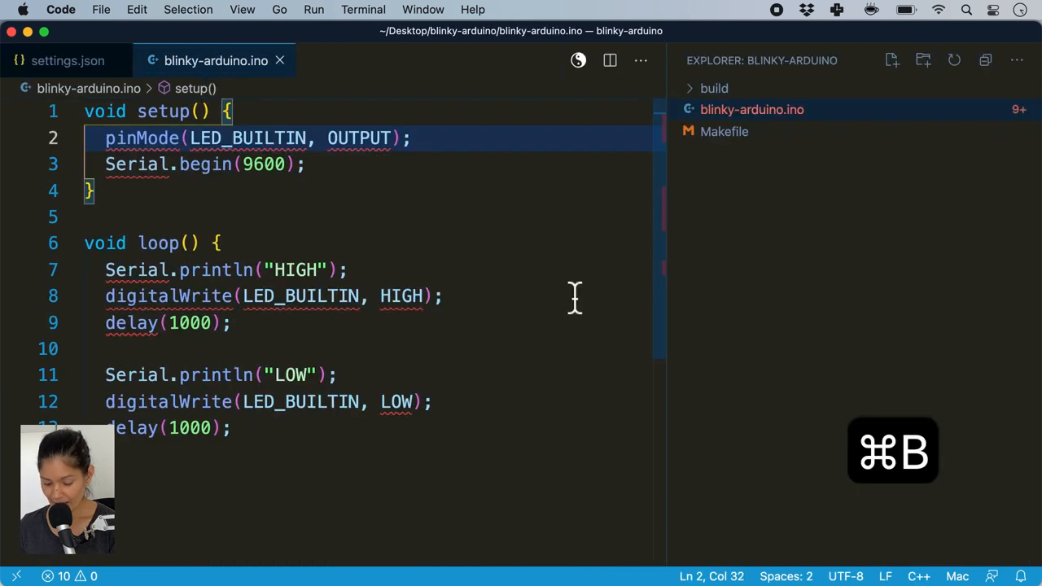
{"action": "key", "text": "cmd+n"}
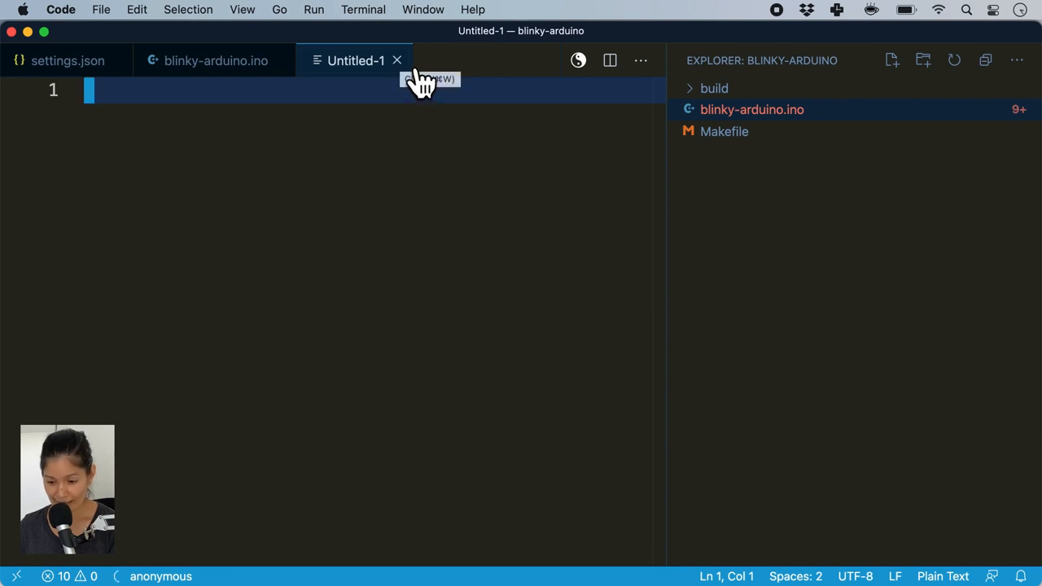
{"action": "left_click", "coordinate": [215, 60]}
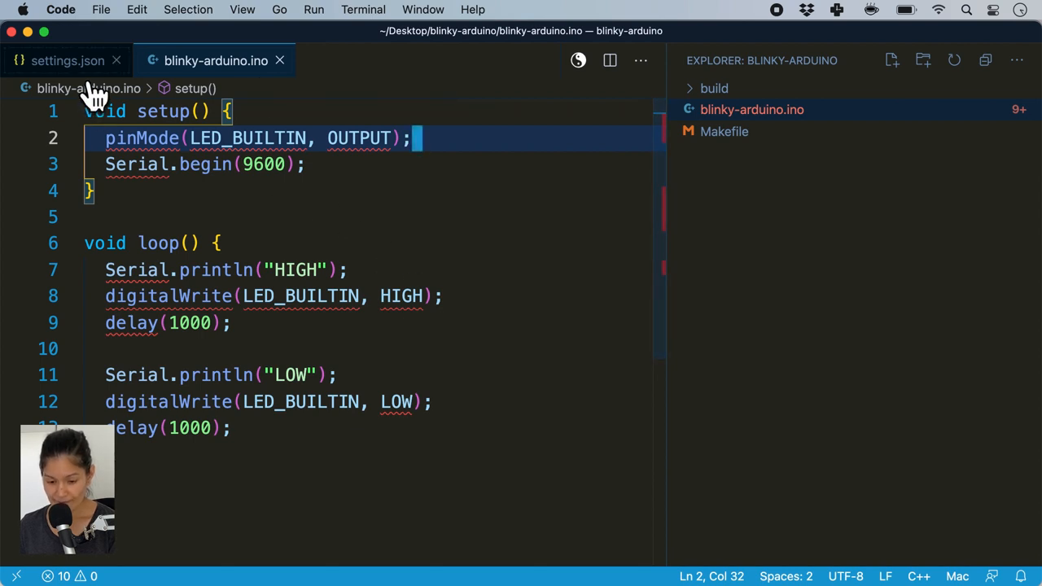
{"action": "left_click", "coordinate": [68, 60]}
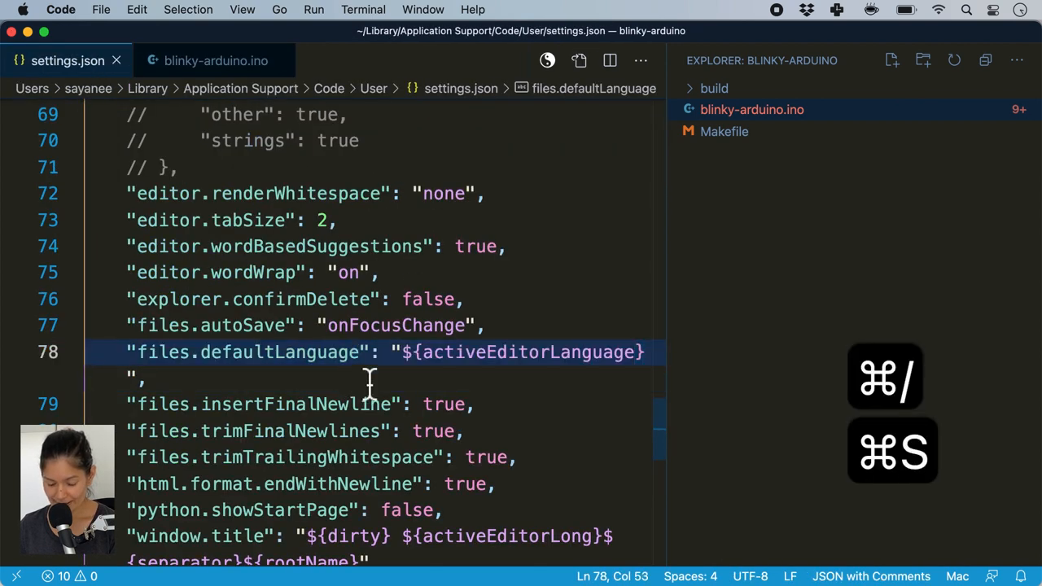
{"action": "left_click", "coordinate": [215, 60]}
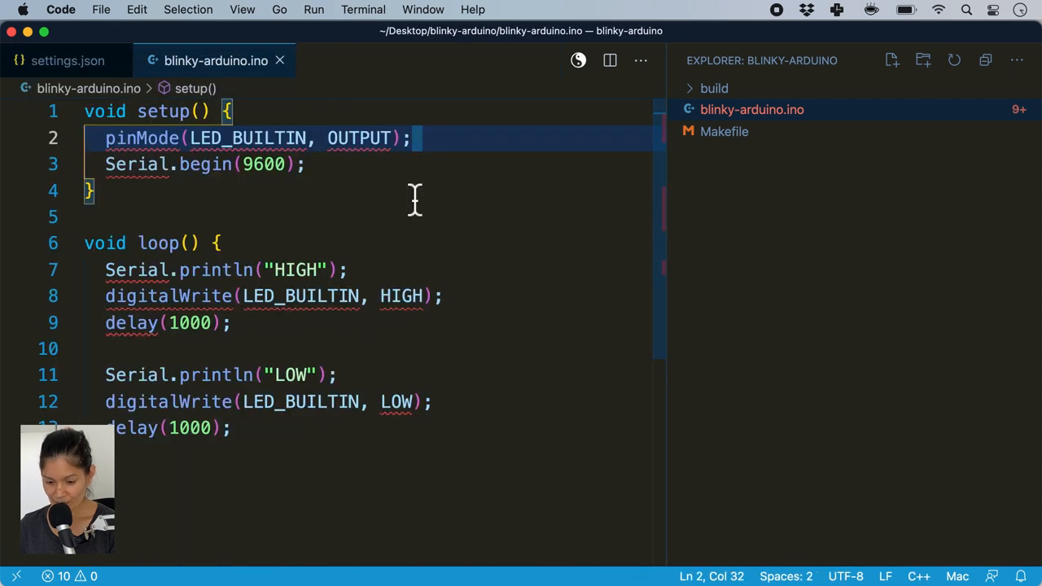
{"action": "key", "text": "cmd+n"}
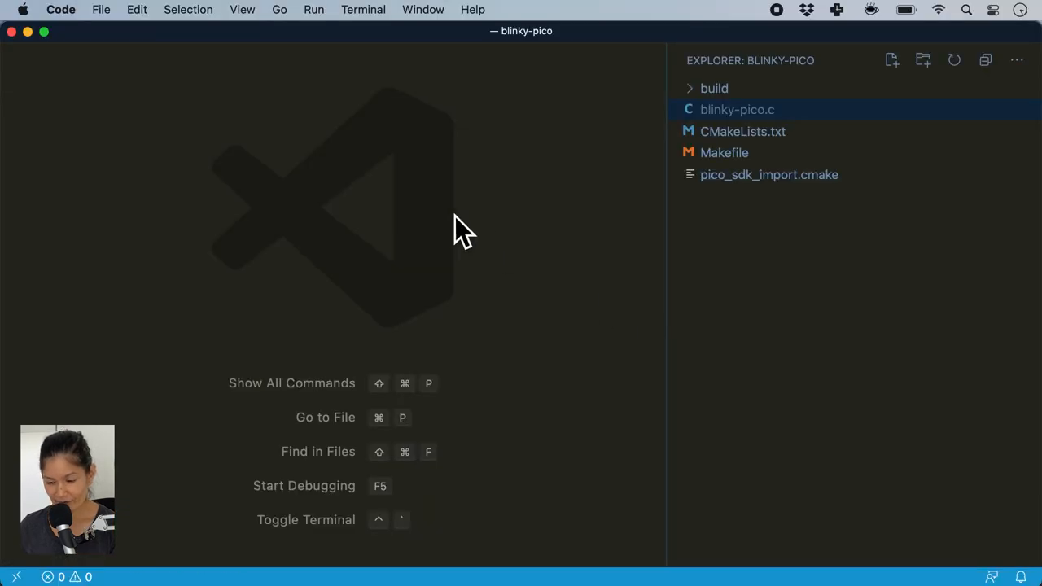
Uncomment editor.fontFamily 'Fira Code' and fontLigatures in settings.json, save, and return to blinky-pico.c
{"action": "left_click", "coordinate": [736, 109]}
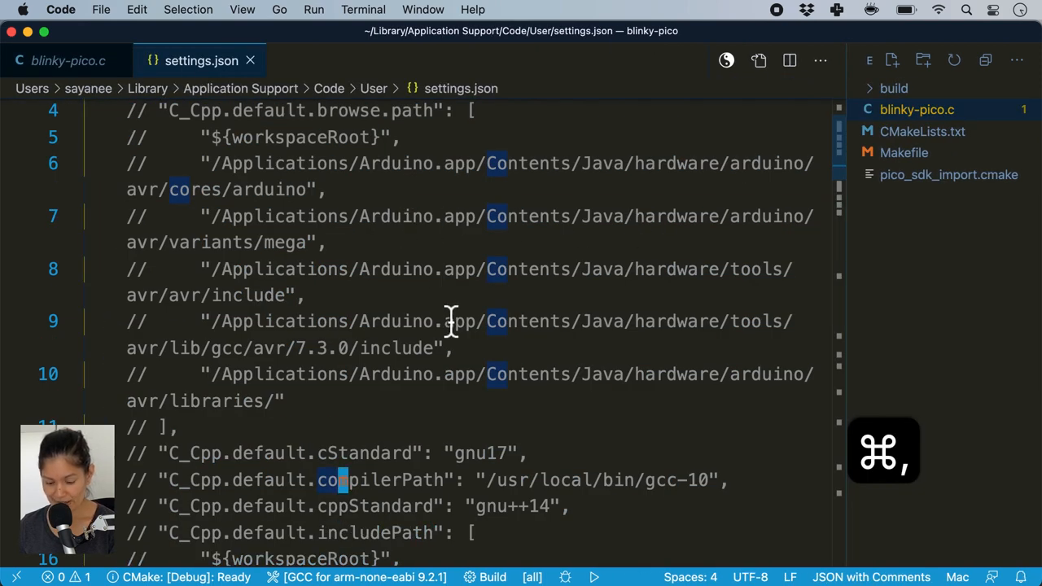
{"action": "scroll", "scroll_direction": "down", "scroll_amount": 3}
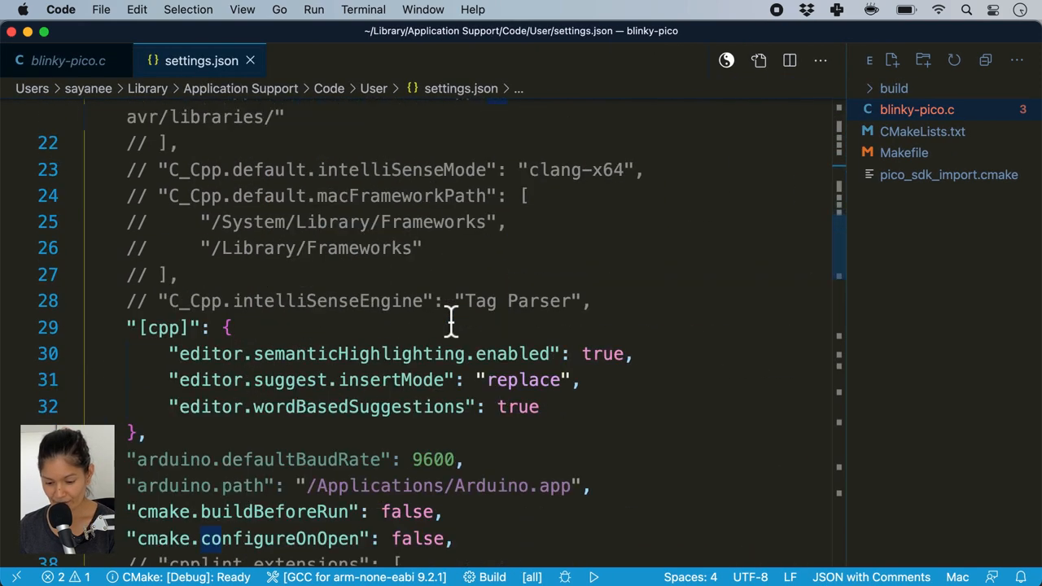
{"action": "scroll", "scroll_direction": "down", "scroll_amount": 3}
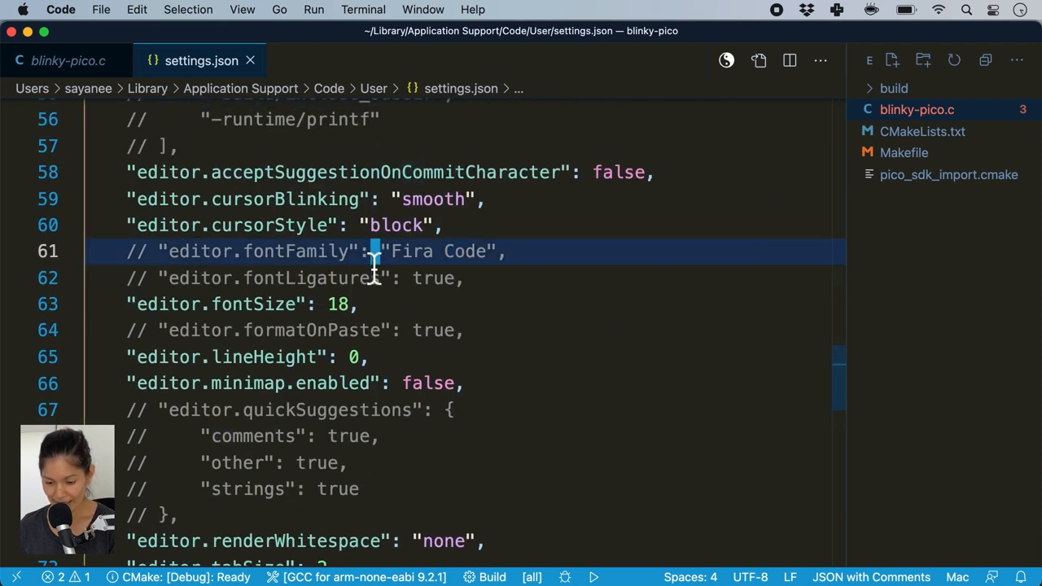
{"action": "left_click_drag", "start_coordinate": [374, 250], "coordinate": [423, 278]}
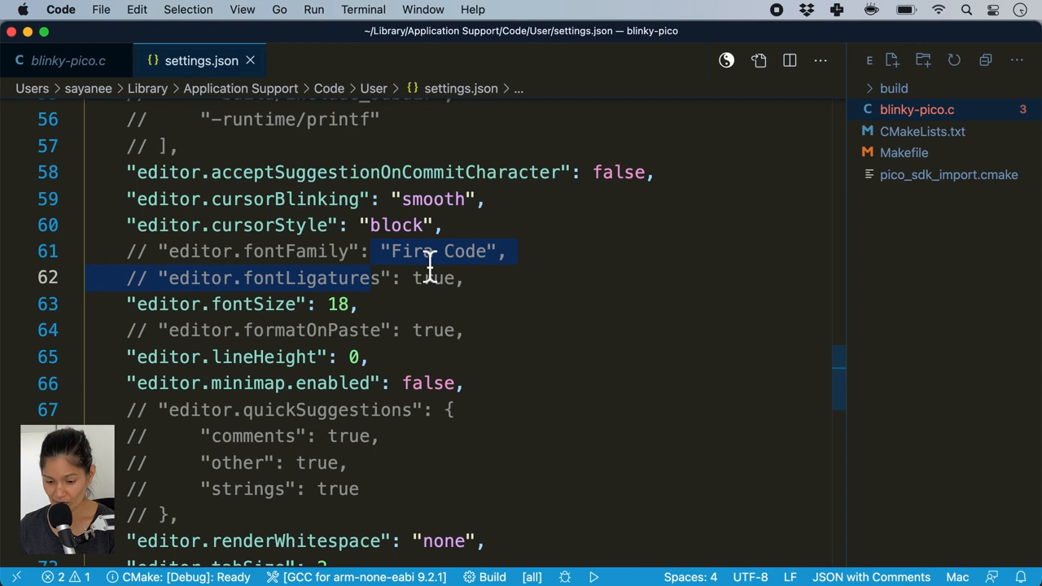
{"action": "key", "text": "cmd+/"}
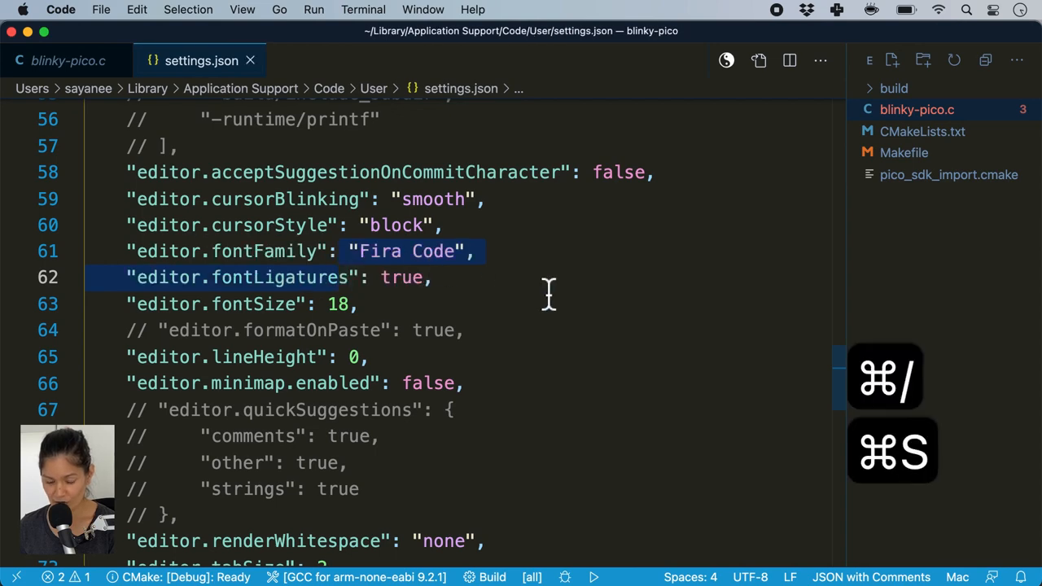
{"action": "left_click", "coordinate": [69, 60]}
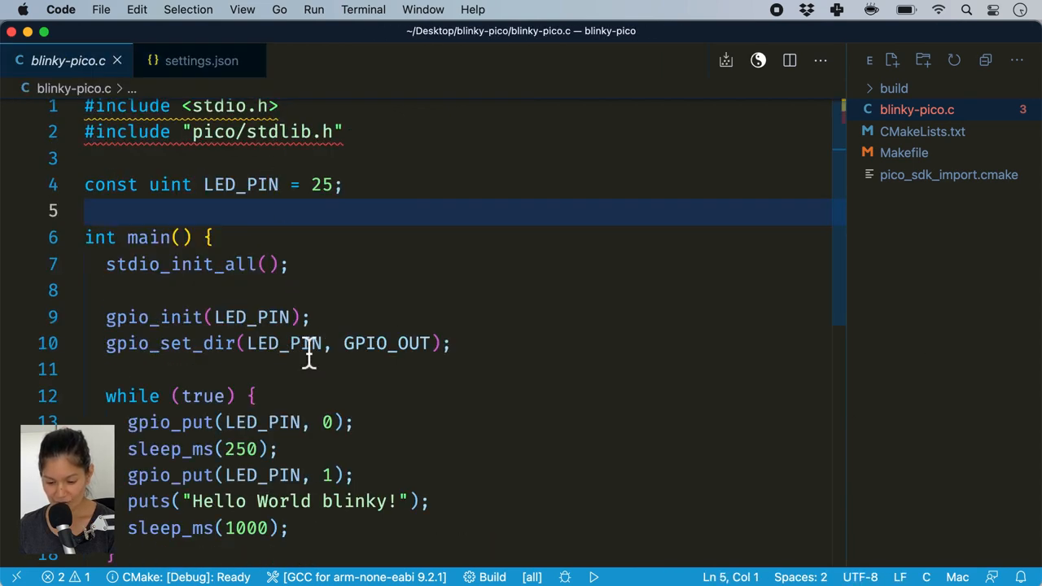
{"action": "scroll", "scroll_direction": "down", "scroll_amount": 3}
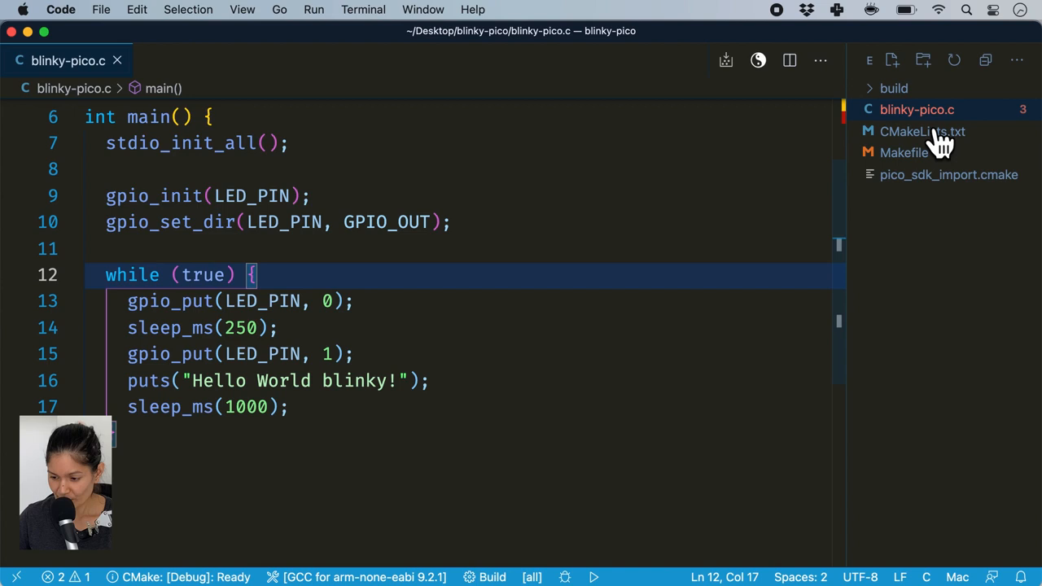
{"action": "mouse_move", "coordinate": [118, 476]}
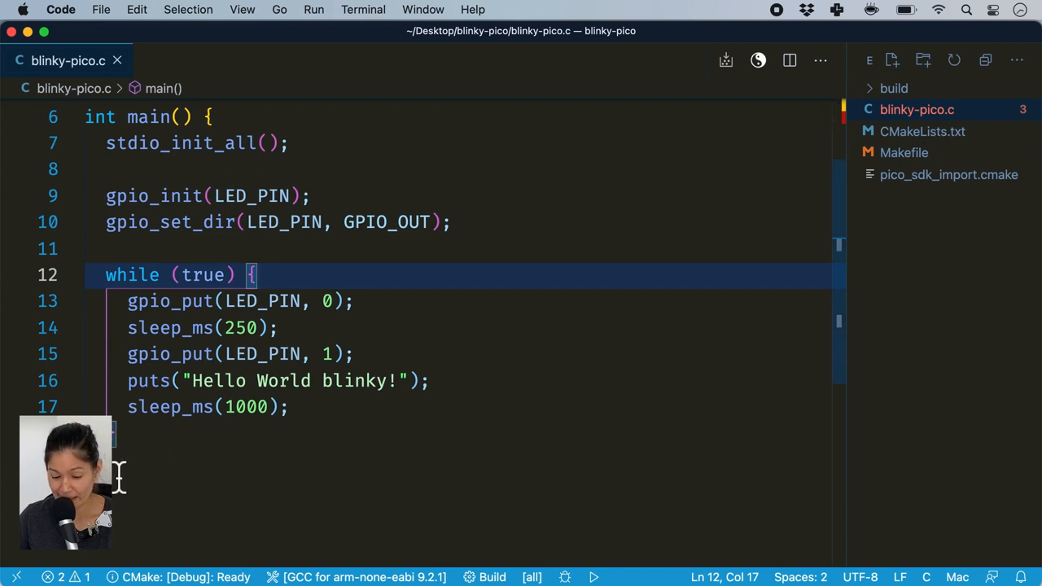
Open the GitHub I2C bus_scan example and select its address-scanning for loop
{"action": "left_click", "coordinate": [253, 300]}
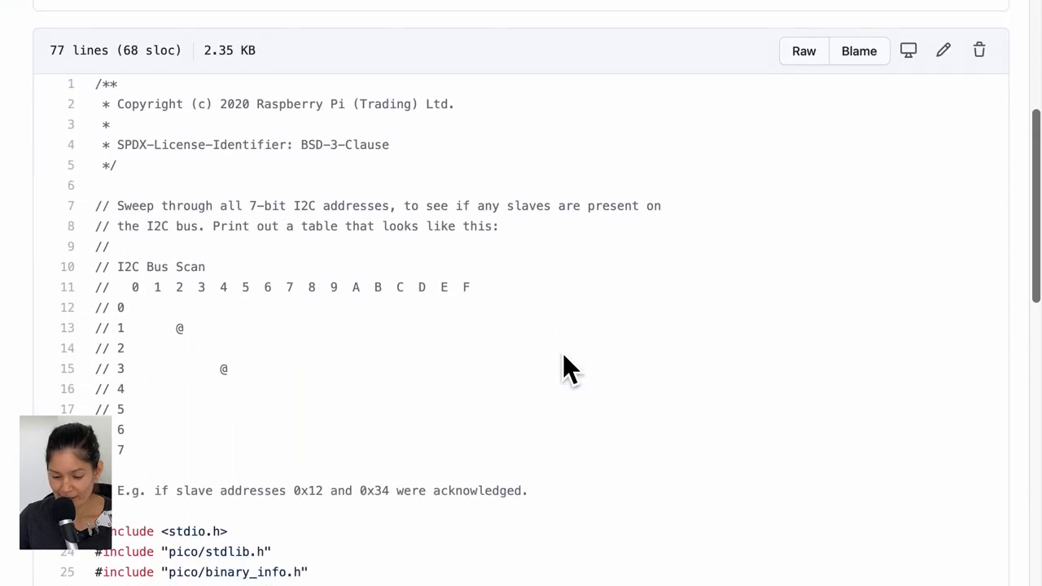
{"action": "scroll", "scroll_direction": "down", "scroll_amount": 3}
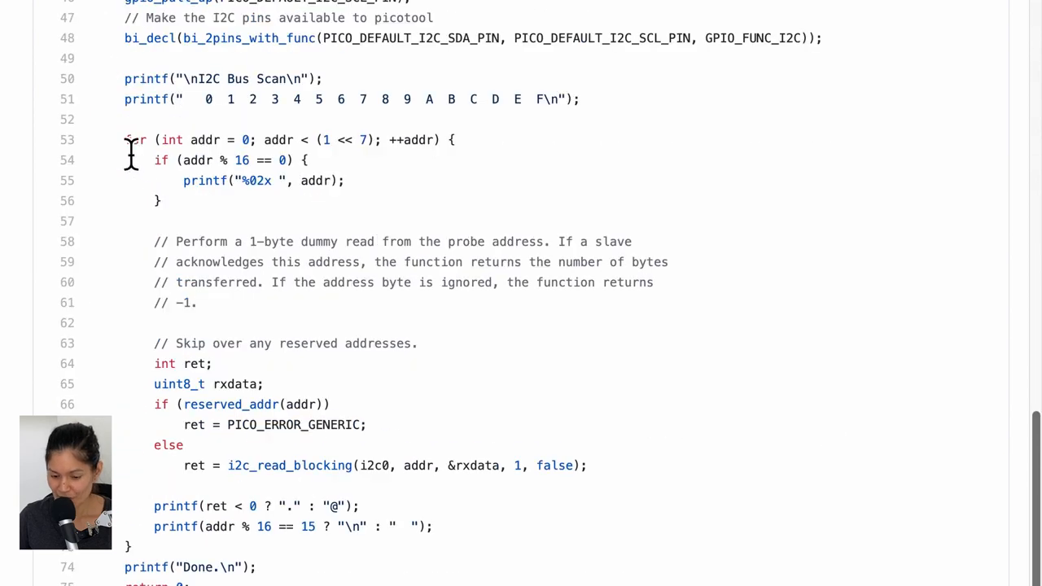
{"action": "left_click_drag", "start_coordinate": [125, 140], "coordinate": [131, 545]}
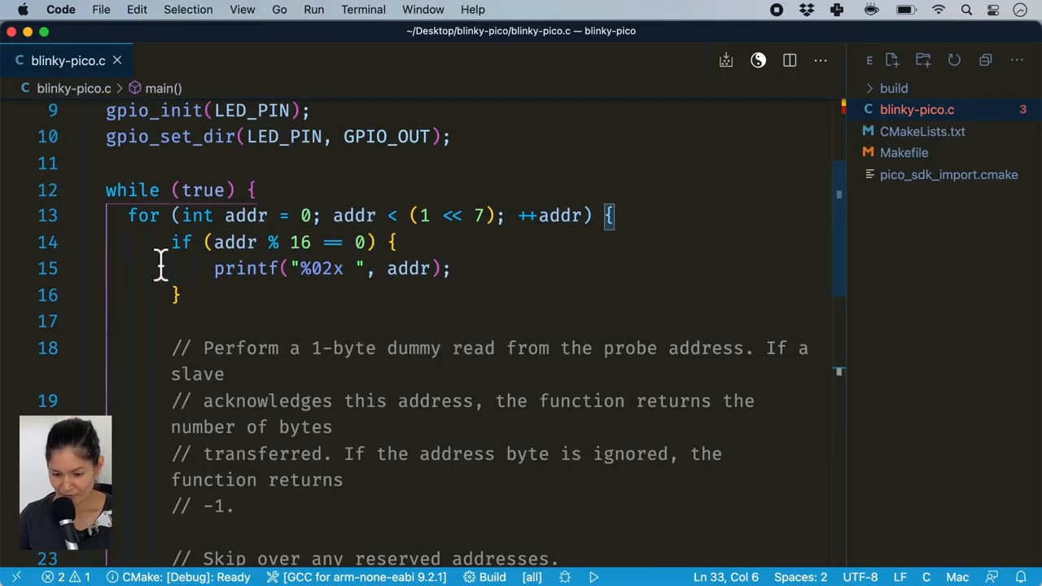
Click into the pasted I2C scan loop, undo the paste, and return to blinky-pico.c
{"action": "left_click", "coordinate": [712, 242]}
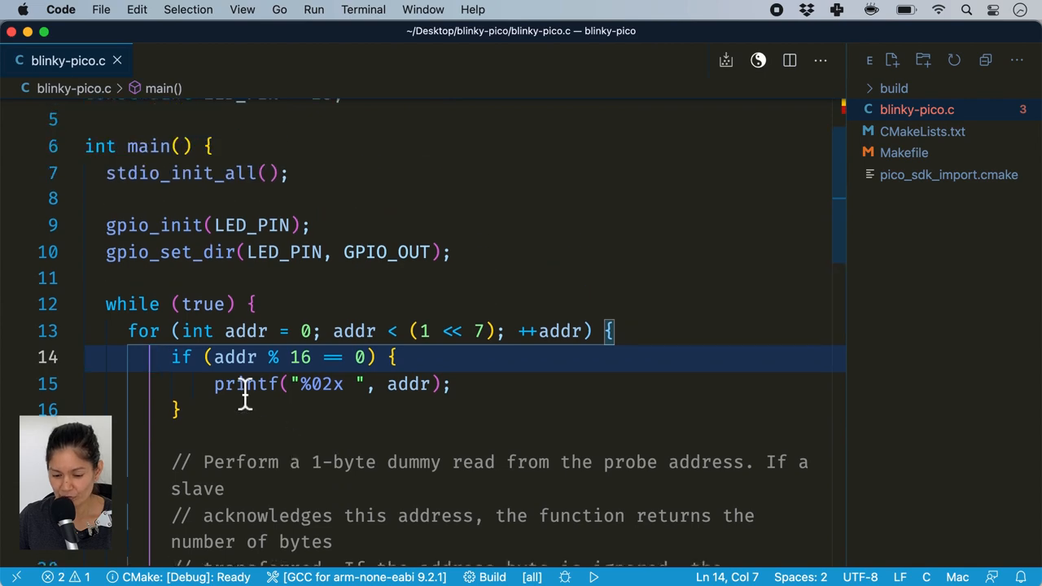
{"action": "key", "text": "cmd+z"}
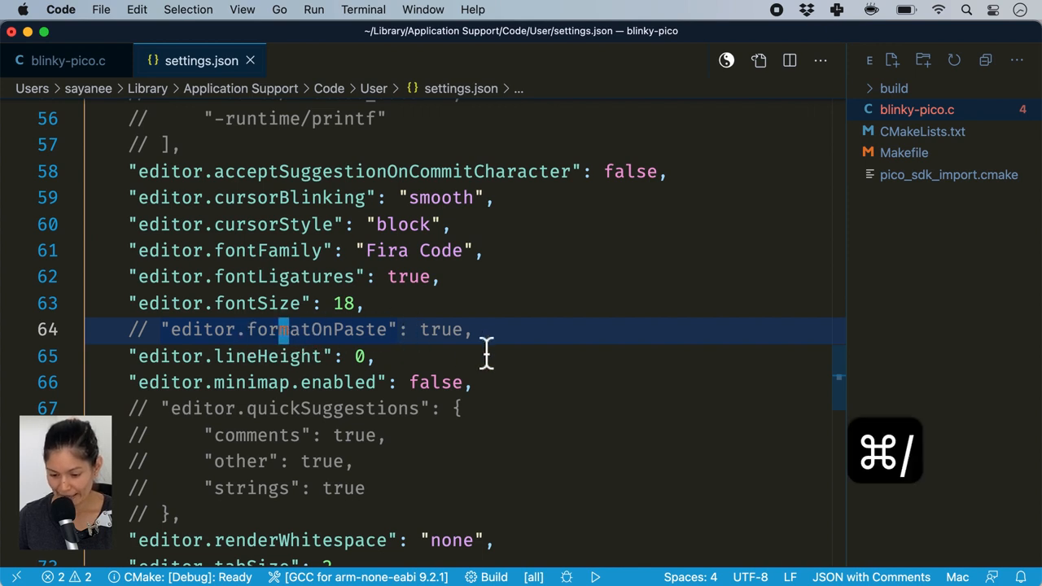
{"action": "left_click", "coordinate": [69, 60]}
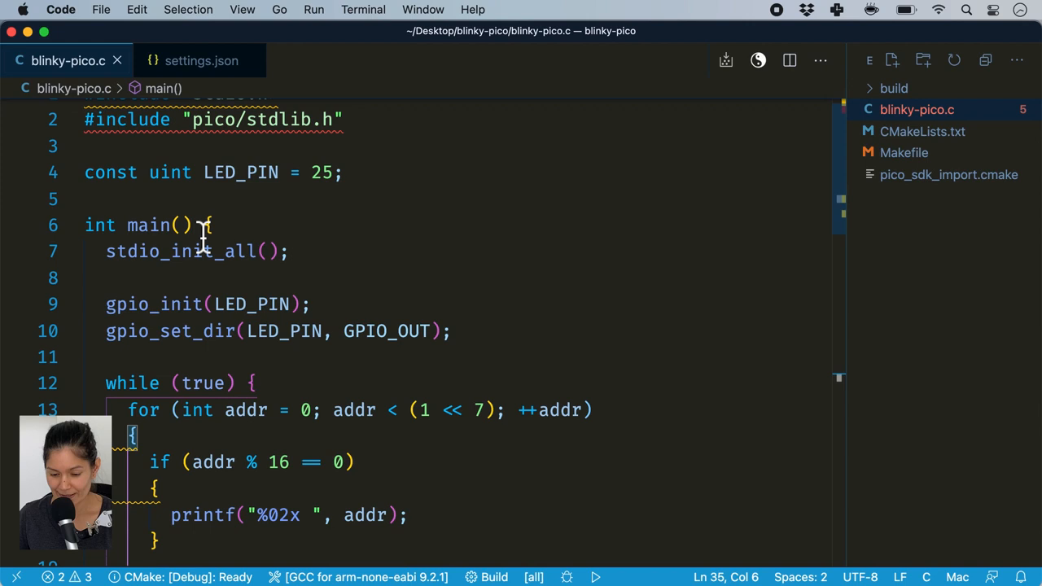
Open the Google C++ Style Guide link and scroll to the clang_format_fallbackStyle answer
{"action": "left_click", "coordinate": [206, 225]}
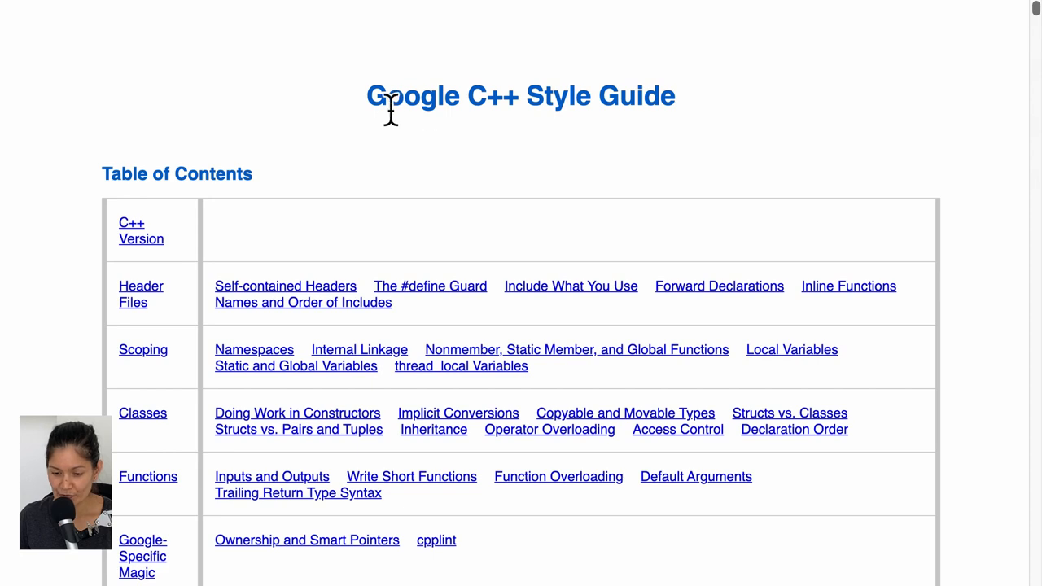
{"action": "scroll", "scroll_direction": "down", "scroll_amount": 3}
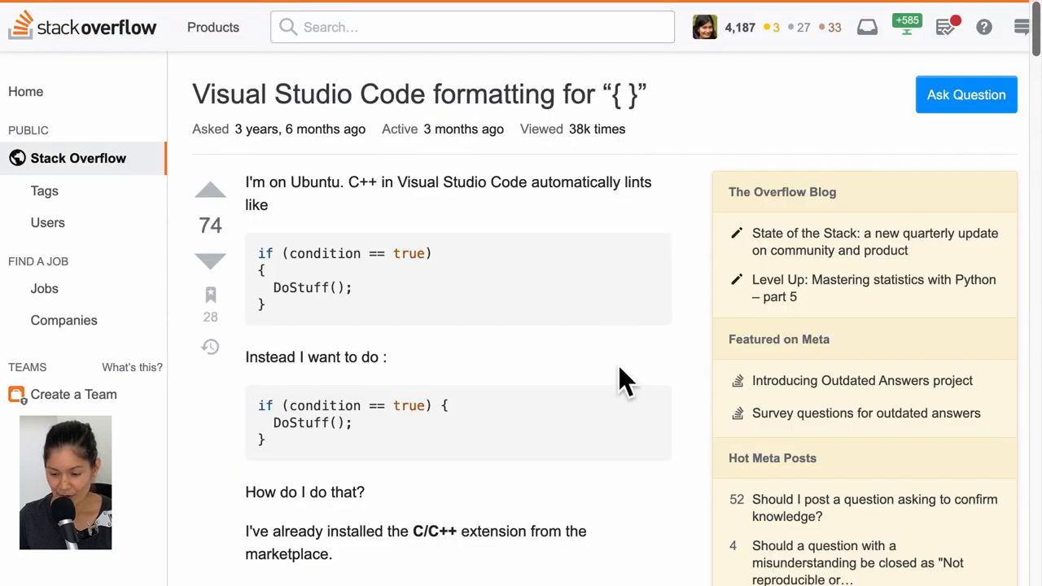
{"action": "scroll", "scroll_direction": "down", "scroll_amount": 3}
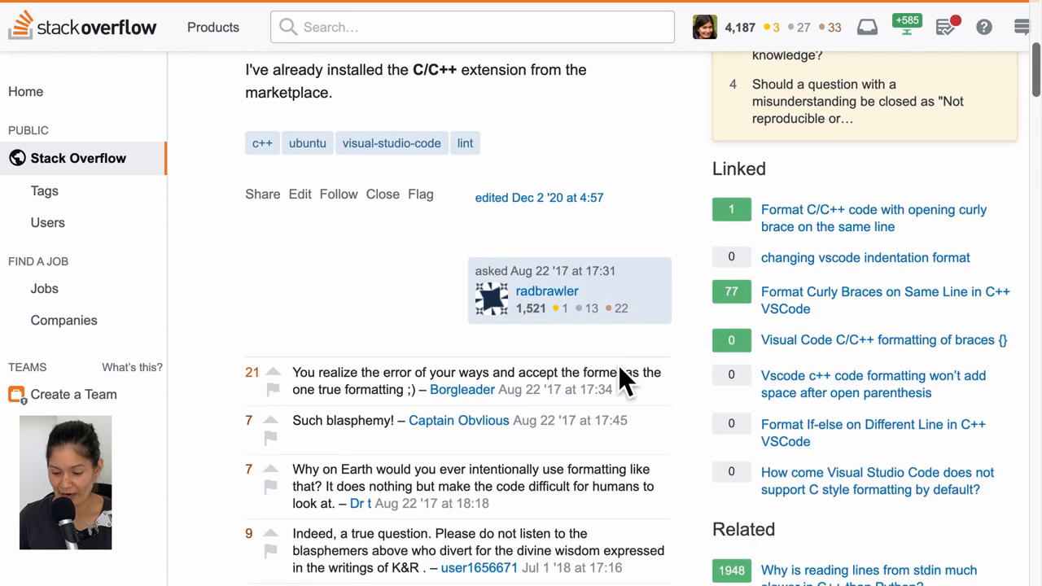
{"action": "scroll", "scroll_direction": "down", "scroll_amount": 3}
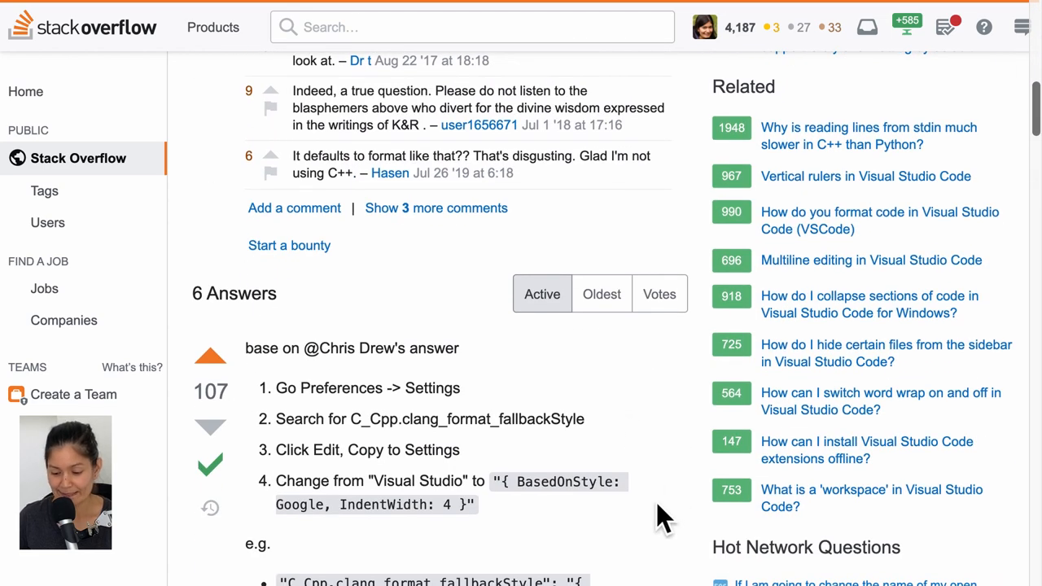
{"action": "scroll", "scroll_direction": "down", "scroll_amount": 3}
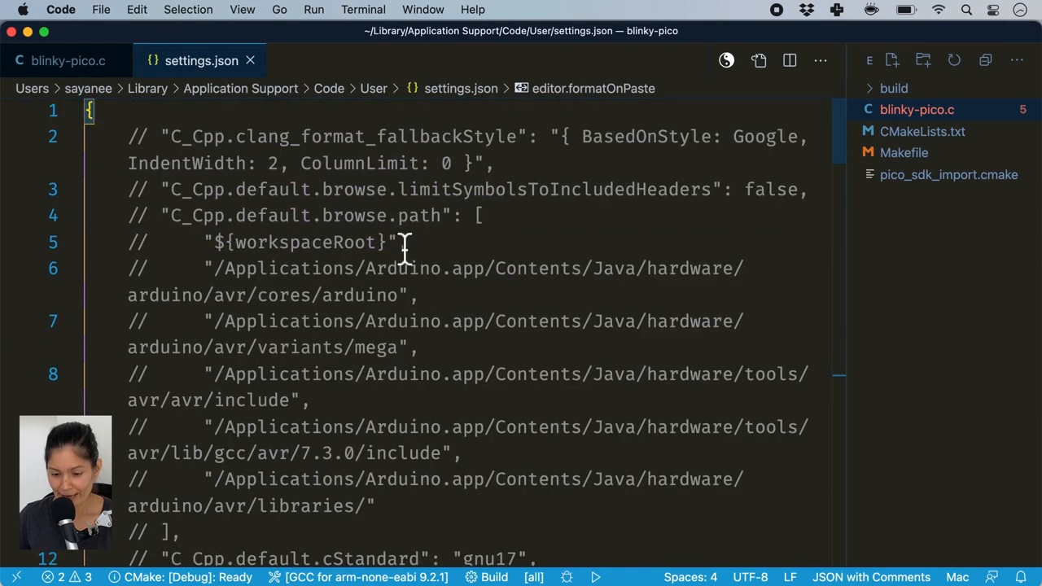
Enable and save the Google clang_format_fallbackStyle setting, then scroll through blinky-pico.c
{"action": "key", "text": "cmd+/"}
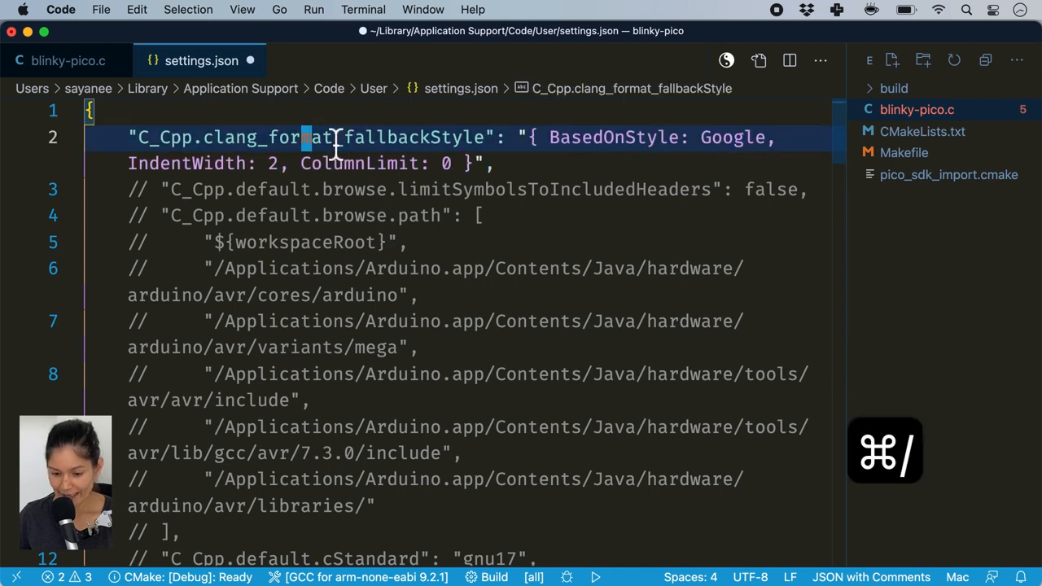
{"action": "key", "text": "cmd+s"}
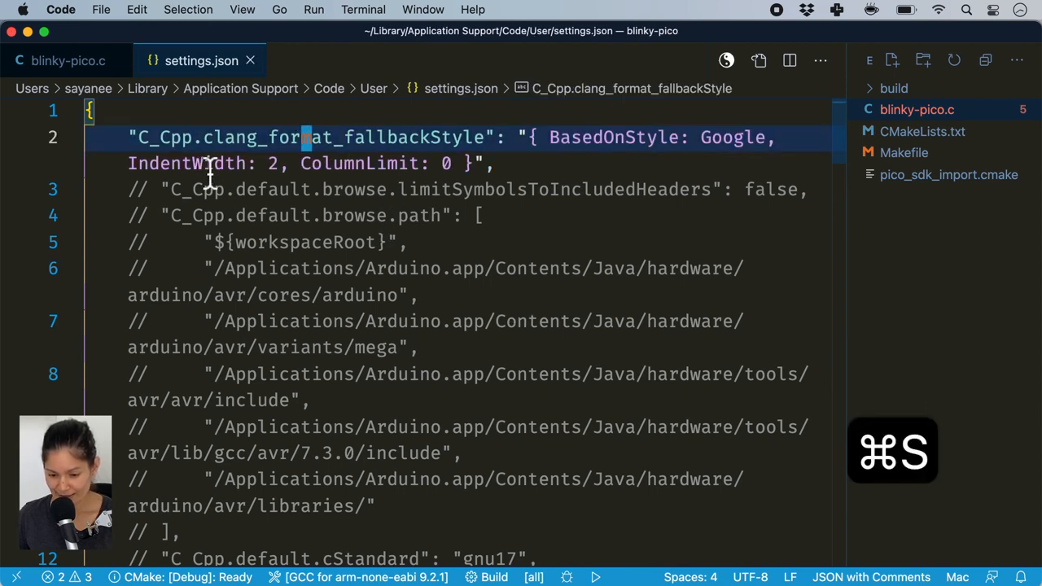
{"action": "mouse_move", "coordinate": [415, 137]}
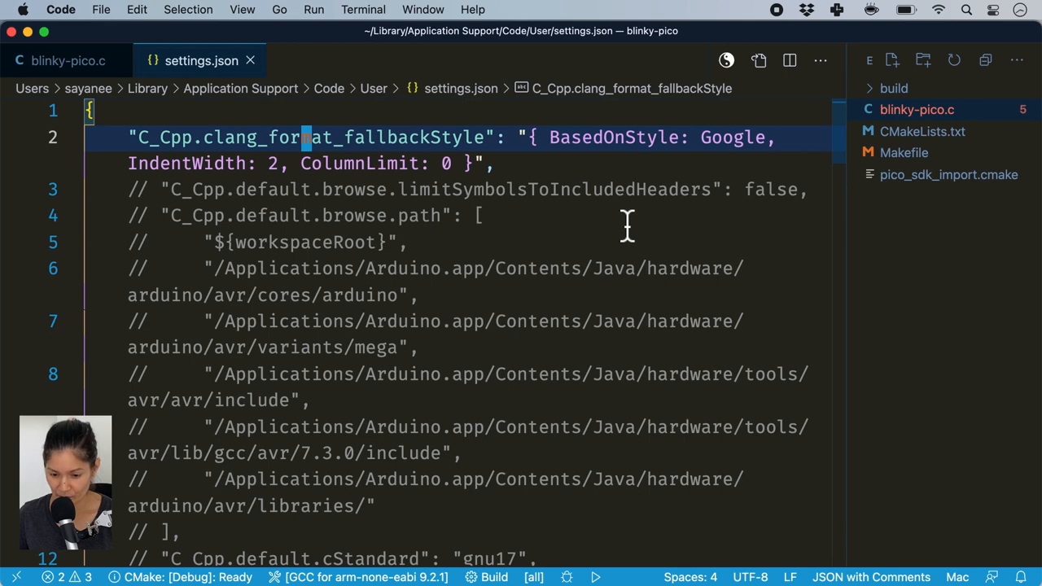
{"action": "left_click", "coordinate": [68, 61]}
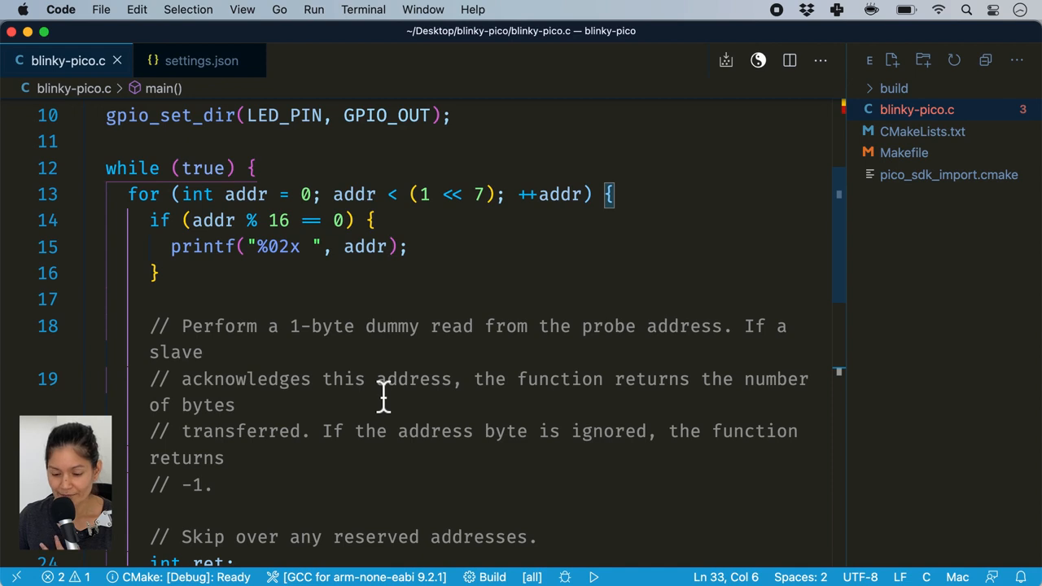
{"action": "scroll", "scroll_direction": "down", "scroll_amount": 3}
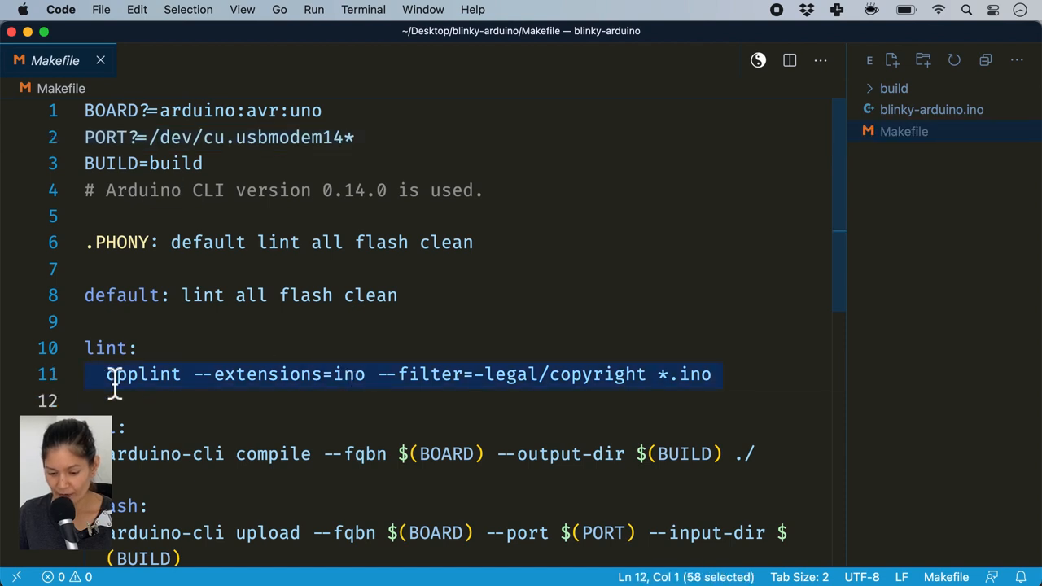
{"action": "mouse_move", "coordinate": [659, 382]}
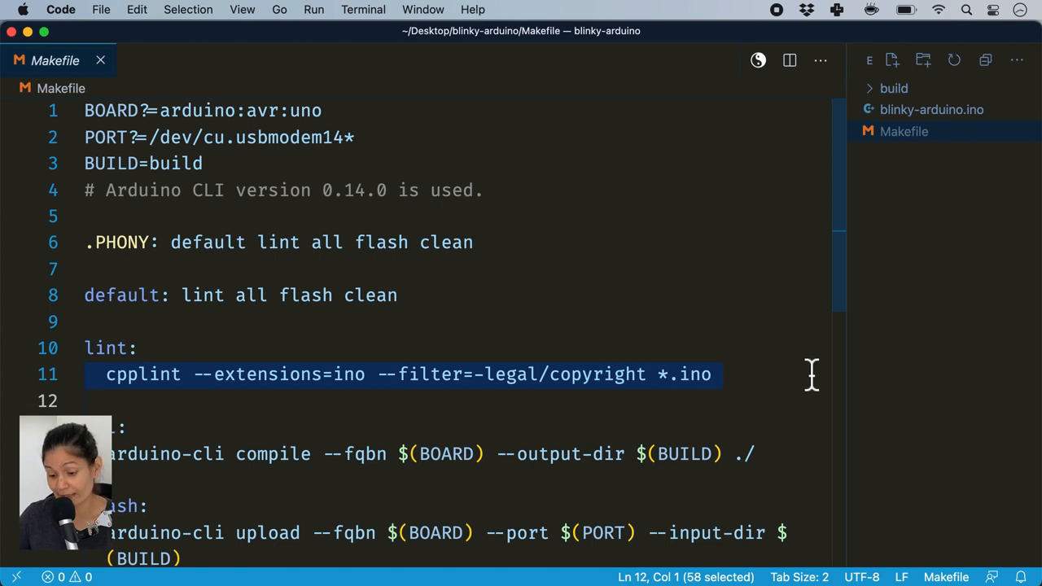
Select the cpplint rule under lint: in the blinky-arduino Makefile
{"action": "left_click", "coordinate": [931, 109]}
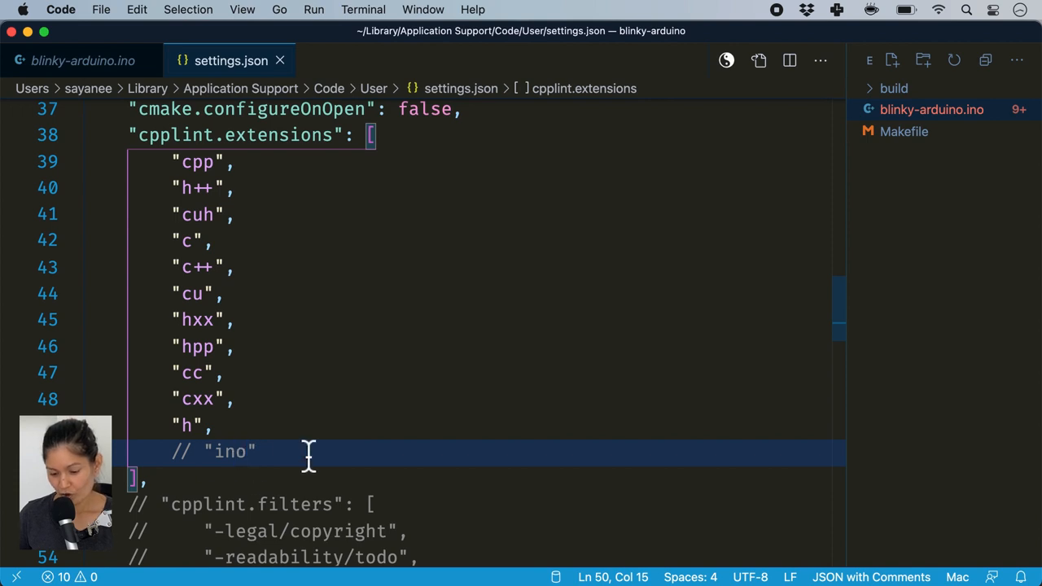
Uncomment "ino" in cpplint.extensions and check blinky-arduino.ino for cpplint warnings
{"action": "left_click", "coordinate": [82, 60]}
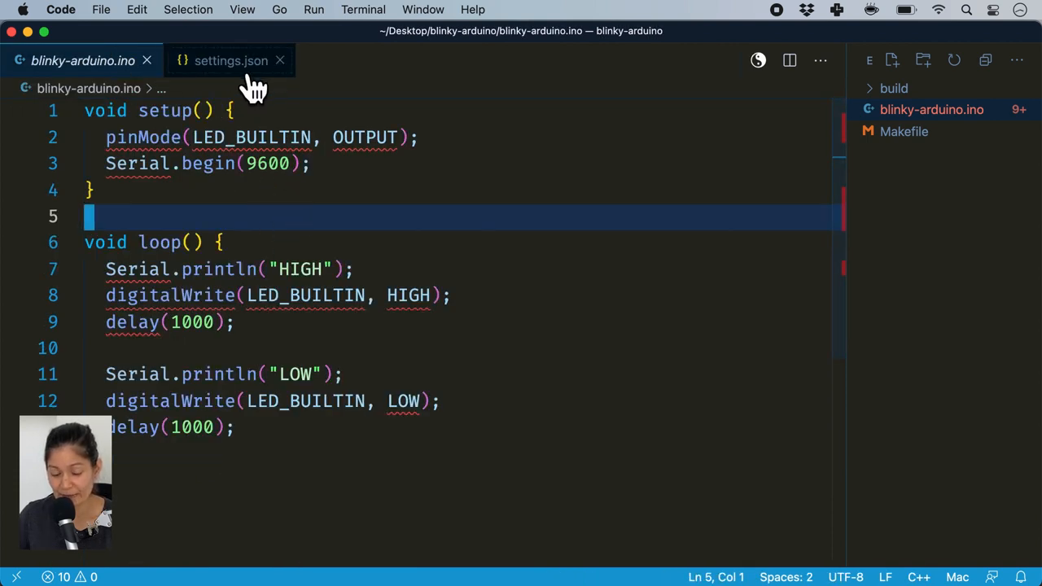
{"action": "left_click", "coordinate": [230, 60]}
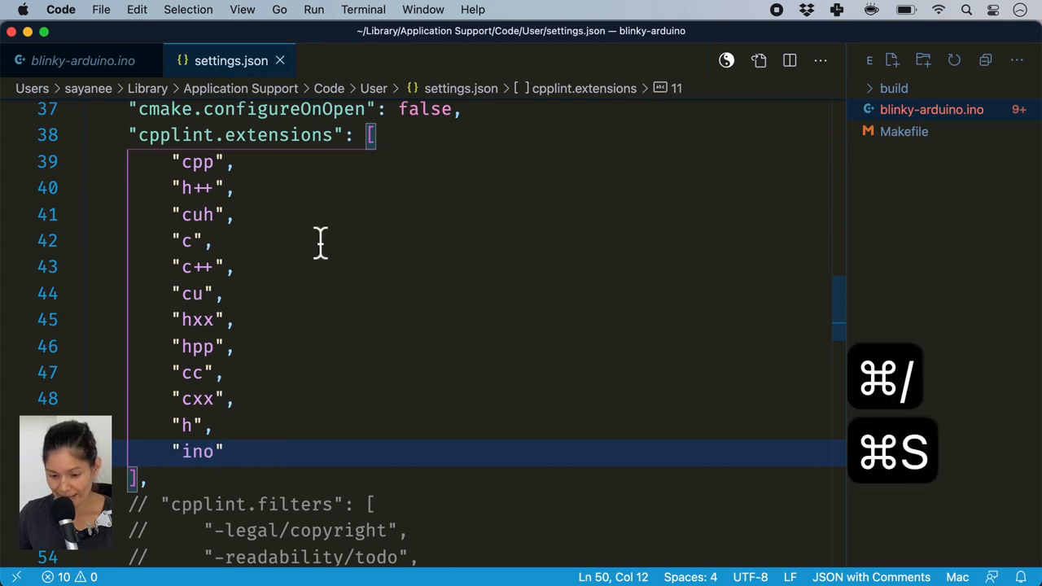
{"action": "left_click", "coordinate": [82, 60]}
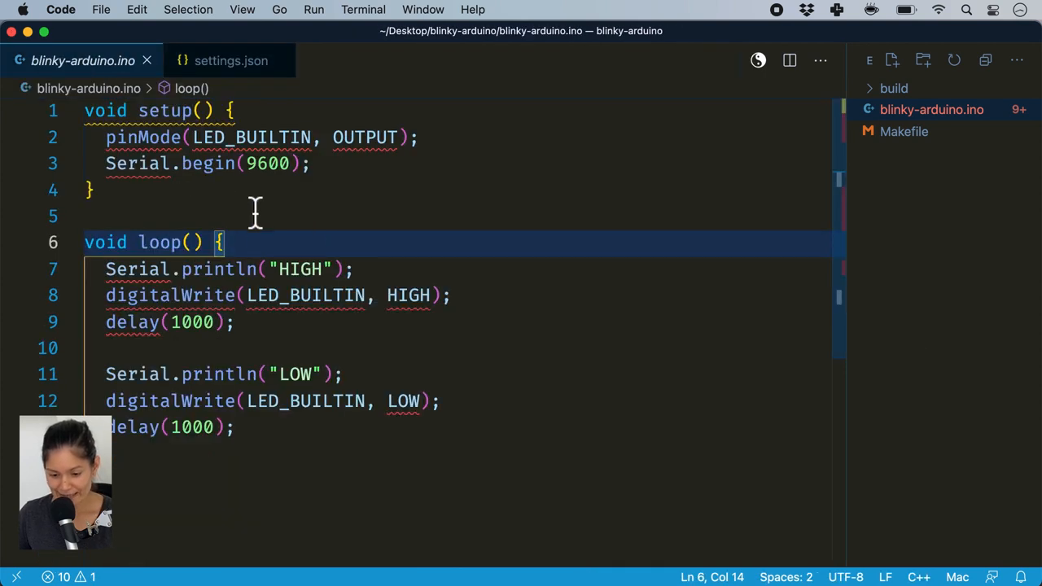
{"action": "mouse_move", "coordinate": [114, 110]}
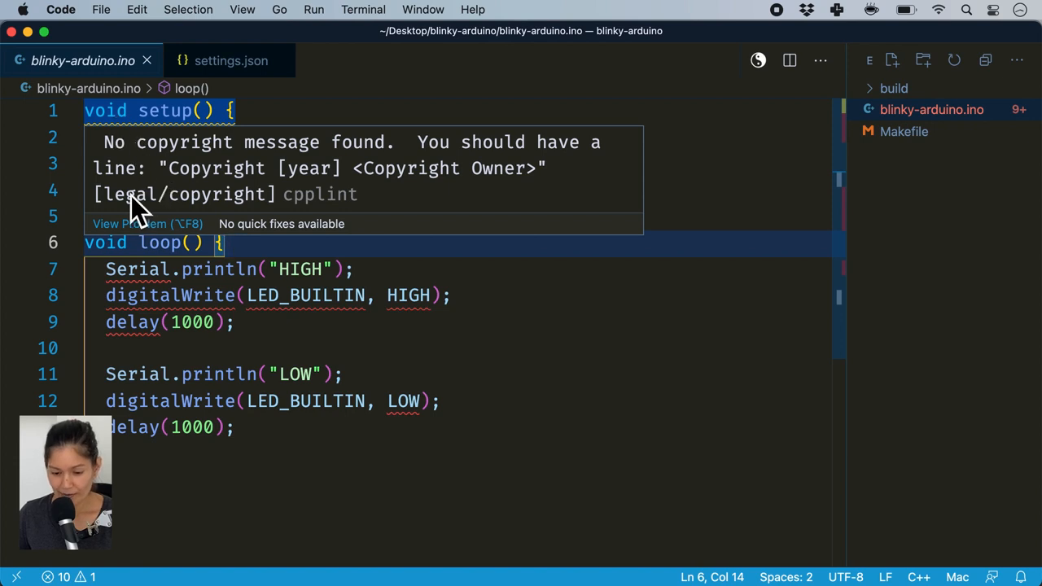
{"action": "mouse_move", "coordinate": [236, 265]}
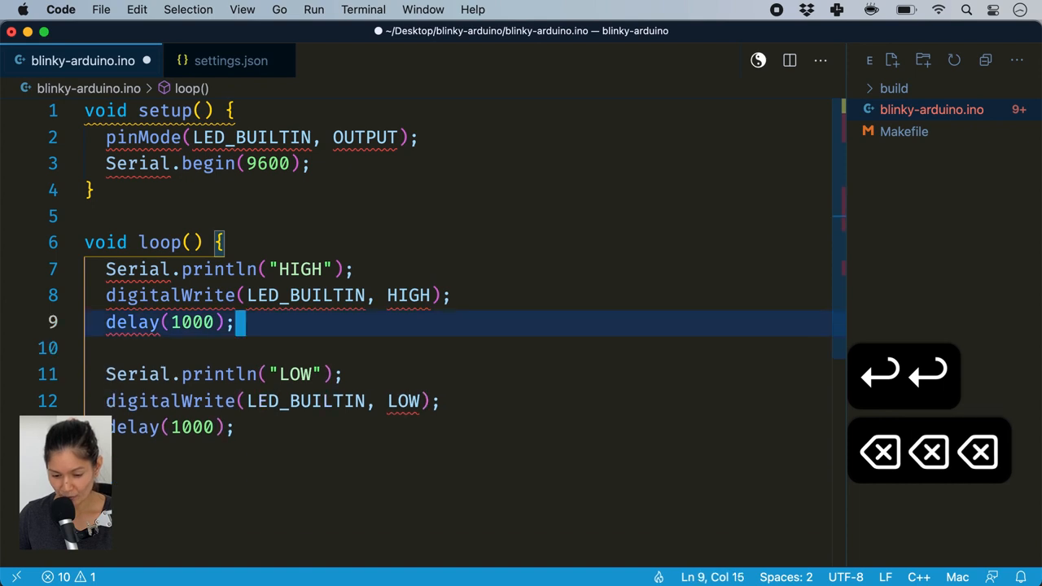
Add the comment 'TODO: Make a blinky function' at the start of loop() and save
{"action": "type", "text": "# TODO"}
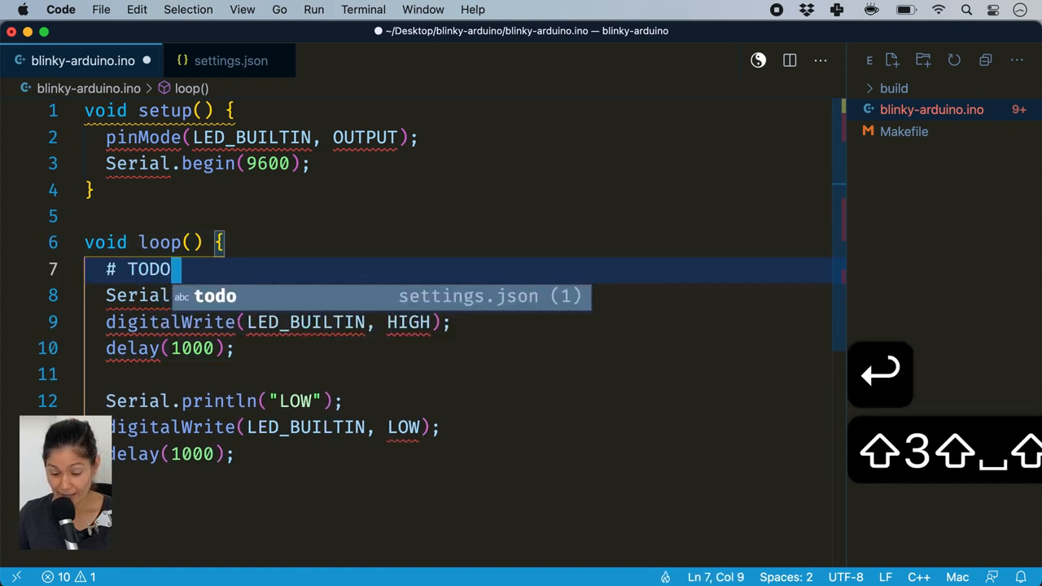
{"action": "type", "text": ": Make a blinky function"}
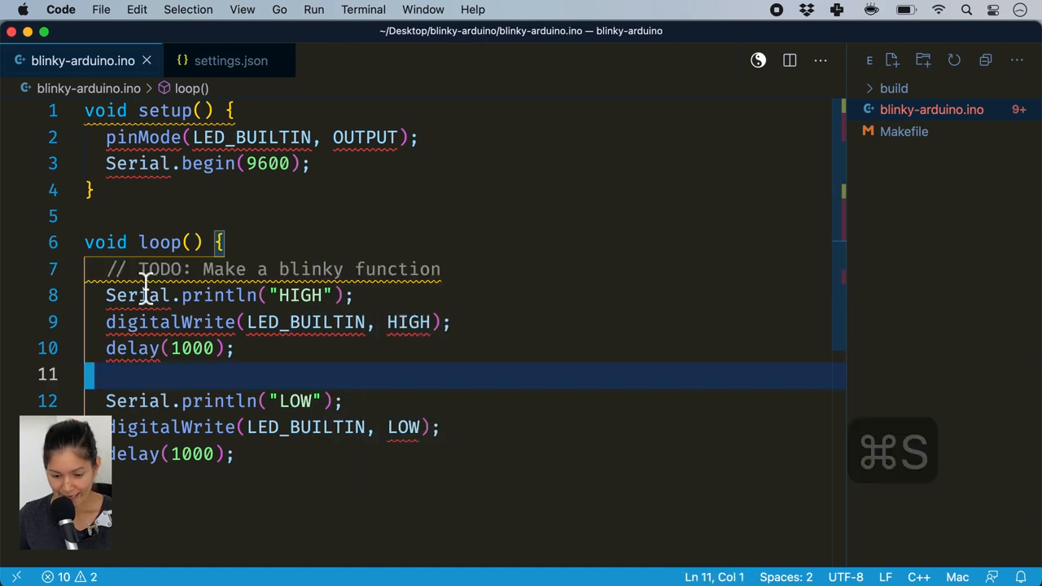
{"action": "mouse_move", "coordinate": [162, 269]}
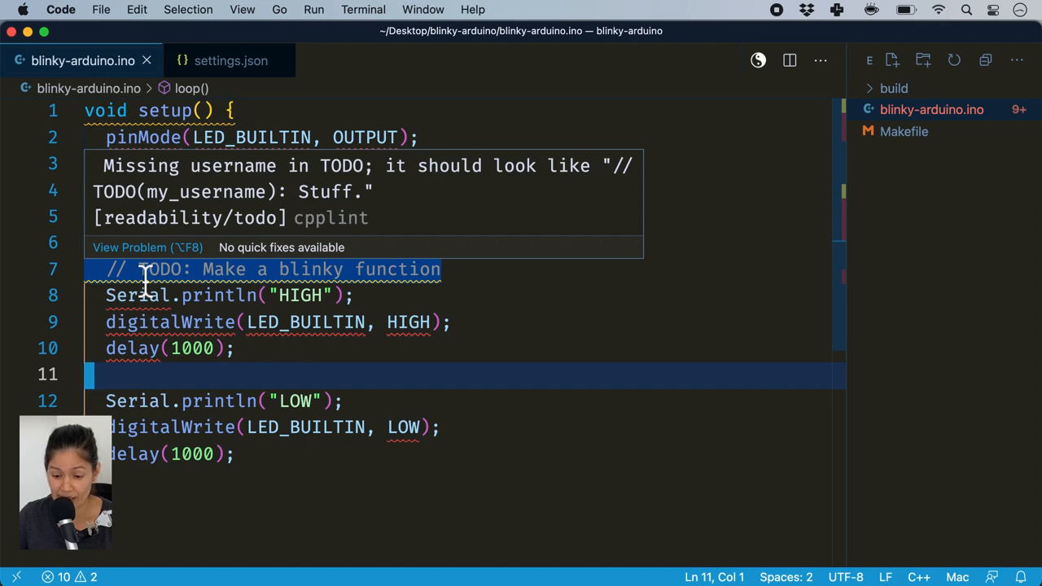
{"action": "left_click", "coordinate": [230, 61]}
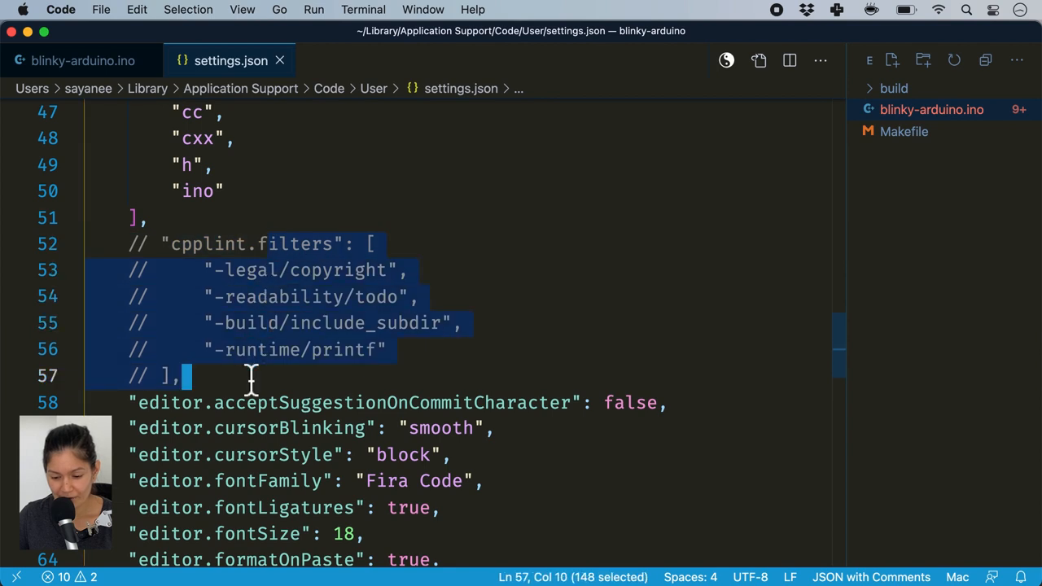
Uncomment cpplint.filters (legal/copyright, readability/todo, build/include_subdir, runtime/printf) and return to the sketch
{"action": "key", "text": "cmd+/"}
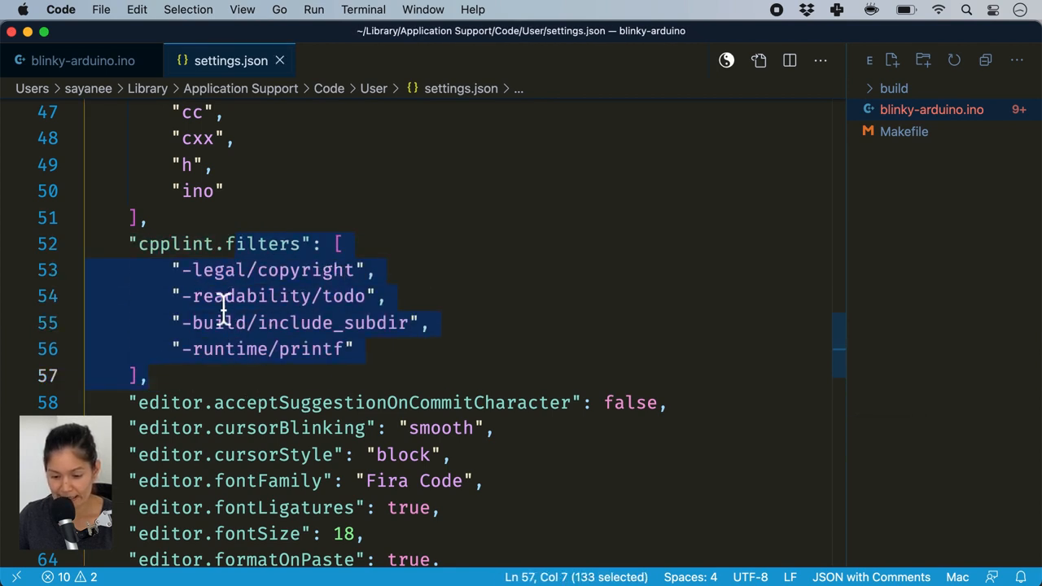
{"action": "left_click", "coordinate": [202, 270]}
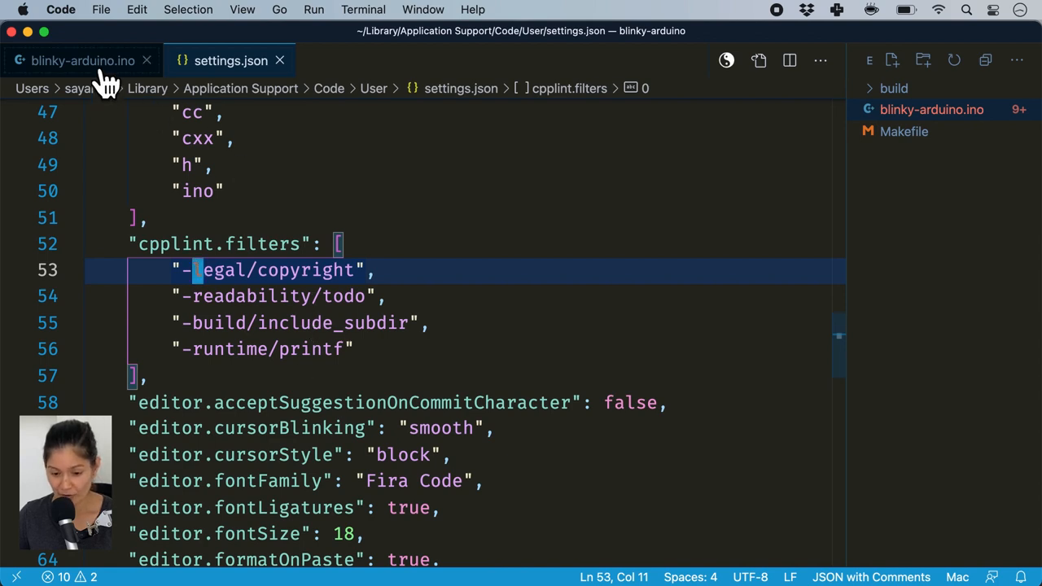
{"action": "left_click", "coordinate": [82, 60]}
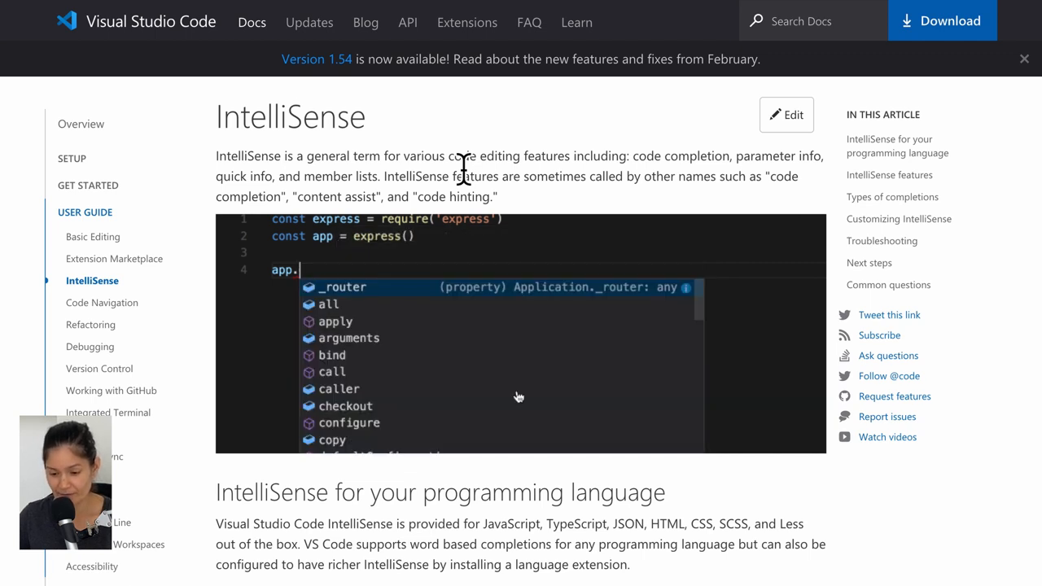
{"action": "type", "text": "get()"}
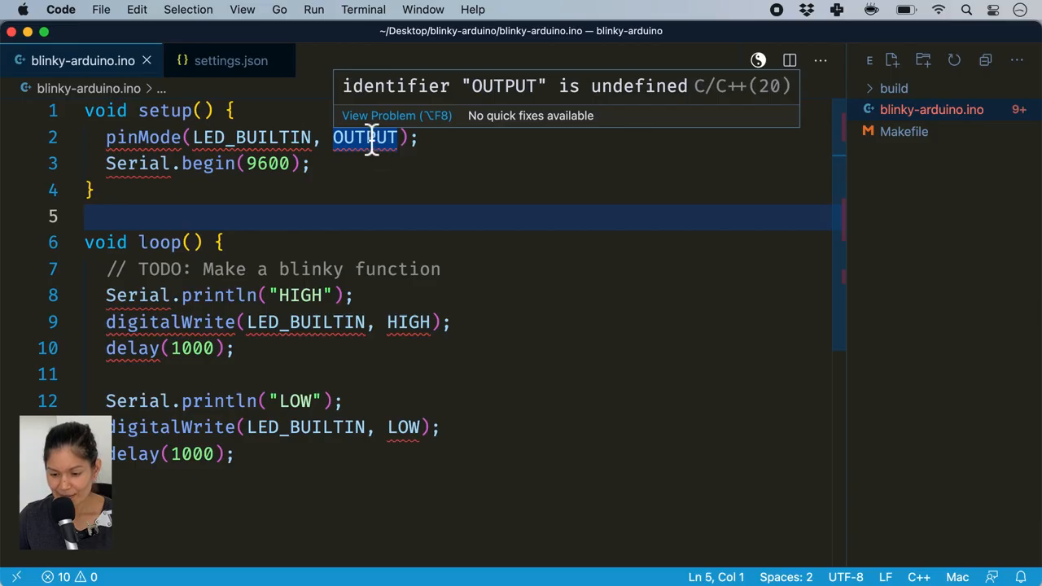
{"action": "mouse_move", "coordinate": [259, 295]}
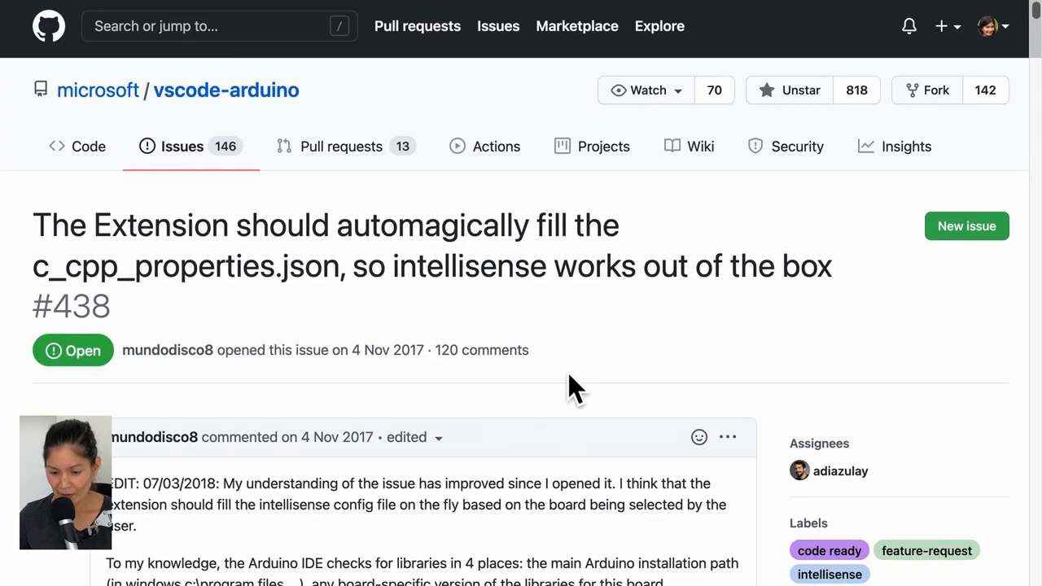
Scroll vscode-arduino issue #438 and search the page for 'macos'
{"action": "scroll", "scroll_direction": "down", "scroll_amount": 3}
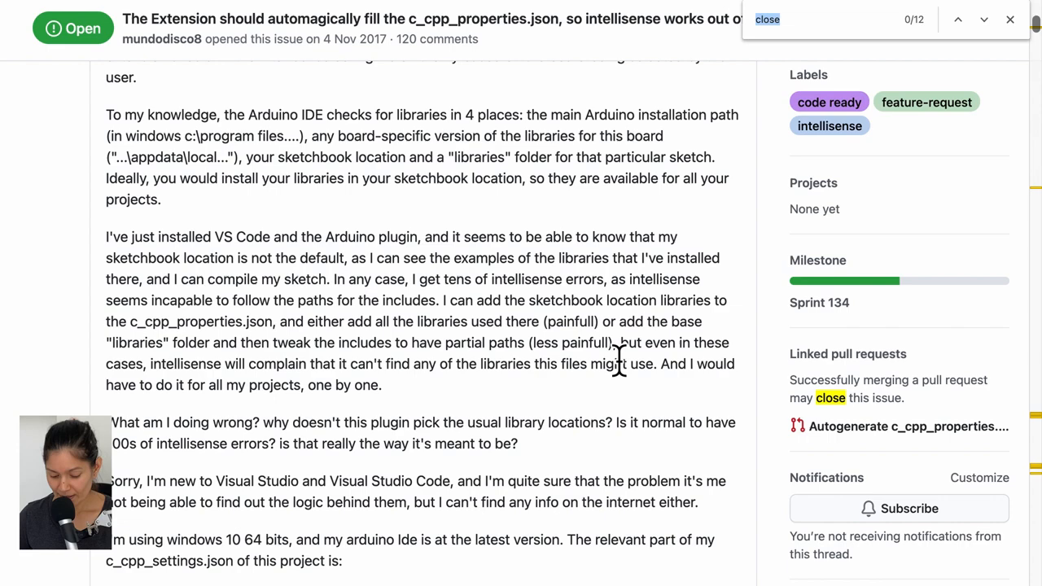
{"action": "type", "text": "macos"}
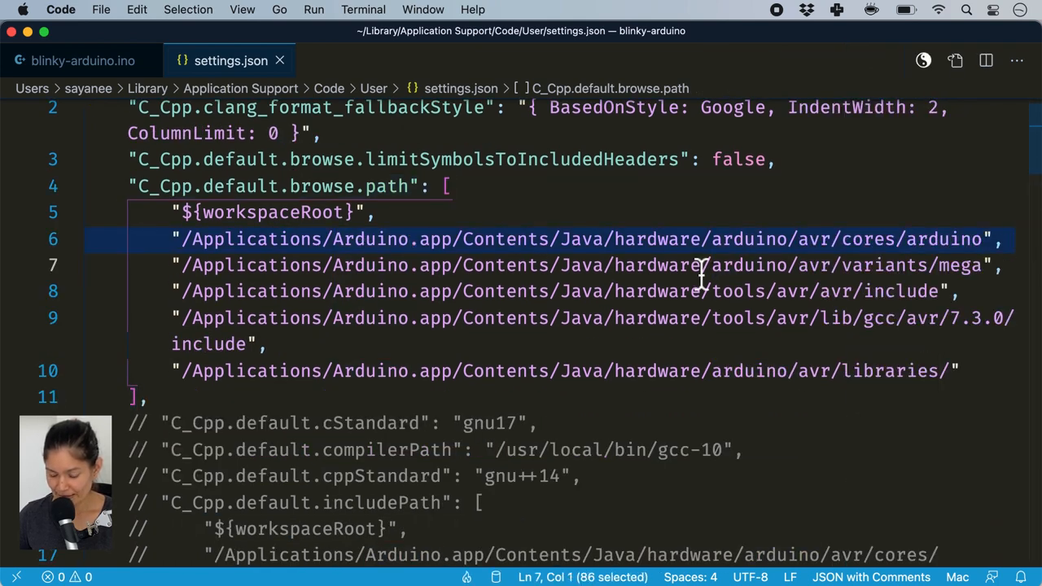
Uncomment C_Cpp.default cStandard, compilerPath, cppStandard, includePath and macFrameworkPath in settings.json
{"action": "left_click", "coordinate": [960, 371]}
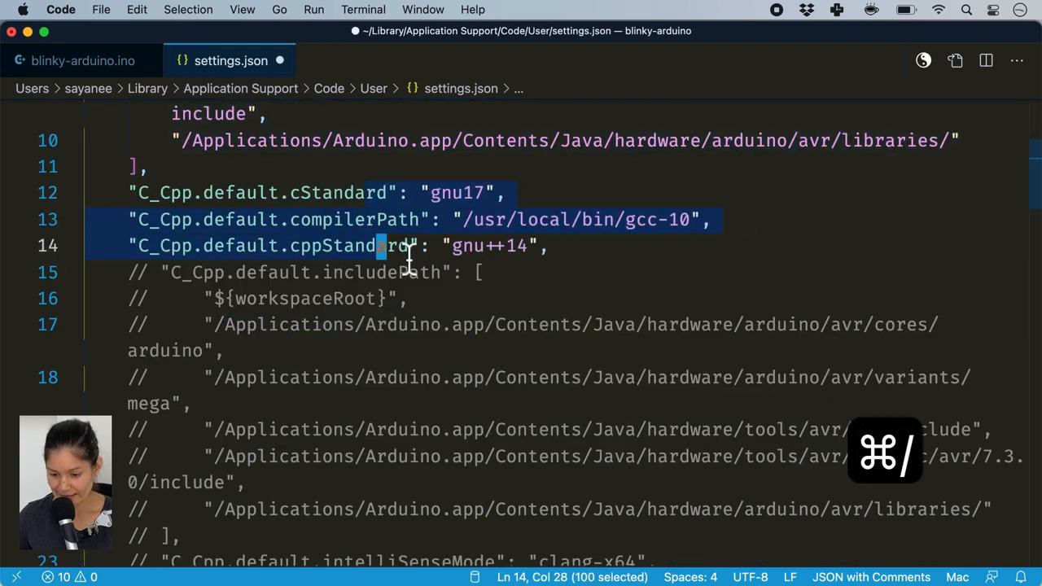
{"action": "key", "text": "cmd+s"}
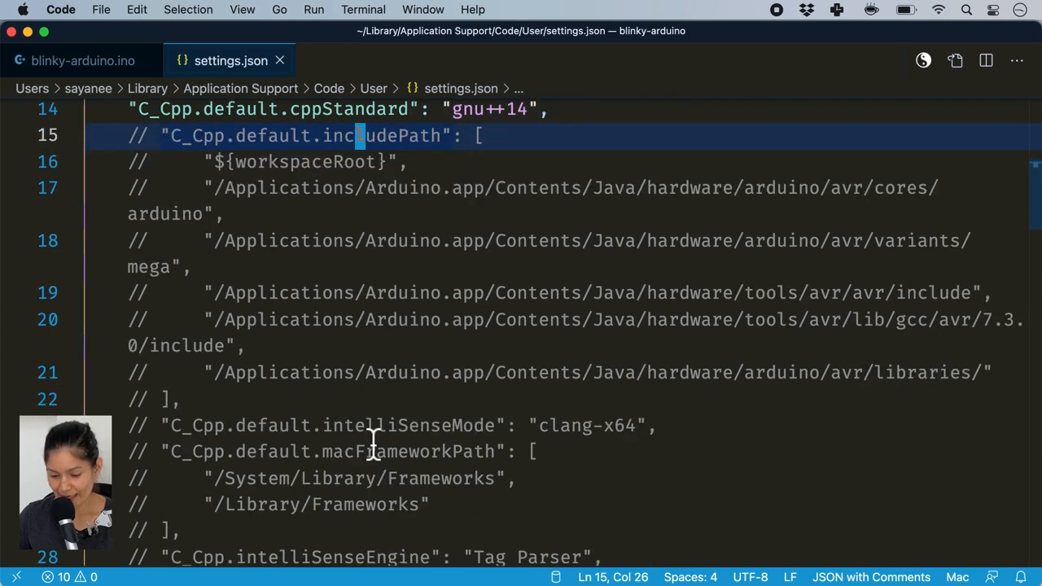
{"action": "key", "text": "cmd+/"}
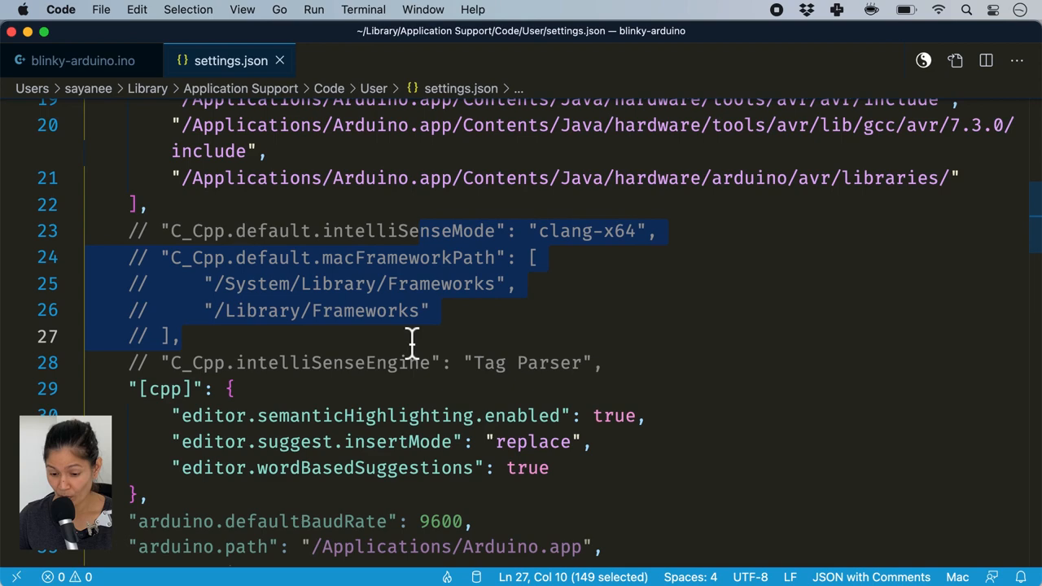
{"action": "key", "text": "cmd+/"}
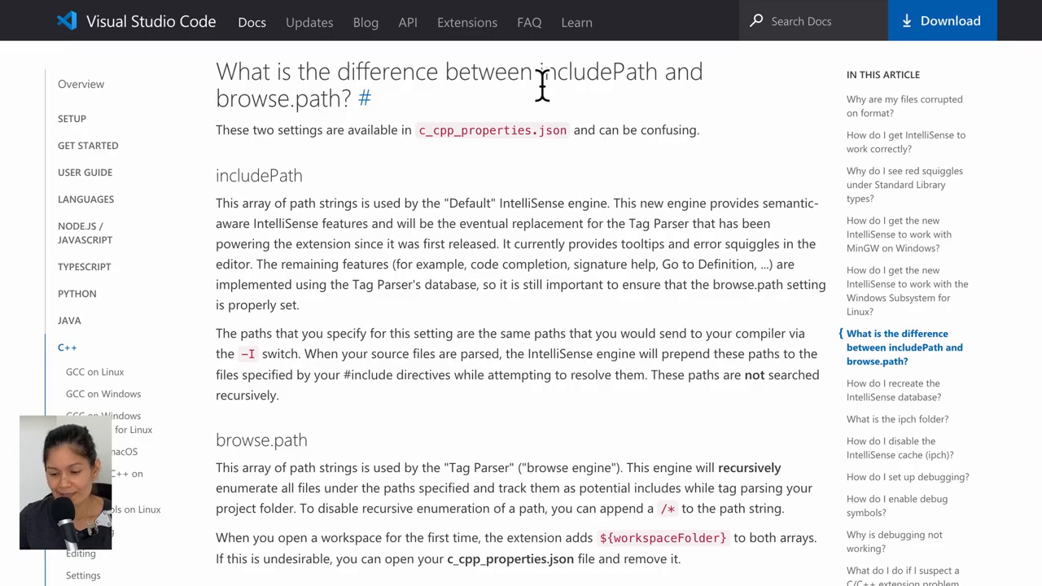
{"action": "left_click_drag", "start_coordinate": [539, 71], "coordinate": [373, 99]}
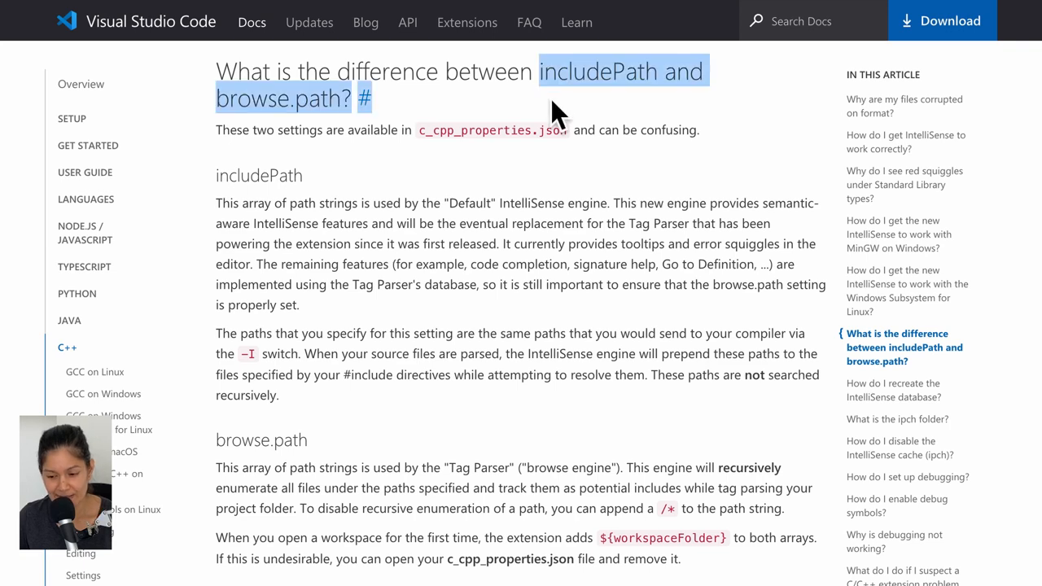
{"action": "mouse_move", "coordinate": [498, 203]}
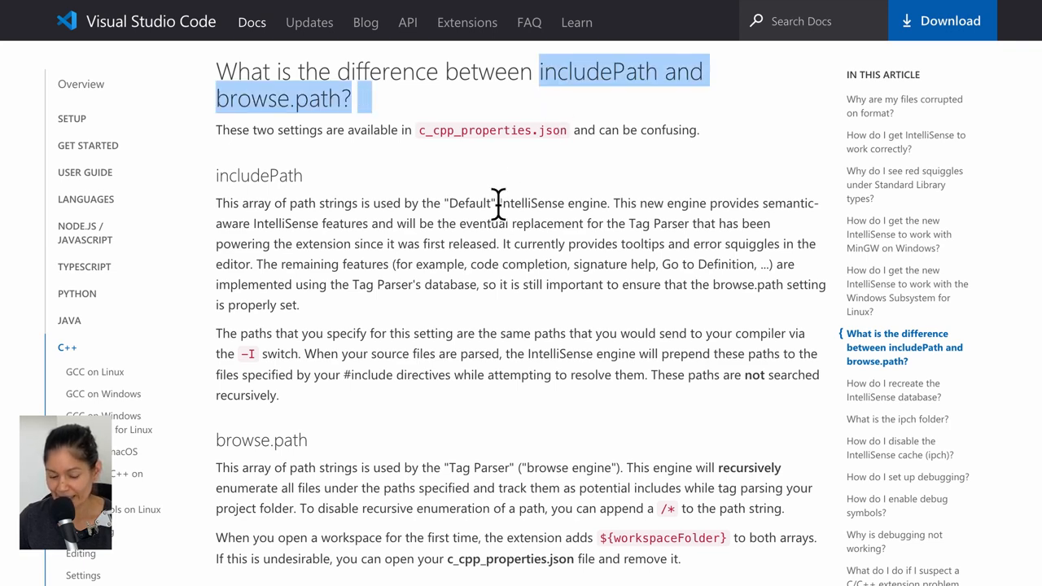
{"action": "scroll", "scroll_direction": "down", "scroll_amount": 3}
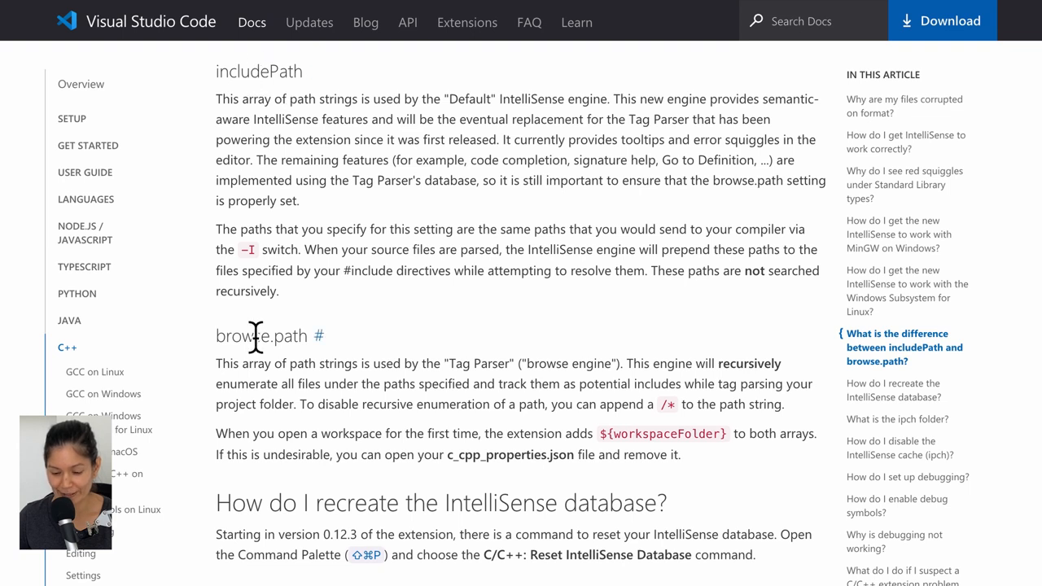
{"action": "mouse_move", "coordinate": [404, 462]}
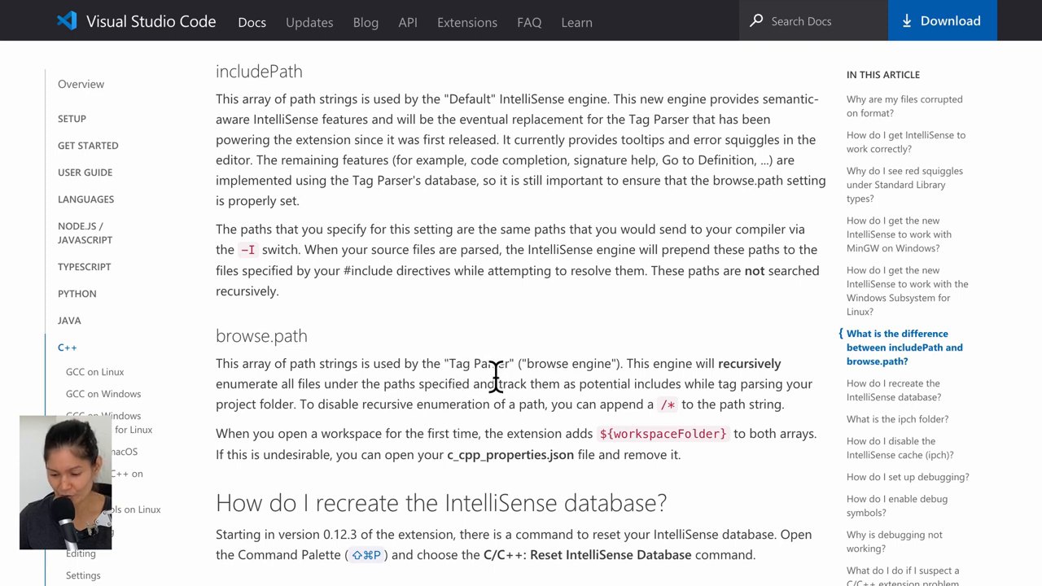
{"action": "double_click", "coordinate": [476, 362]}
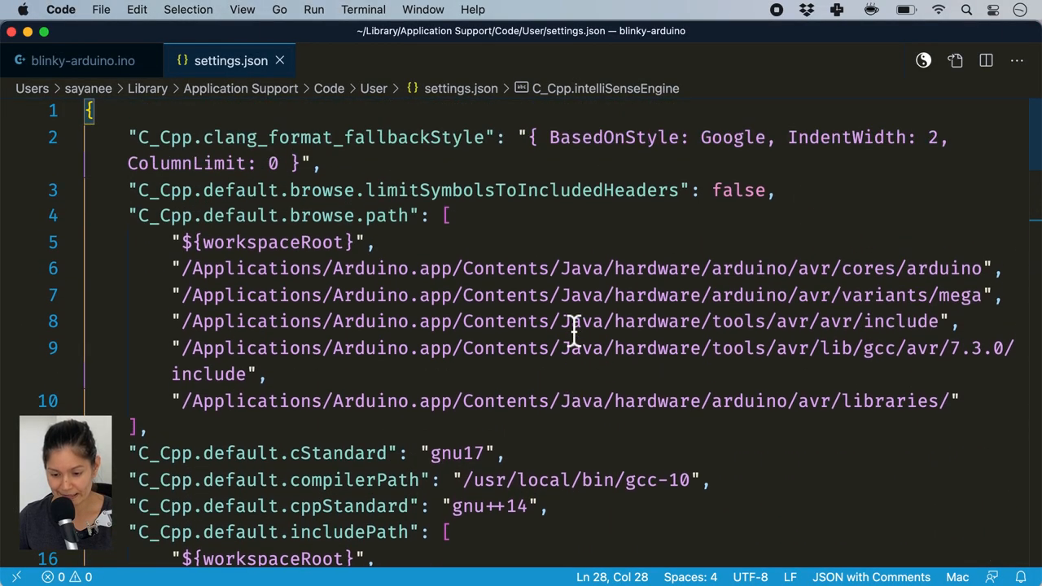
Trace LED_BUILTIN in blinky-arduino.ino to its definition as 13 in pins_arduino.h, then close it
{"action": "left_click", "coordinate": [82, 60]}
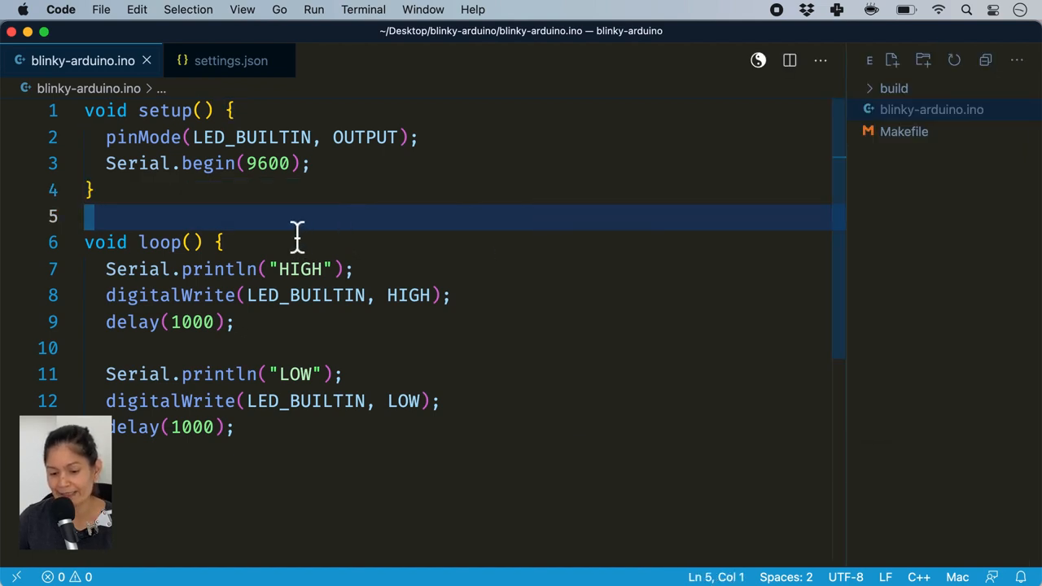
{"action": "mouse_move", "coordinate": [292, 137]}
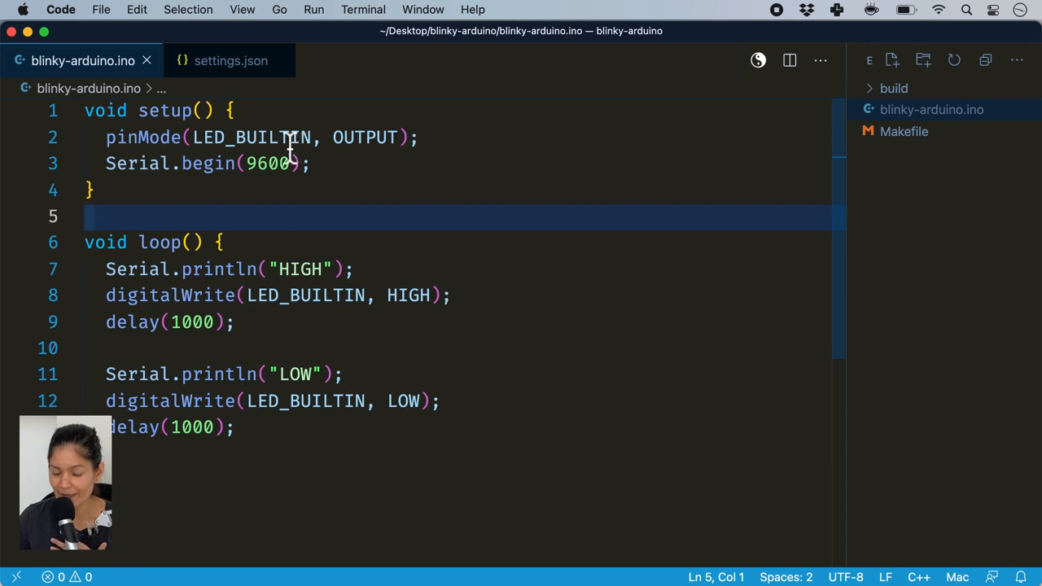
{"action": "double_click", "coordinate": [251, 136]}
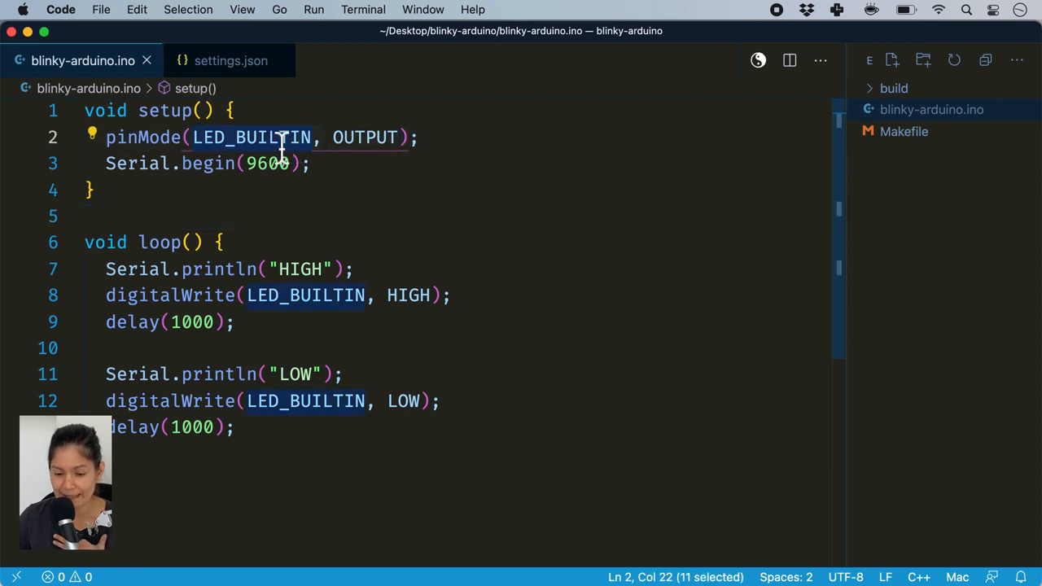
{"action": "right_click", "coordinate": [252, 136]}
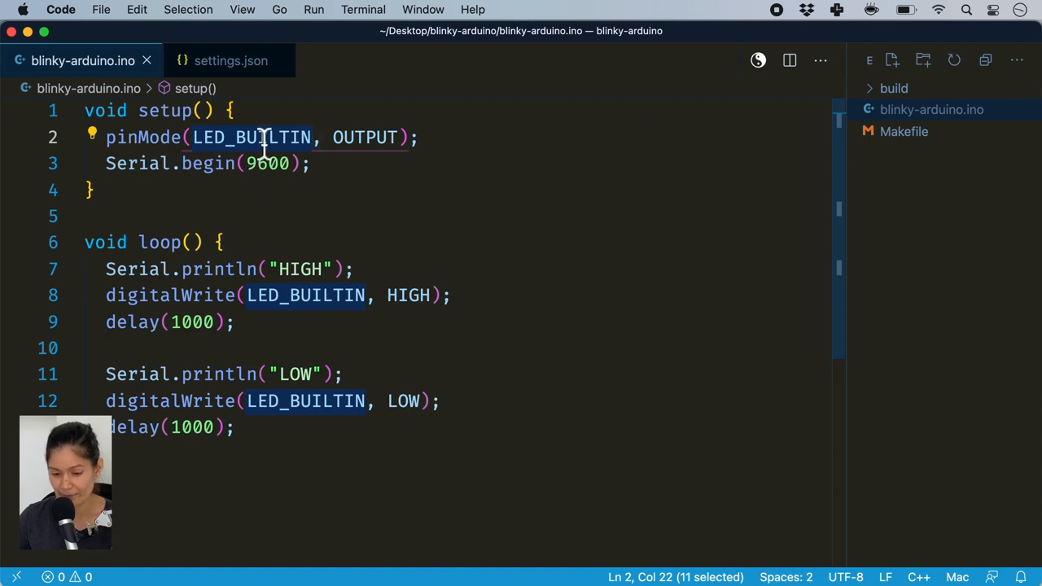
{"action": "mouse_move", "coordinate": [260, 137]}
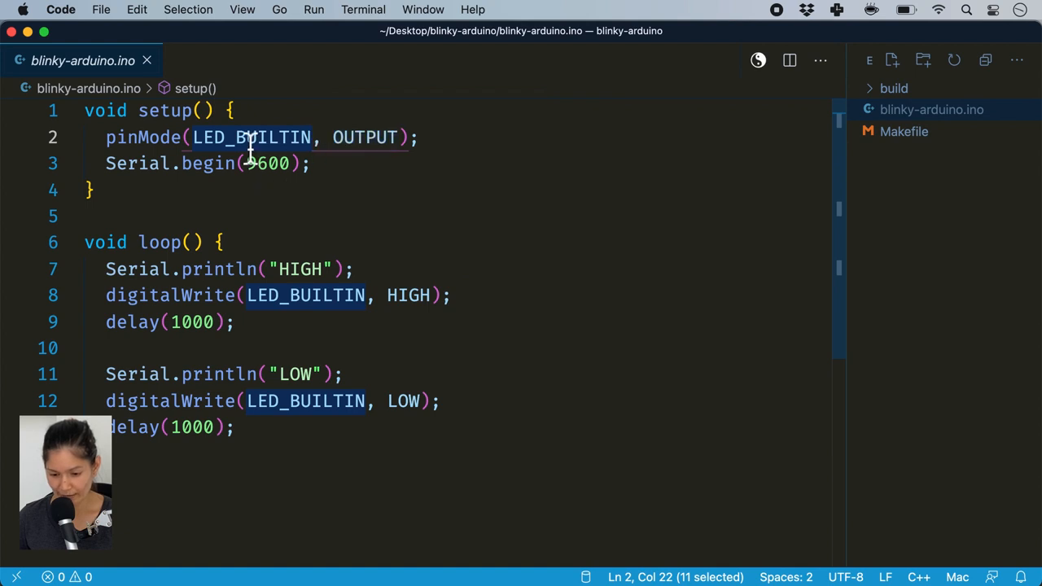
{"action": "mouse_move", "coordinate": [250, 137]}
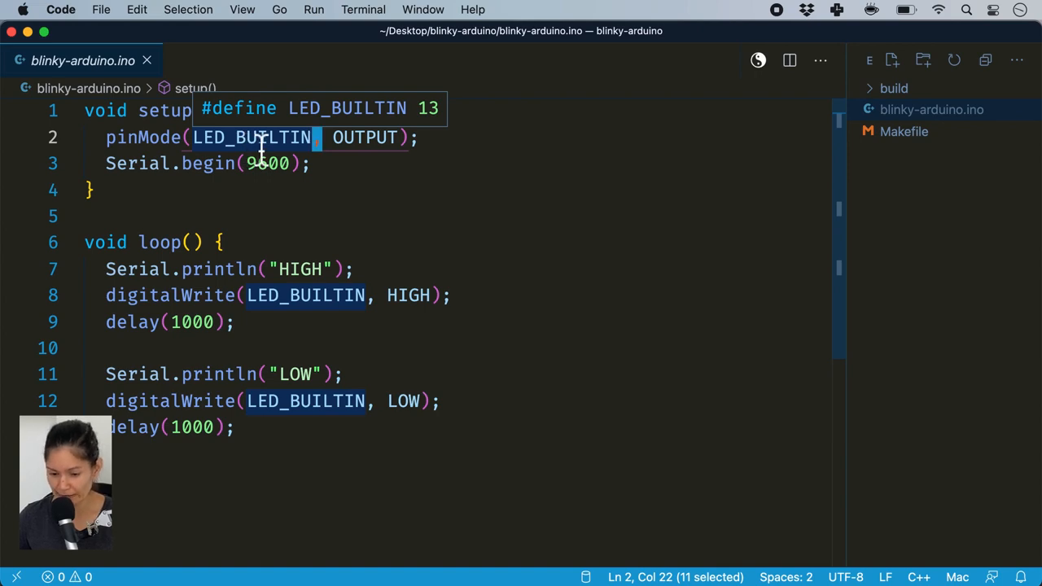
{"action": "left_click", "coordinate": [253, 137]}
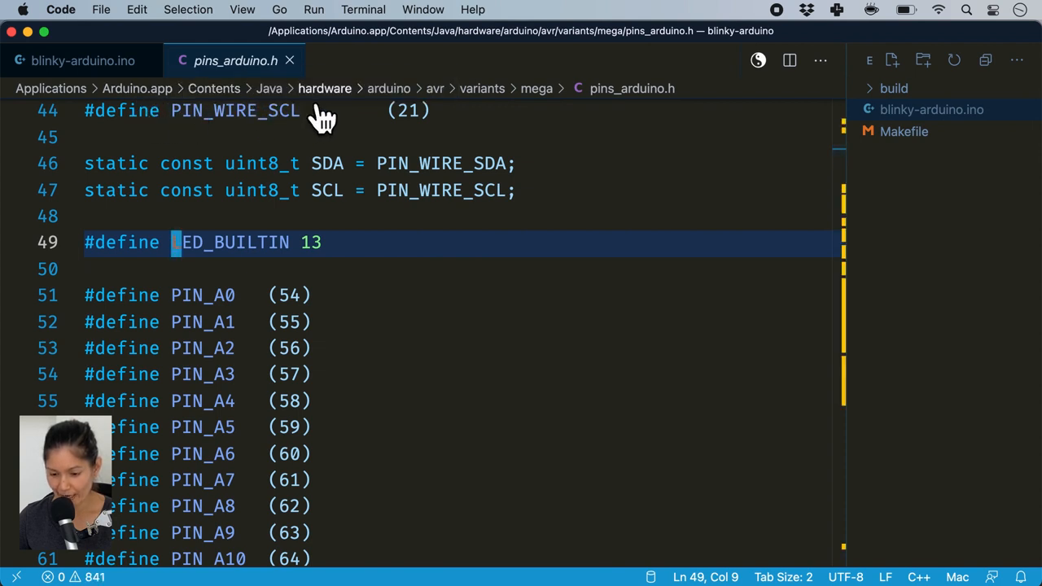
{"action": "mouse_move", "coordinate": [460, 114]}
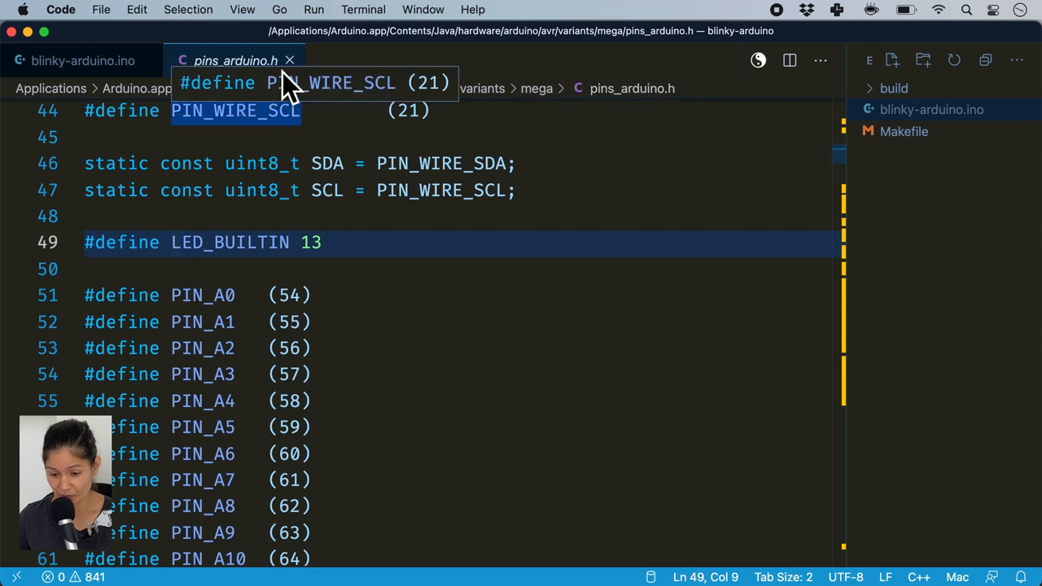
{"action": "left_click", "coordinate": [81, 60]}
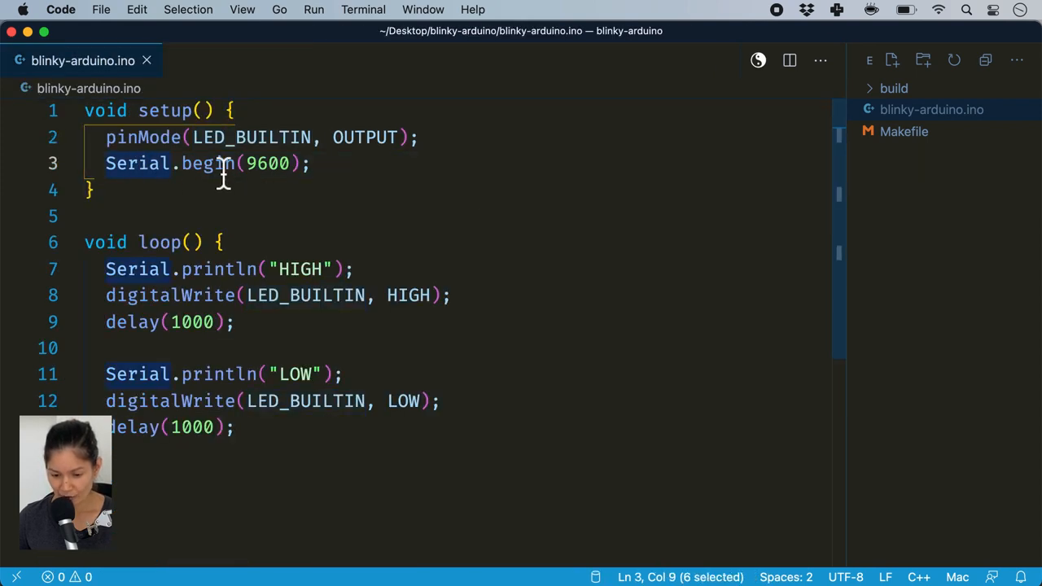
Browse the Serial.begin and delay definitions, and try Serial.par autocomplete suggestions
{"action": "right_click", "coordinate": [220, 163]}
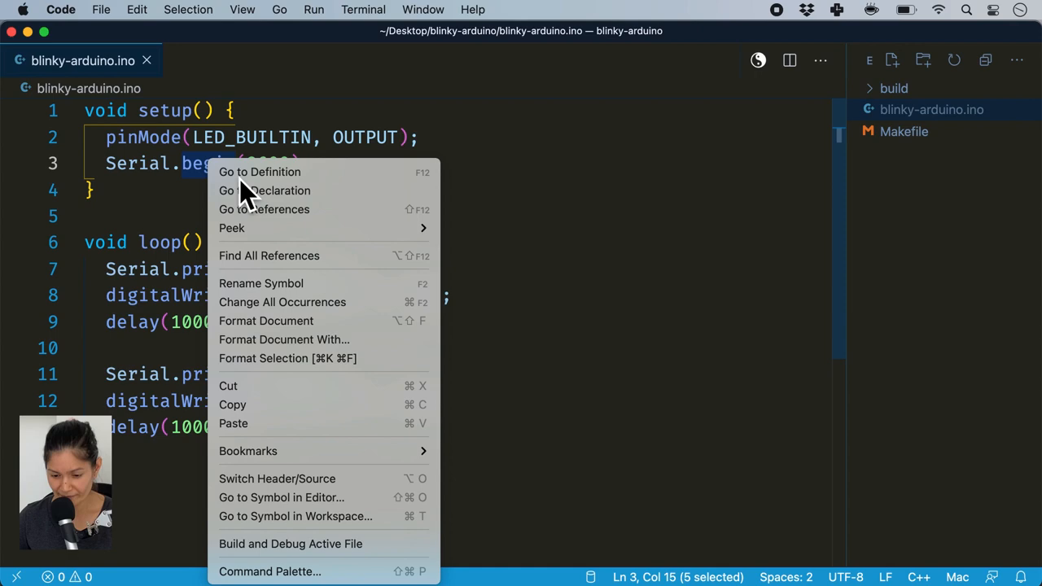
{"action": "left_click", "coordinate": [260, 172]}
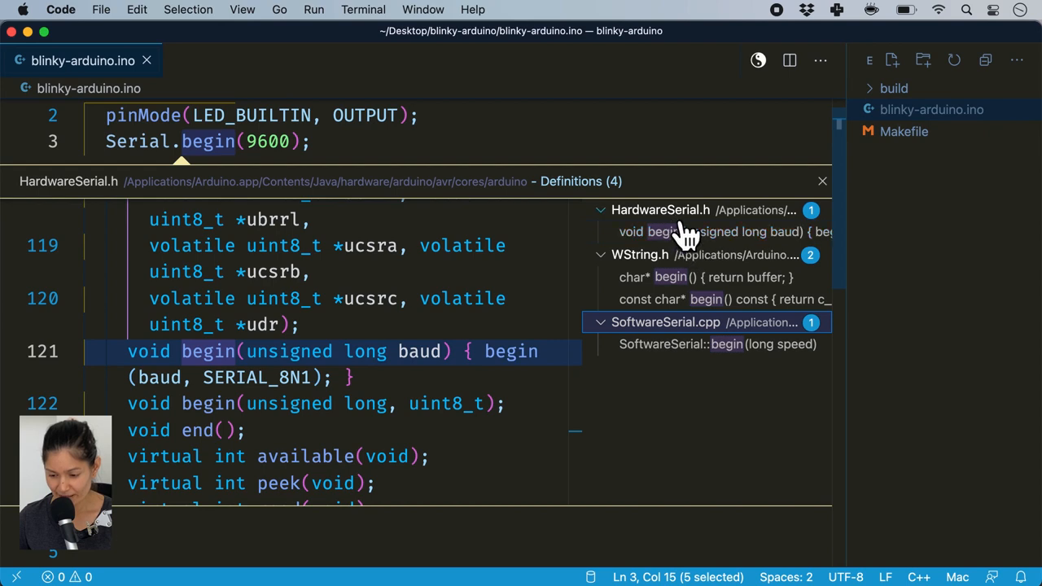
{"action": "mouse_move", "coordinate": [847, 200]}
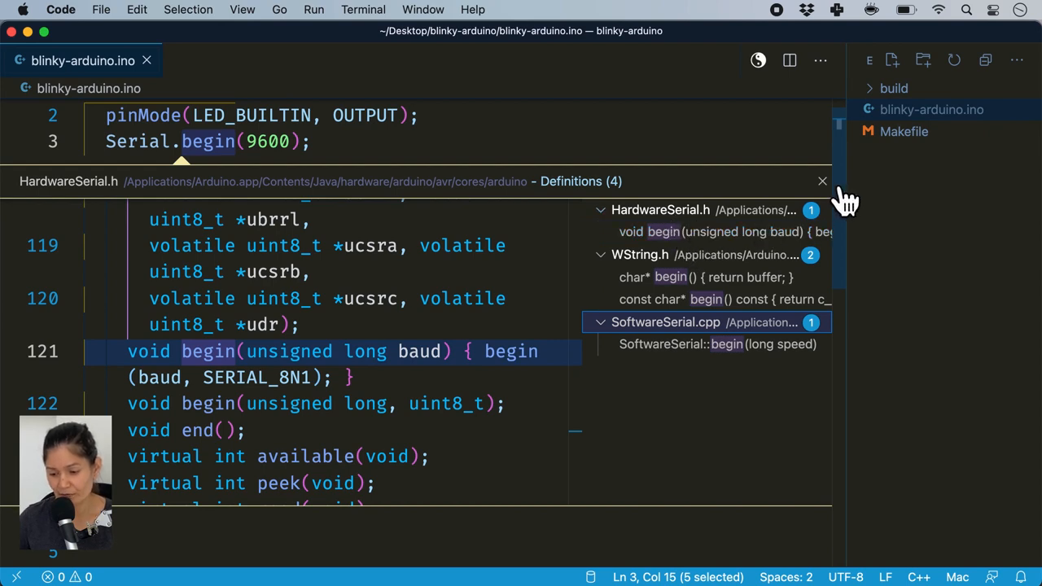
{"action": "type", "text": "Serial.pr"}
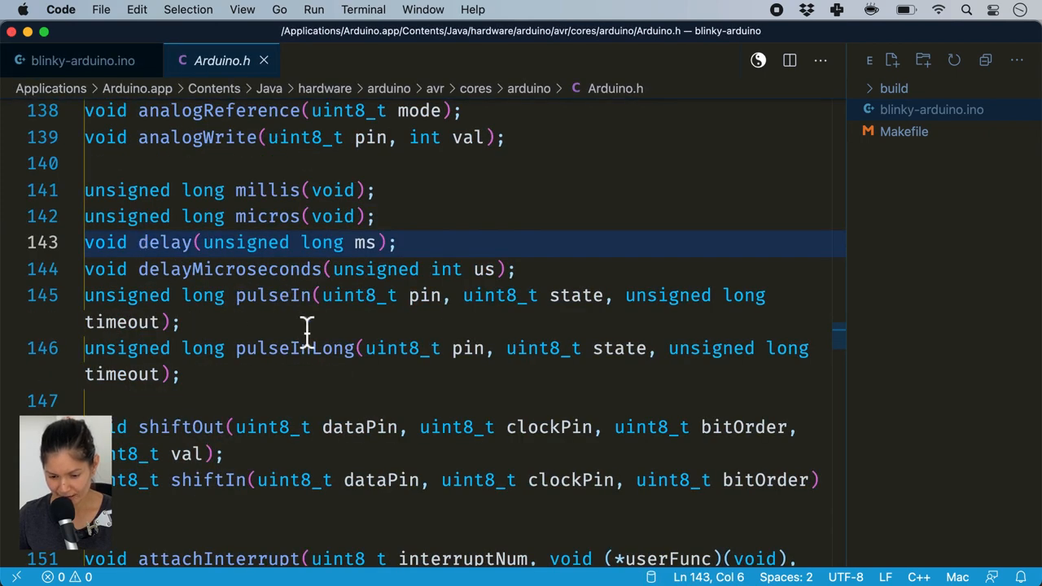
{"action": "scroll", "scroll_direction": "down", "scroll_amount": 3}
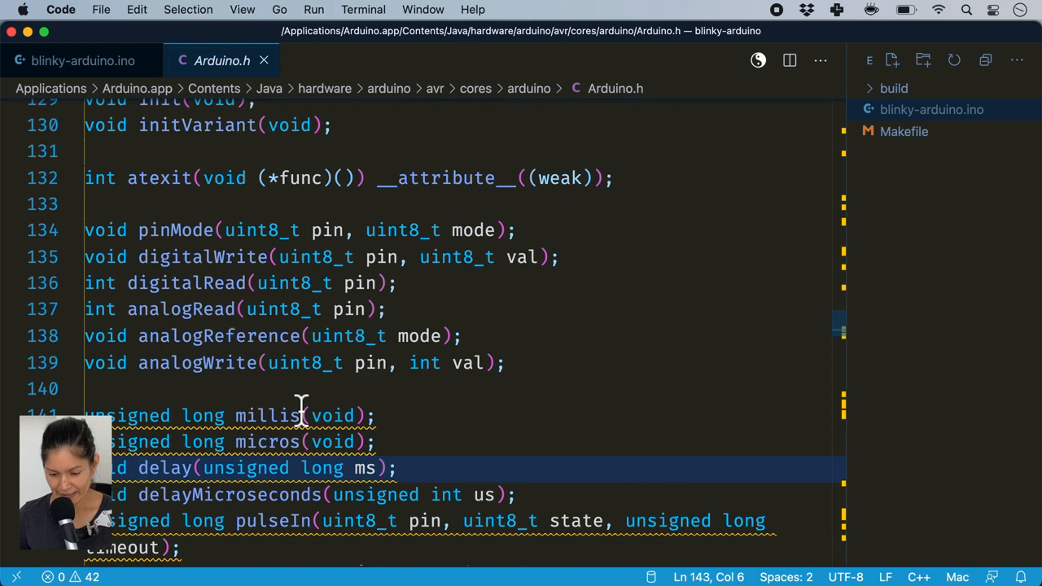
{"action": "mouse_move", "coordinate": [285, 82]}
{"action": "type", "text": "Serial.p"}
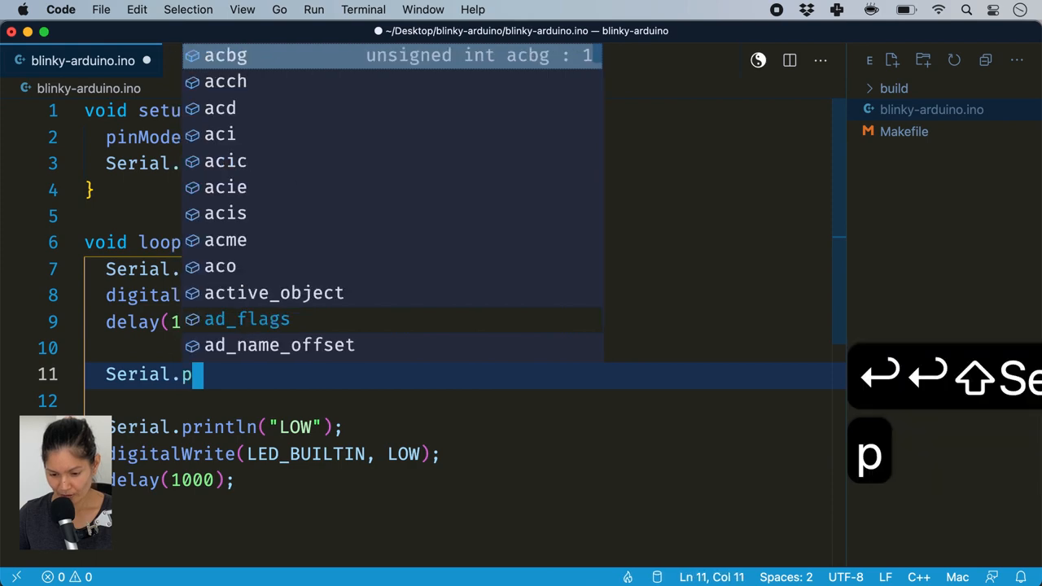
{"action": "type", "text": "ar"}
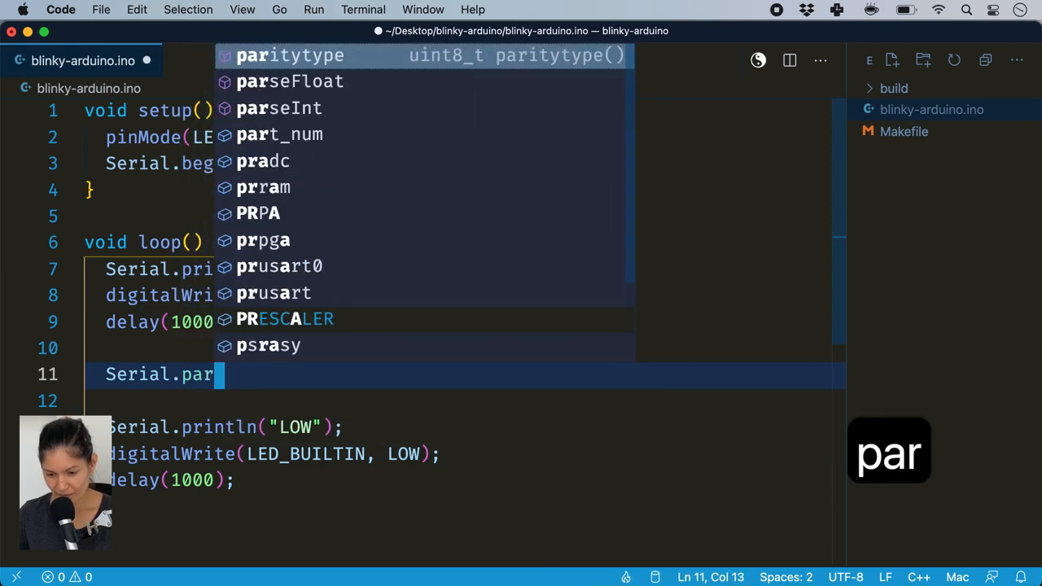
{"action": "type", "text": "s"}
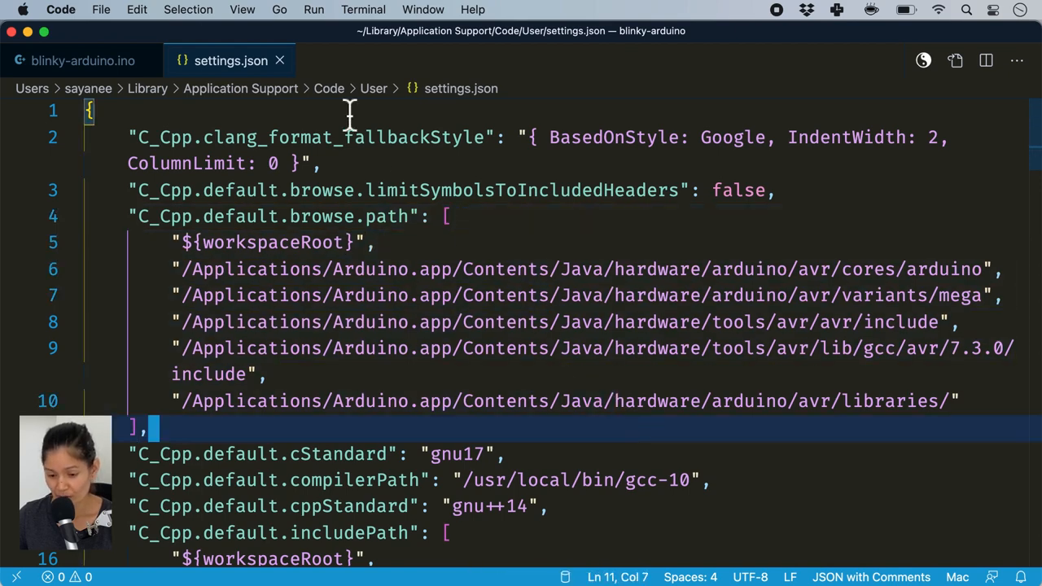
Switch to the blinky-pico project and jump to the GPIO_OUT definition
{"action": "left_click", "coordinate": [73, 60]}
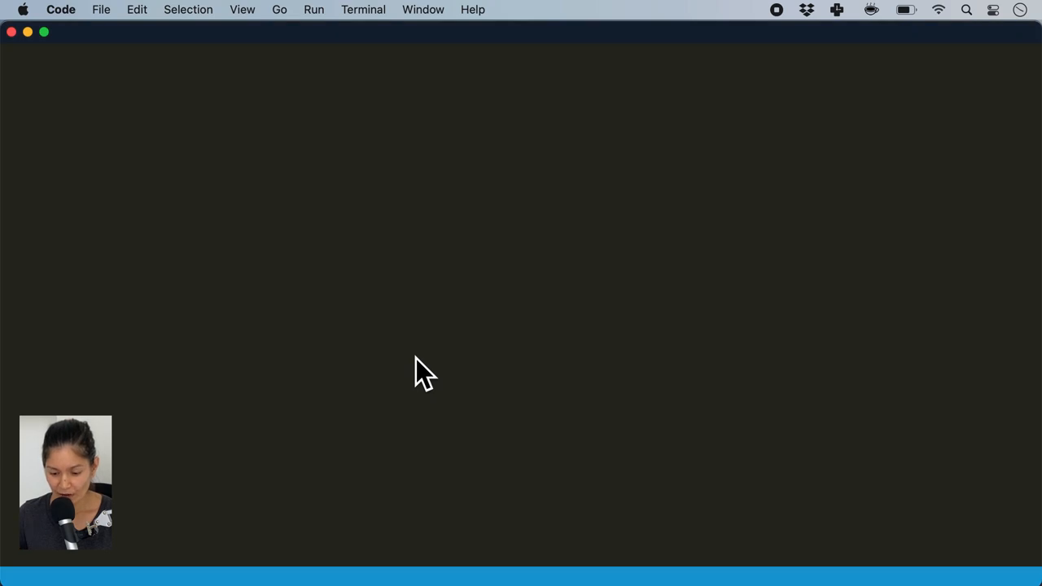
{"action": "right_click", "coordinate": [383, 162]}
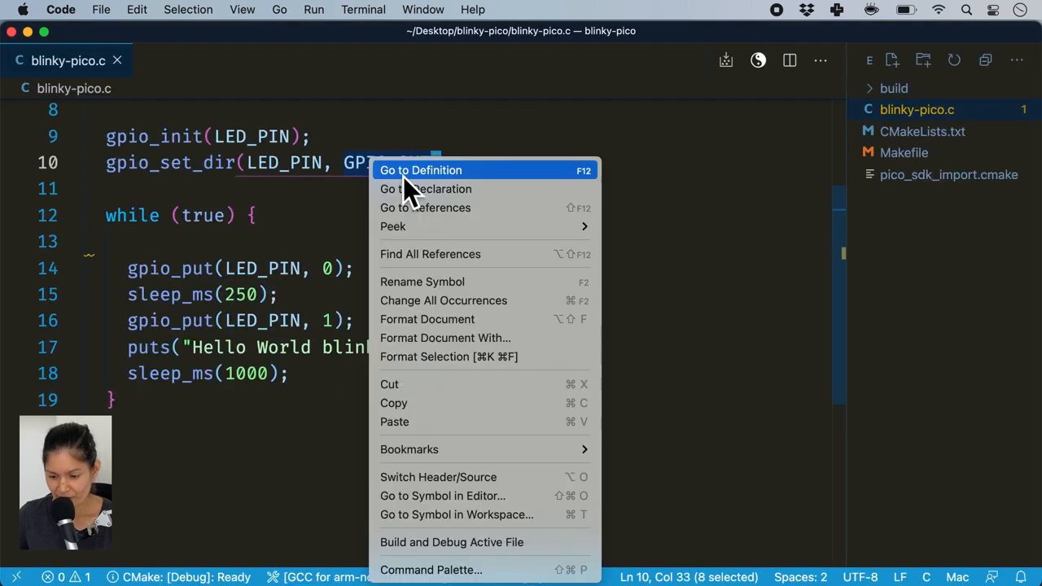
{"action": "left_click", "coordinate": [421, 170]}
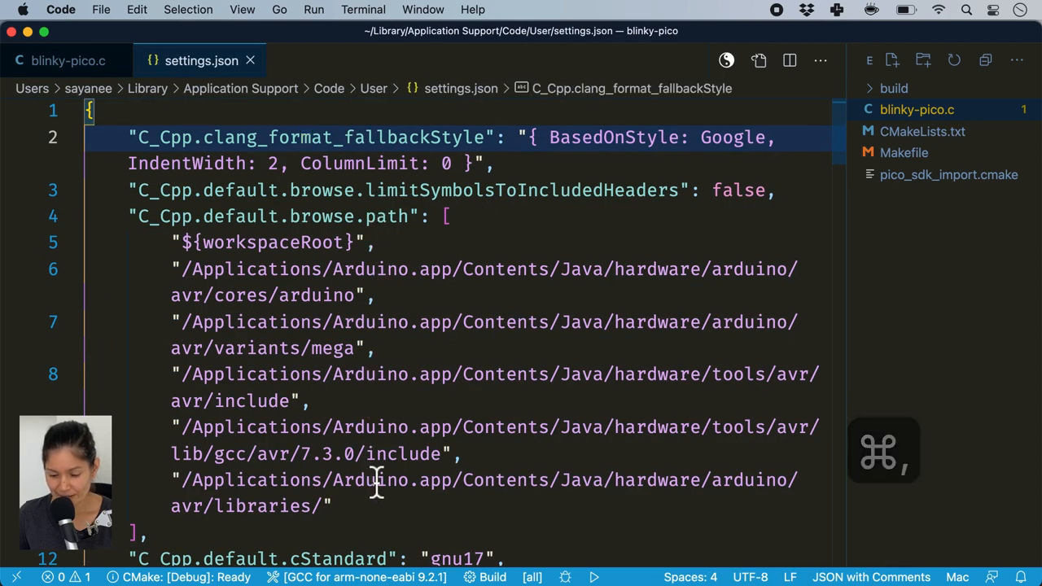
{"action": "mouse_move", "coordinate": [679, 419]}
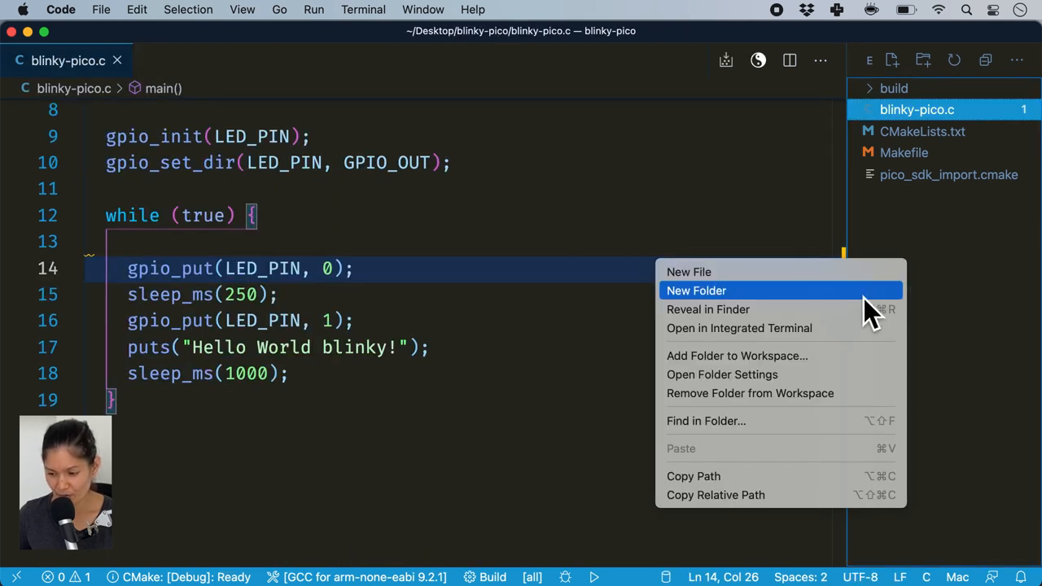
Create a new .vscode folder in the blinky-pico project
{"action": "left_click", "coordinate": [696, 291]}
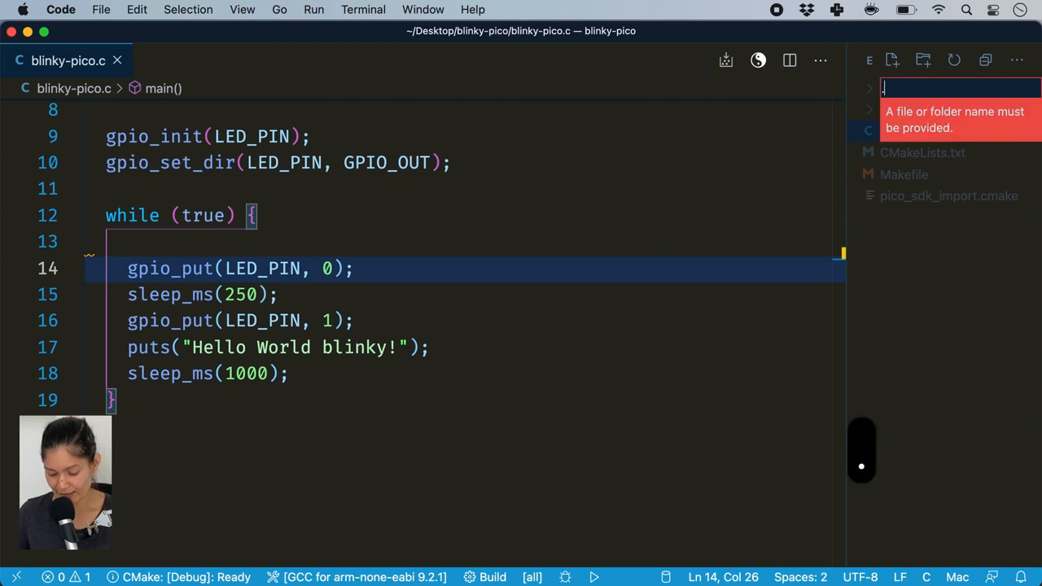
{"action": "key", "text": "enter"}
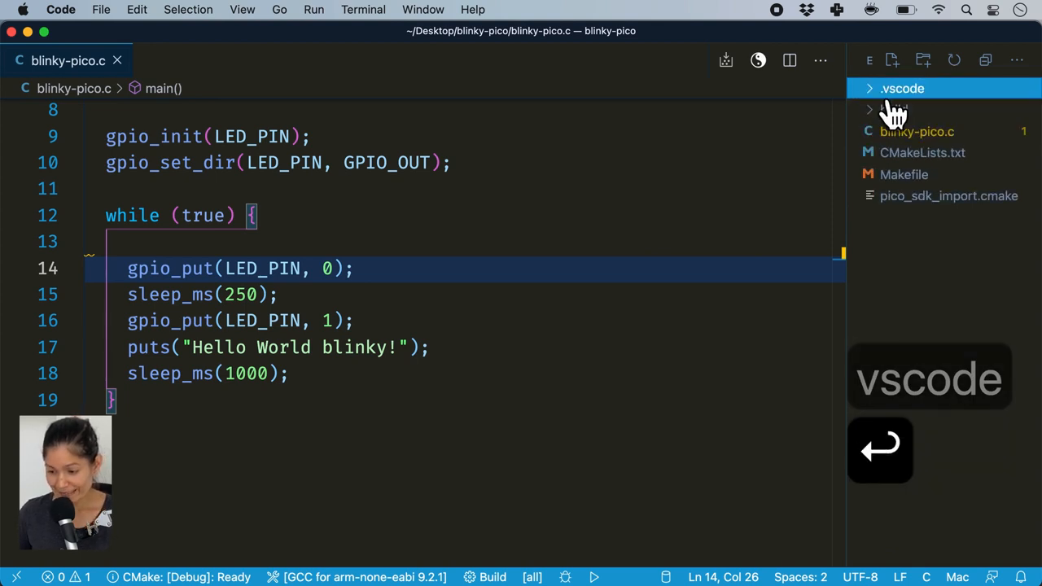
{"action": "type", "text": "c"}
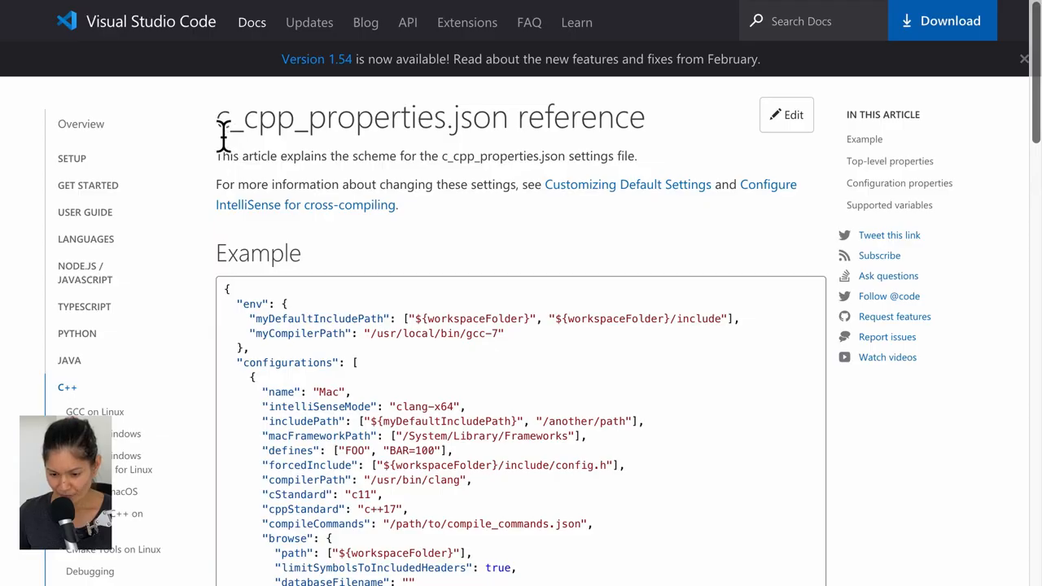
{"action": "mouse_move", "coordinate": [643, 261]}
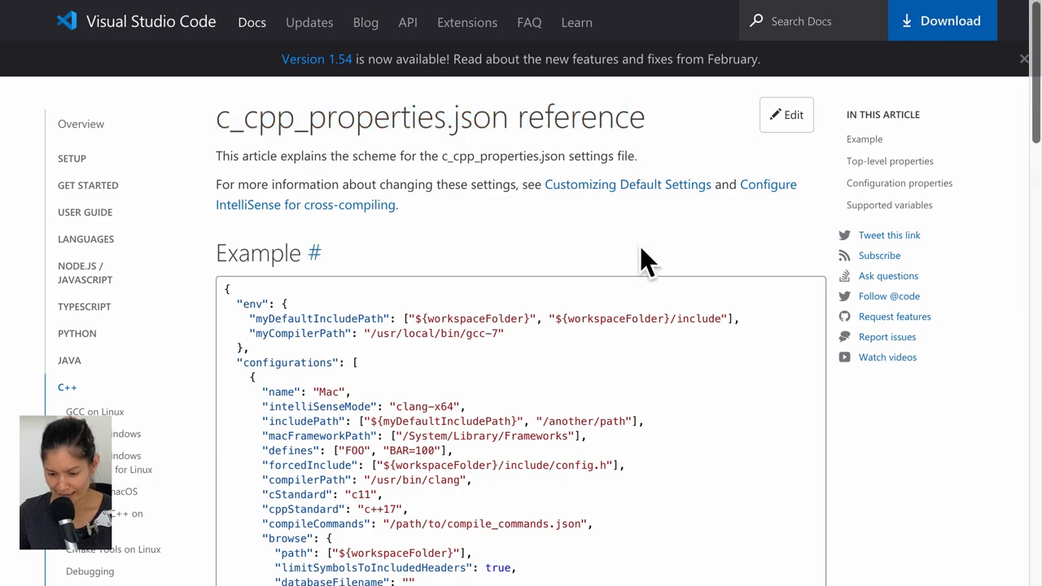
Scroll through the Example configuration on the c_cpp_properties.json reference page
{"action": "scroll", "scroll_direction": "down", "scroll_amount": 3}
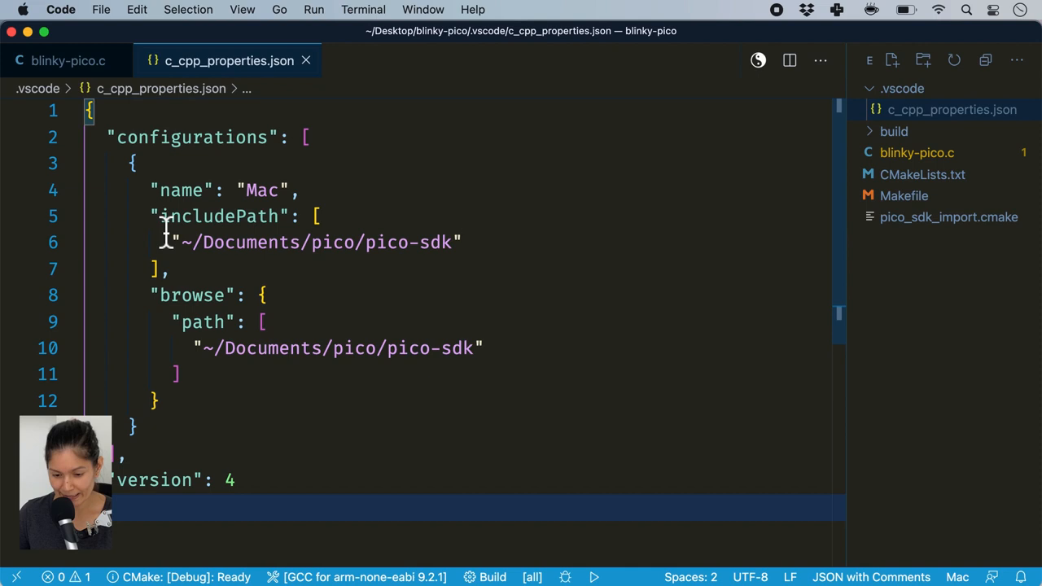
Select the includePath block pointing at pico-sdk in blinky-pico's c_cpp_properties.json
{"action": "left_click_drag", "start_coordinate": [160, 216], "coordinate": [171, 269]}
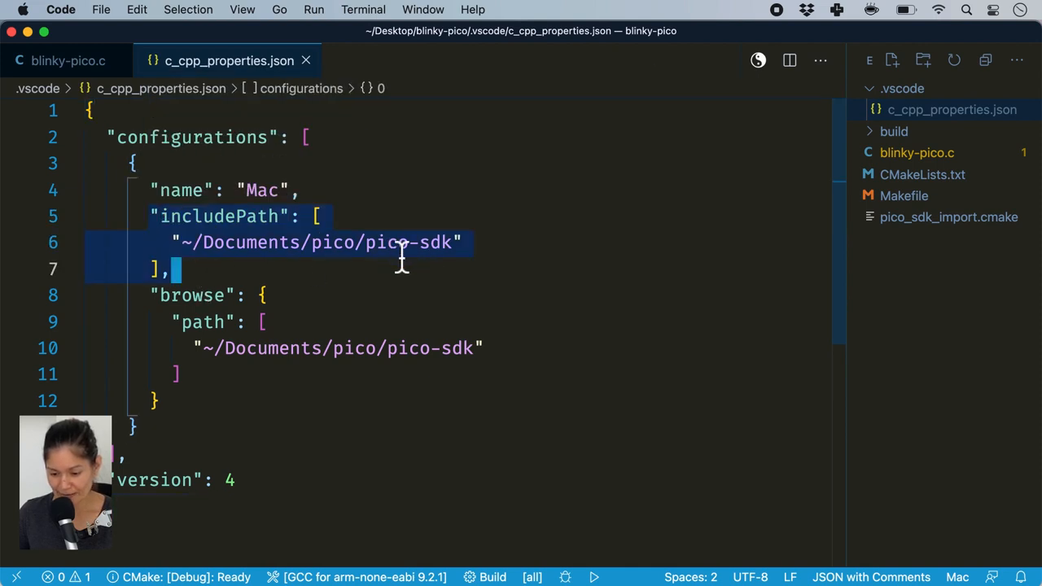
{"action": "left_click", "coordinate": [193, 294]}
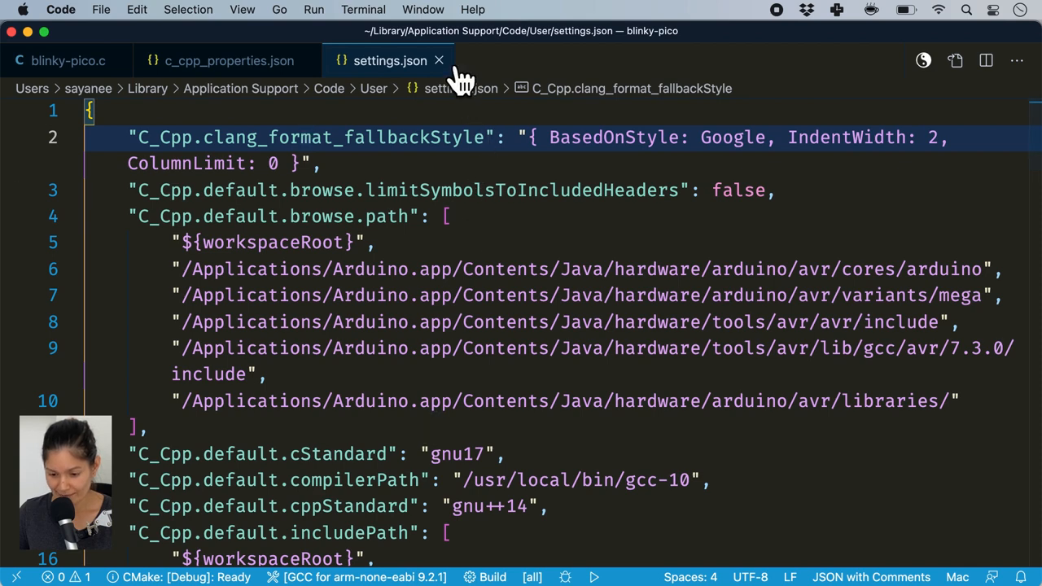
In blinky-pico.c, peek GPIO_OUT's definition and go to gpio_init's definition in pico-sdk
{"action": "left_click", "coordinate": [67, 60]}
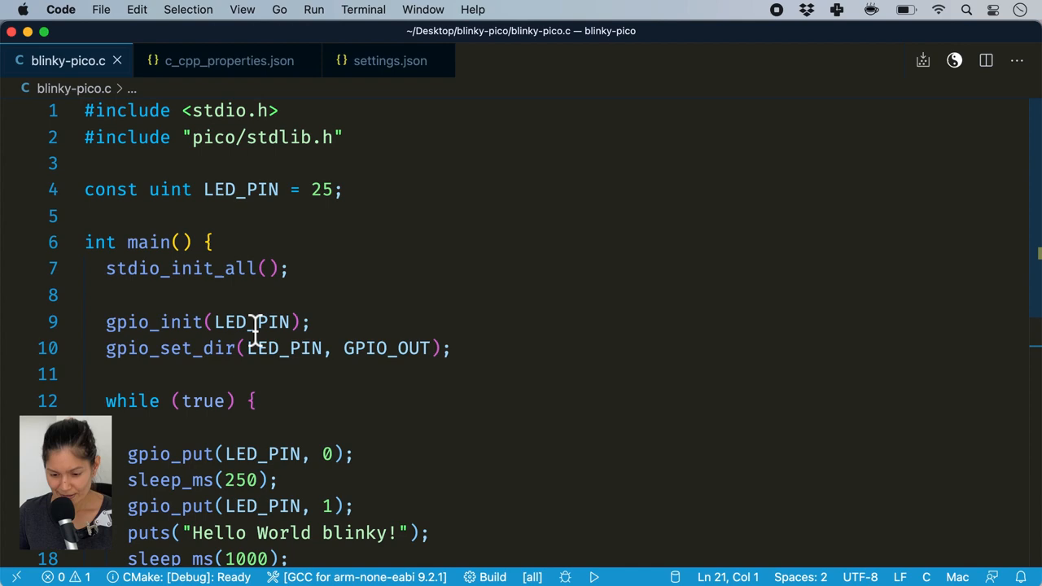
{"action": "mouse_move", "coordinate": [398, 349]}
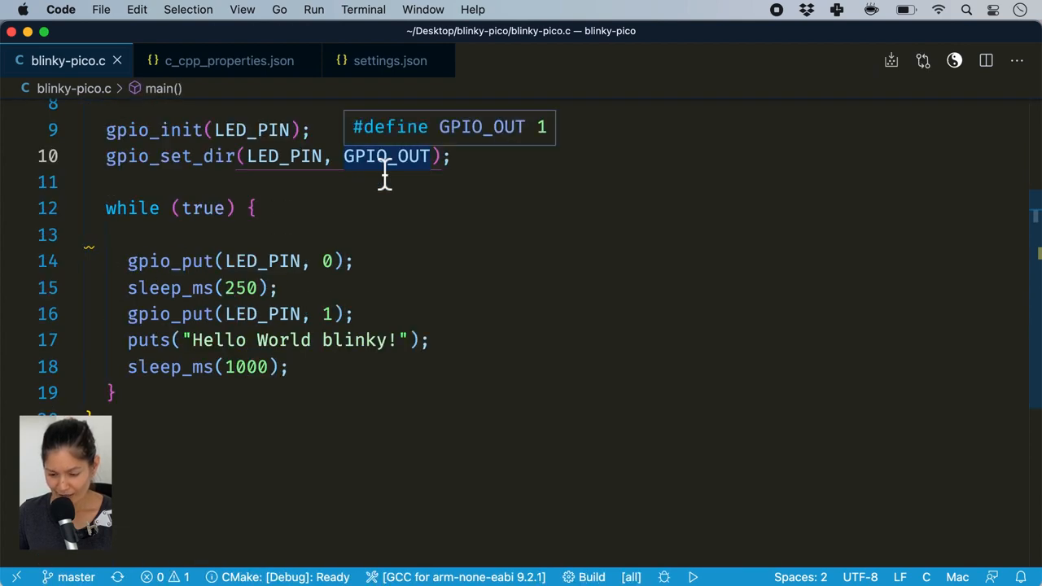
{"action": "left_click", "coordinate": [386, 157]}
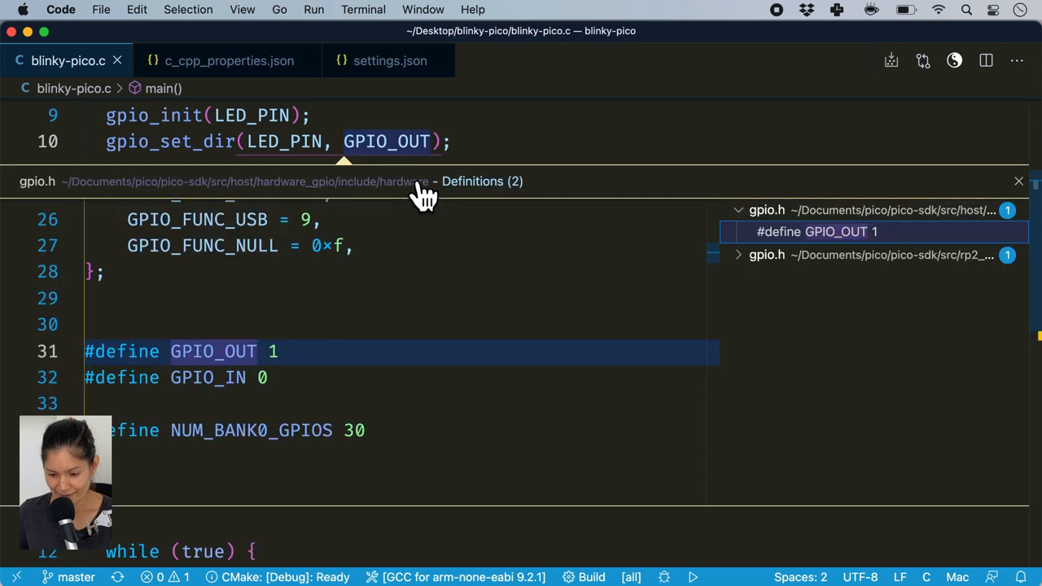
{"action": "mouse_move", "coordinate": [232, 216]}
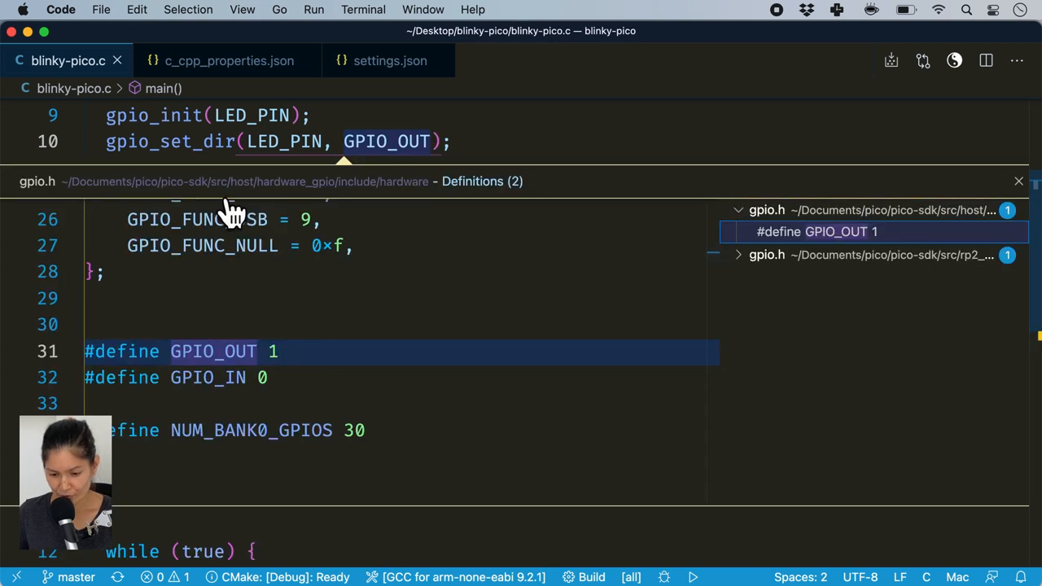
{"action": "mouse_move", "coordinate": [313, 212]}
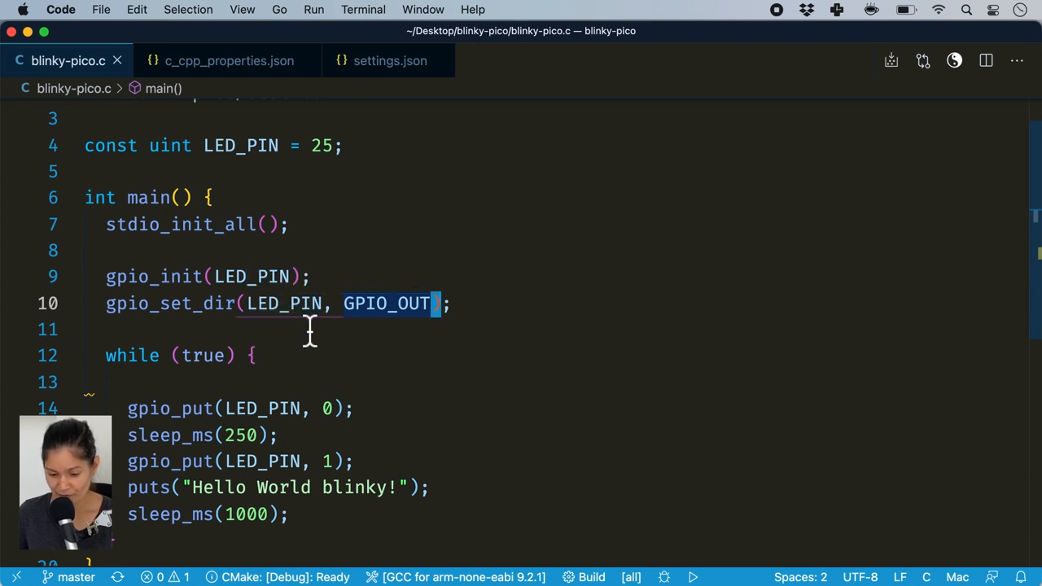
{"action": "mouse_move", "coordinate": [154, 276]}
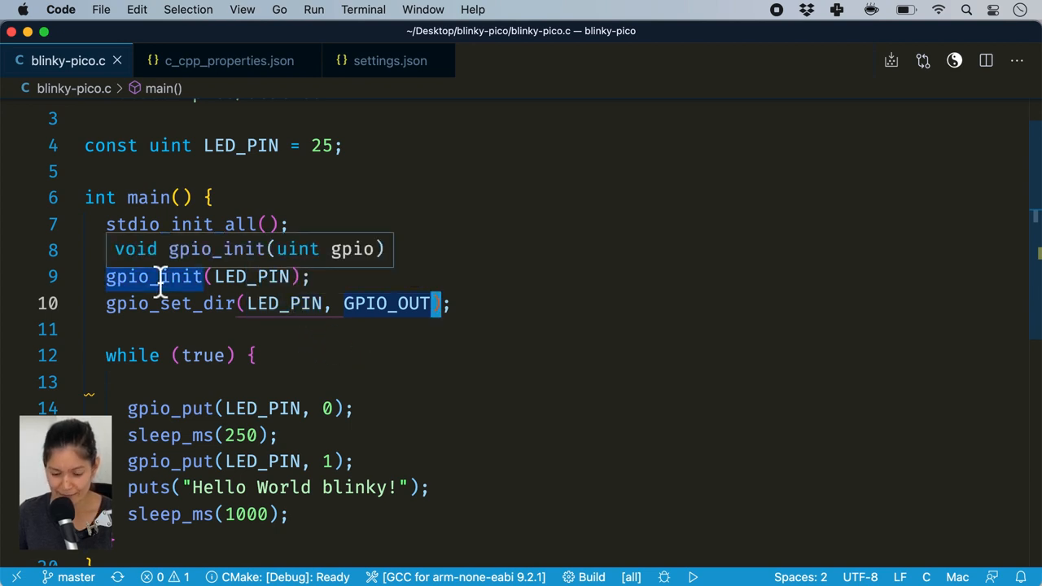
{"action": "right_click", "coordinate": [155, 277]}
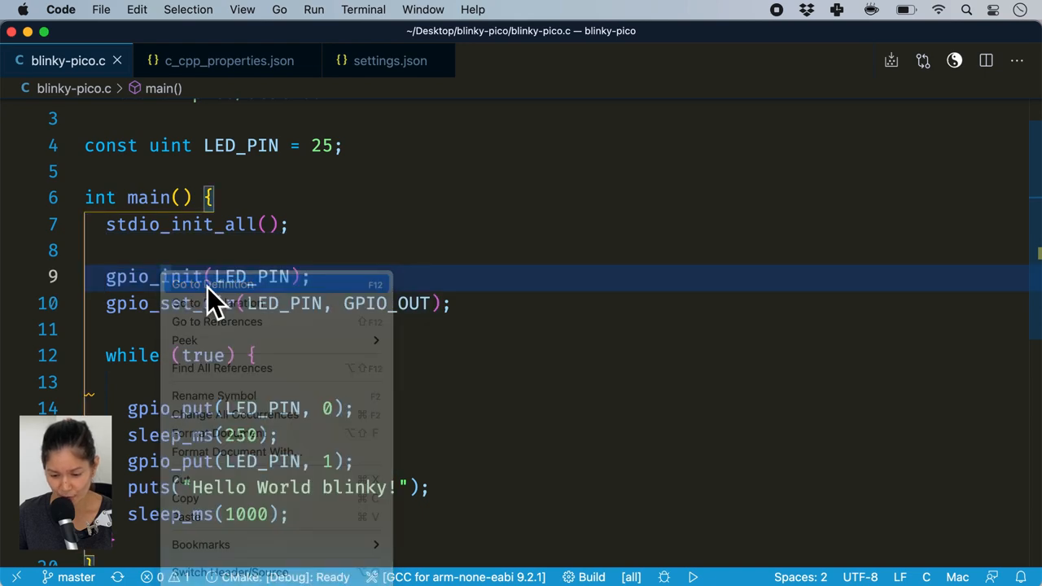
{"action": "left_click", "coordinate": [212, 284]}
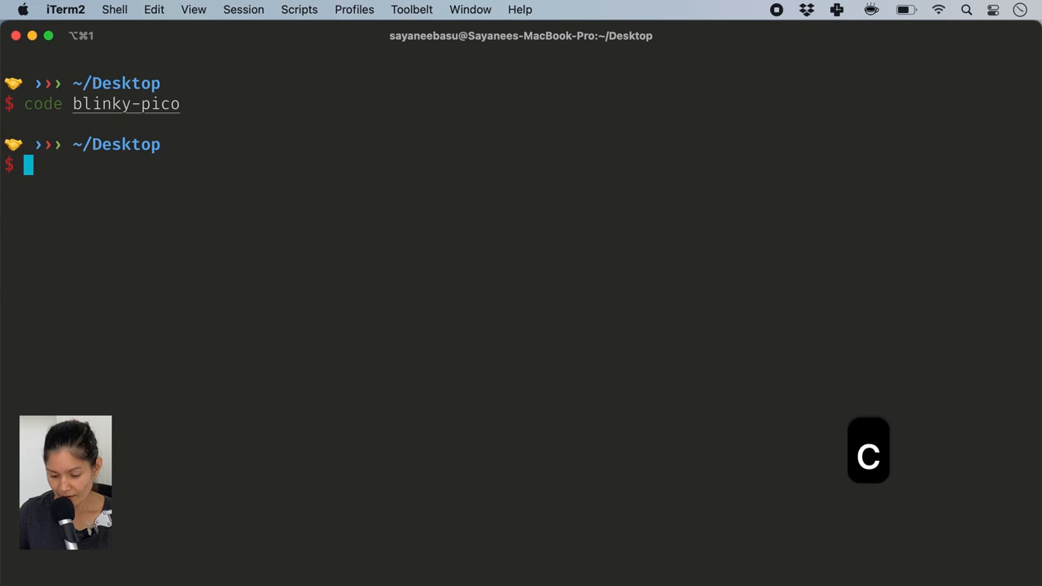
Launch VS Code on the display-sensors folder with `code display-sensors` in iTerm2
{"action": "type", "text": "code display-sensors"}
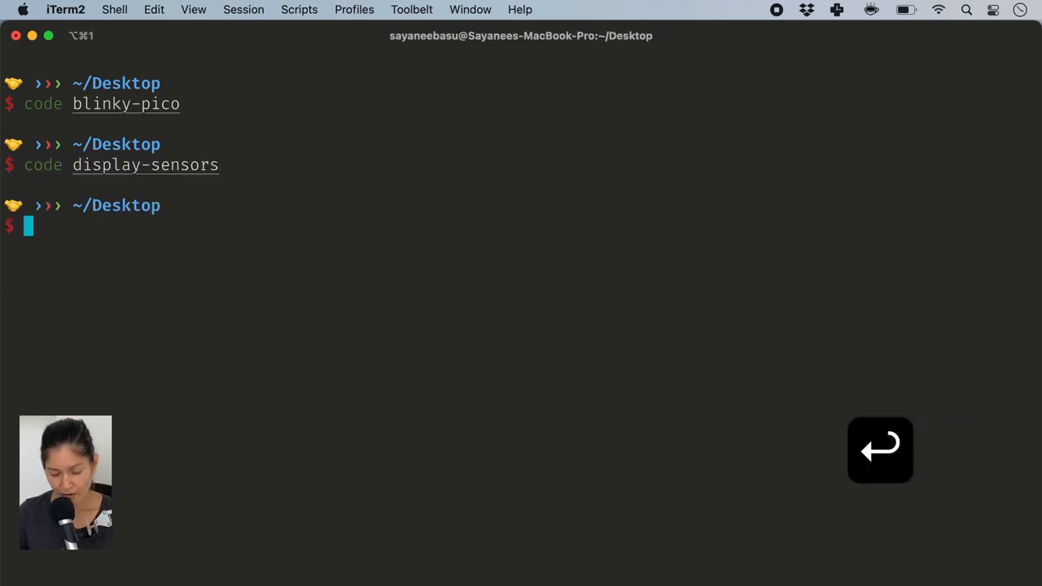
{"action": "key", "text": "Return"}
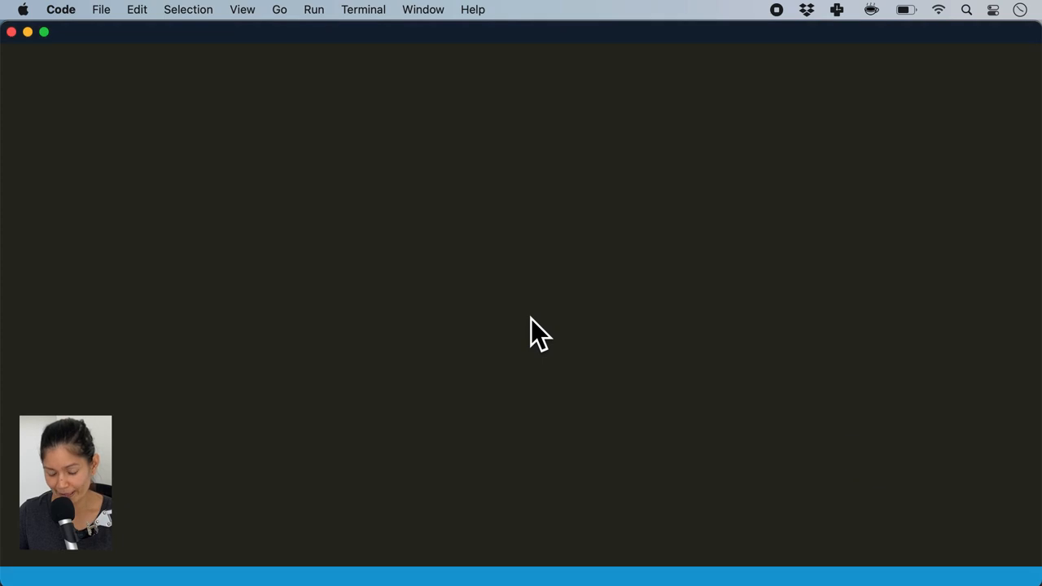
{"action": "left_click", "coordinate": [935, 131]}
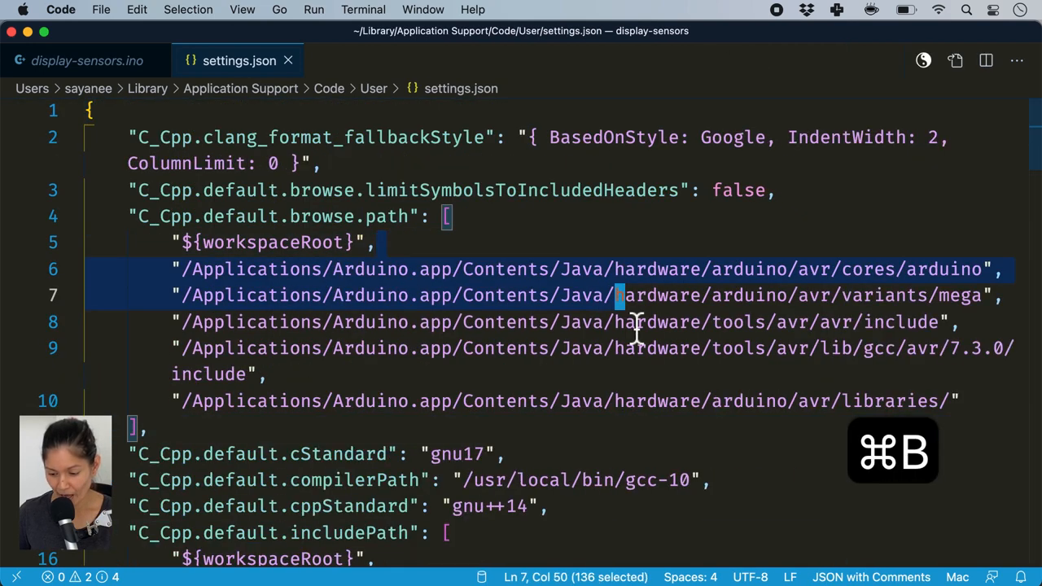
Uncomment the Arduino libraries includePath and browse.path in c_cpp_properties.json, save, and reopen display-sensors.ino
{"action": "left_click", "coordinate": [674, 401]}
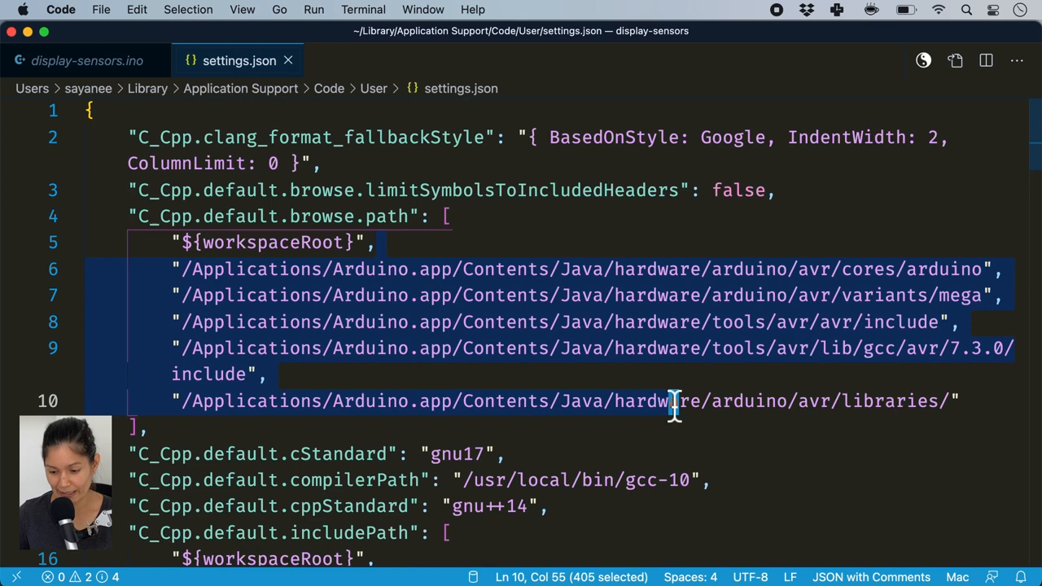
{"action": "left_click", "coordinate": [86, 60]}
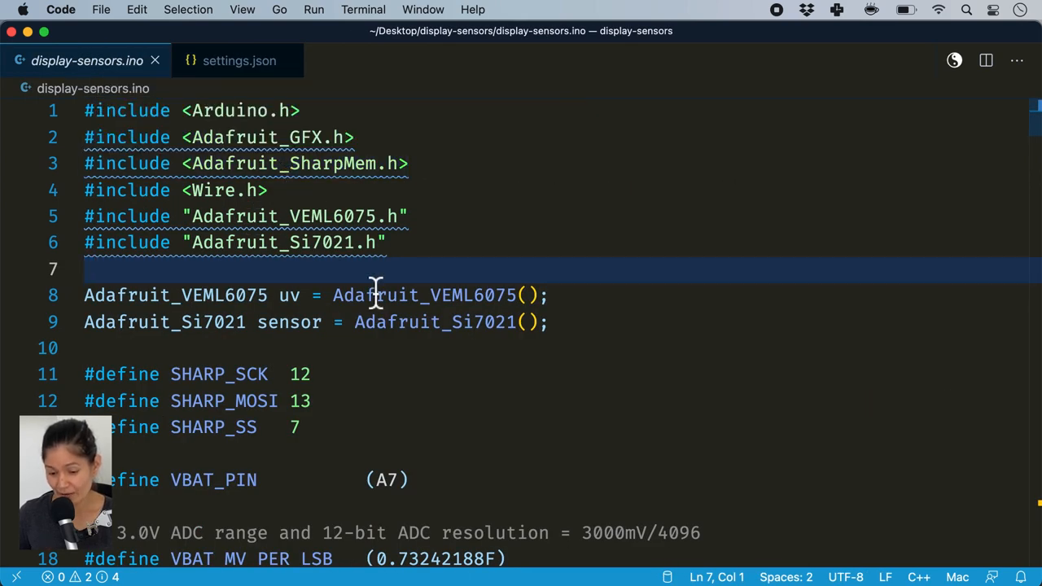
{"action": "mouse_move", "coordinate": [361, 269]}
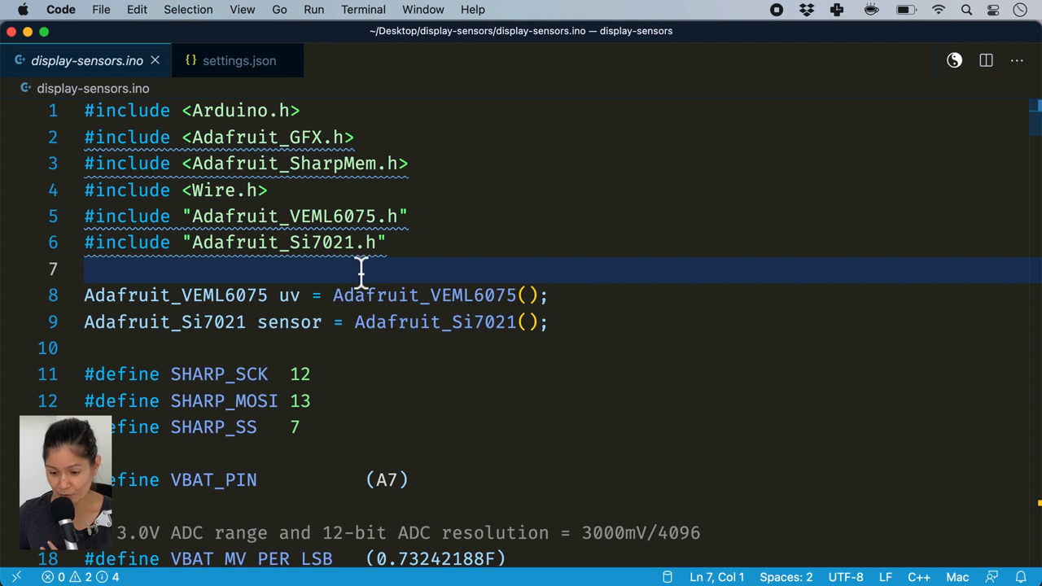
{"action": "mouse_move", "coordinate": [491, 289]}
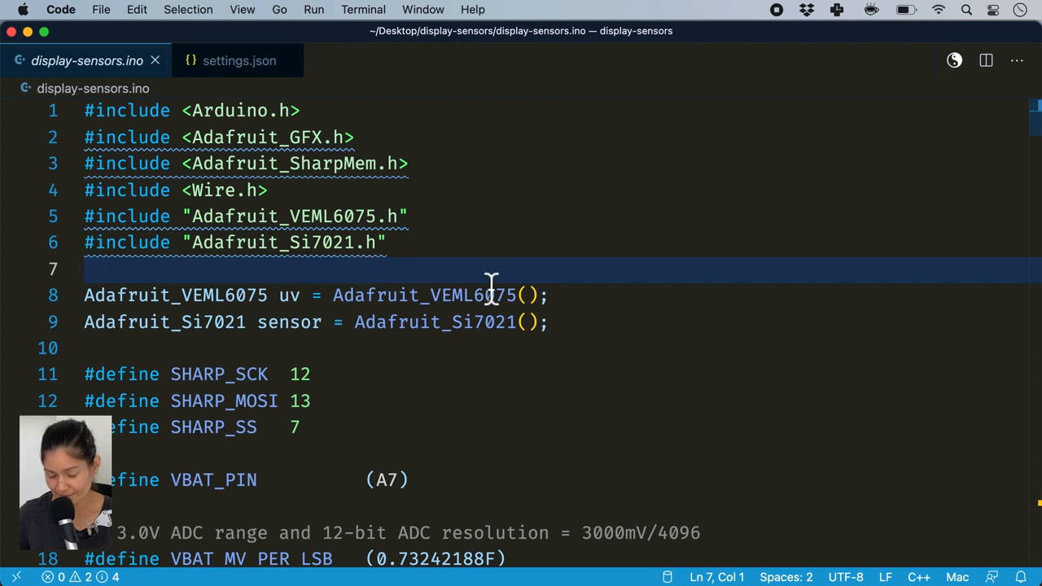
{"action": "key", "text": "cmd+b"}
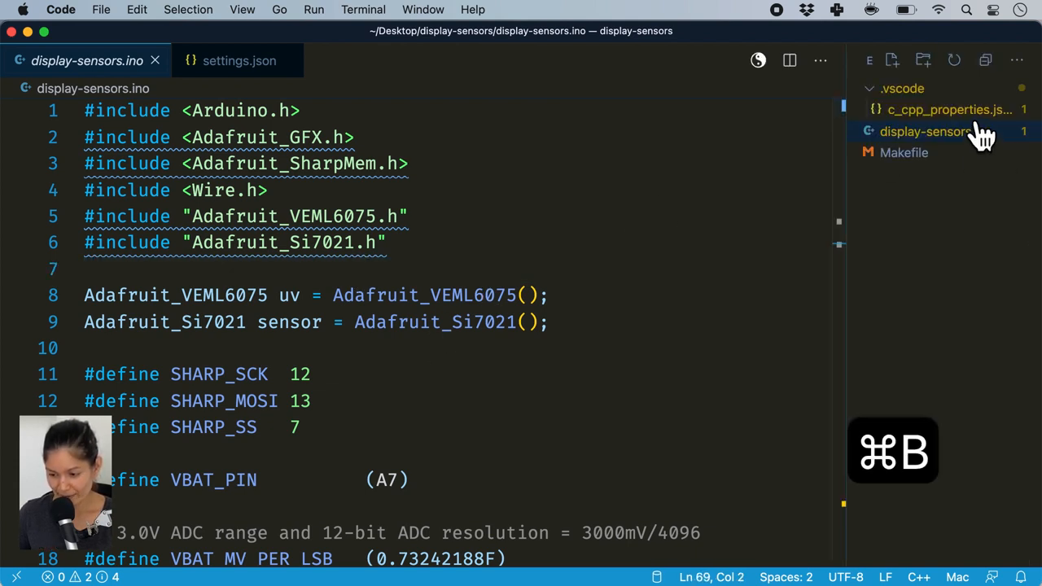
{"action": "left_click", "coordinate": [948, 110]}
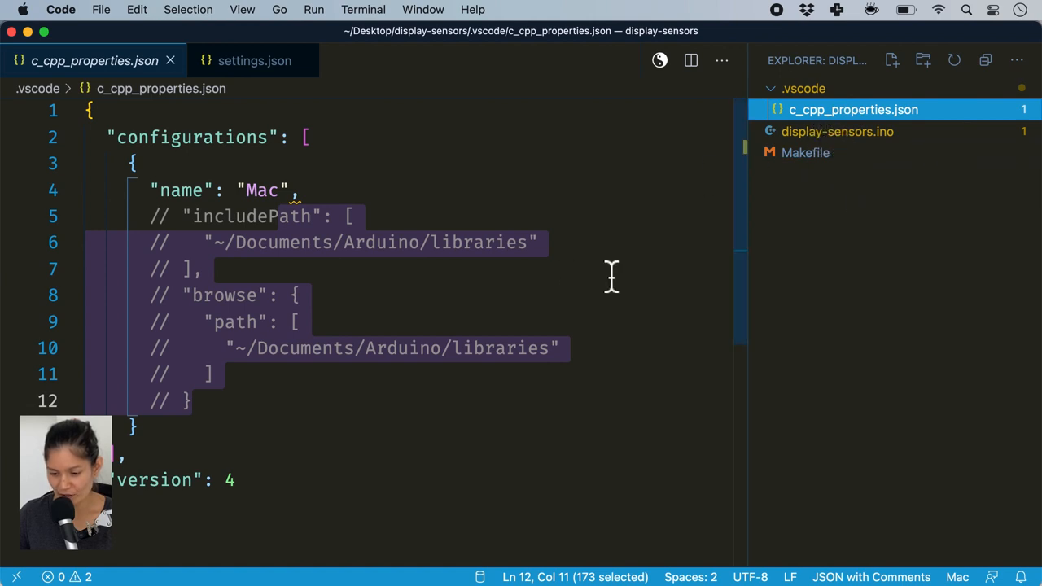
{"action": "key", "text": "cmd+/"}
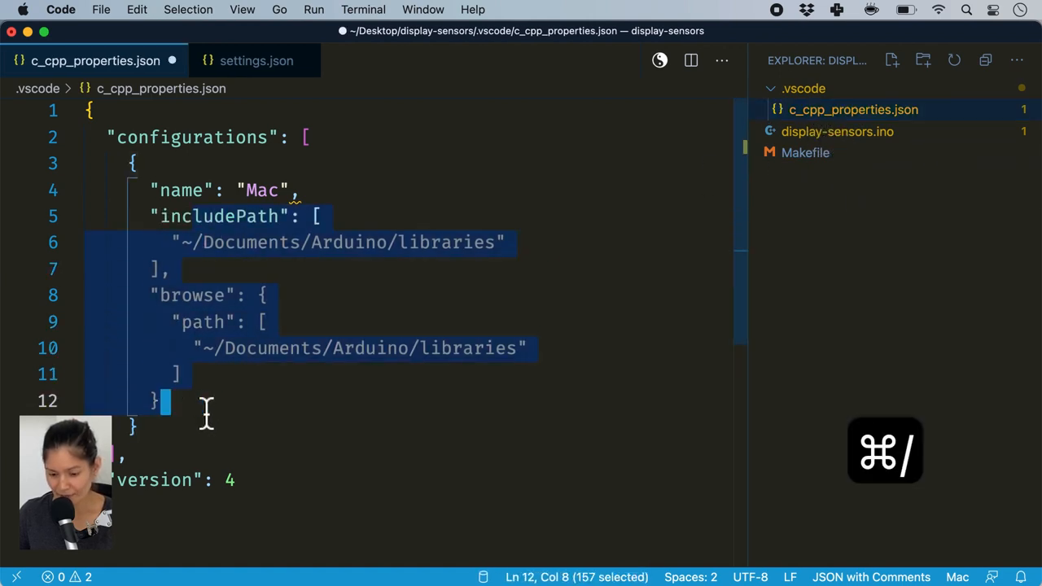
{"action": "key", "text": "cmd+s"}
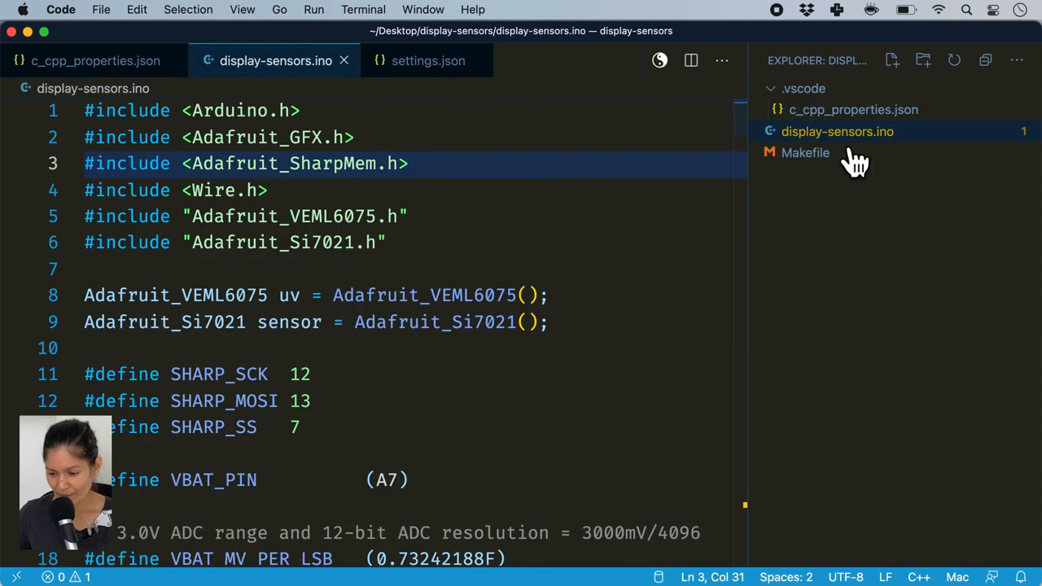
{"action": "left_click", "coordinate": [93, 269]}
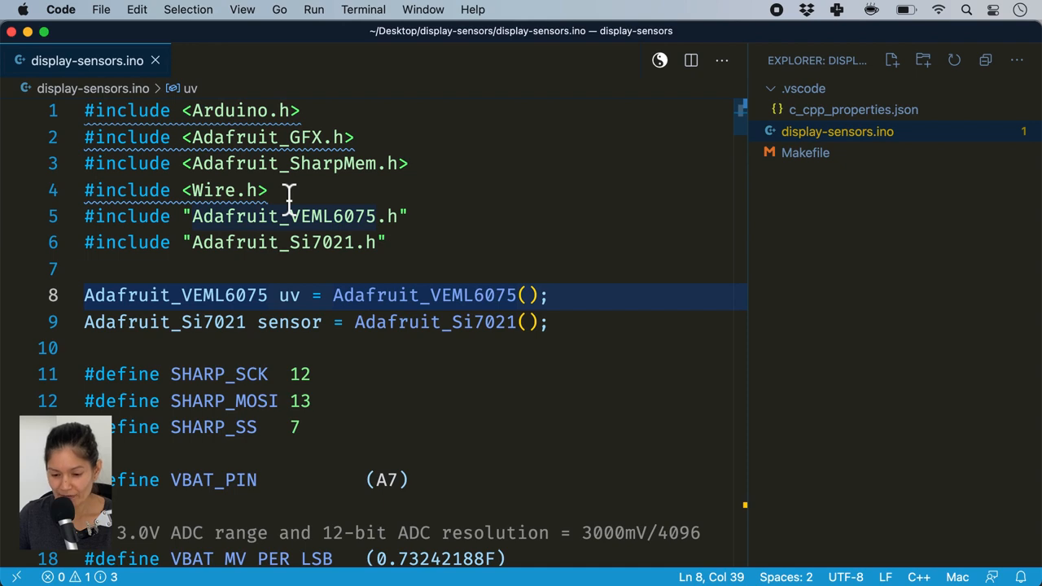
{"action": "mouse_move", "coordinate": [609, 206]}
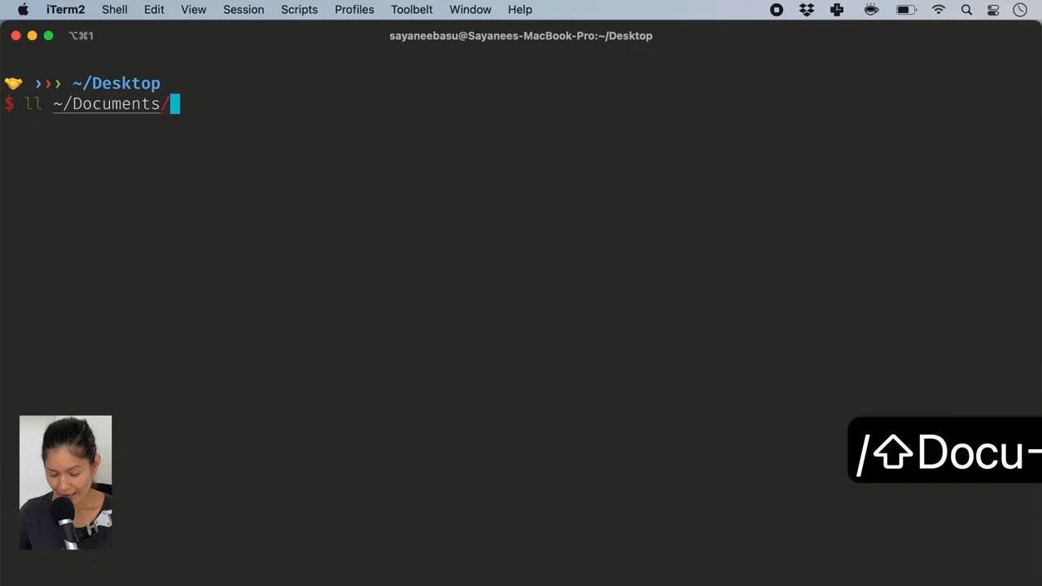
List the installed Arduino libraries with arduino-cli in the terminal
{"action": "type", "text": "Arduino/libraries/"}
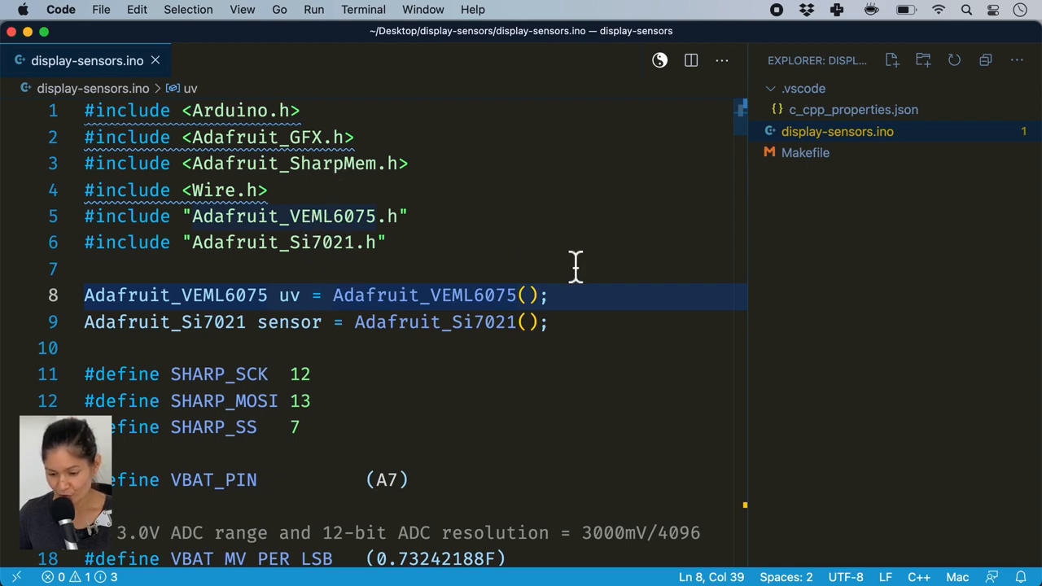
{"action": "key", "text": "cmd+tab"}
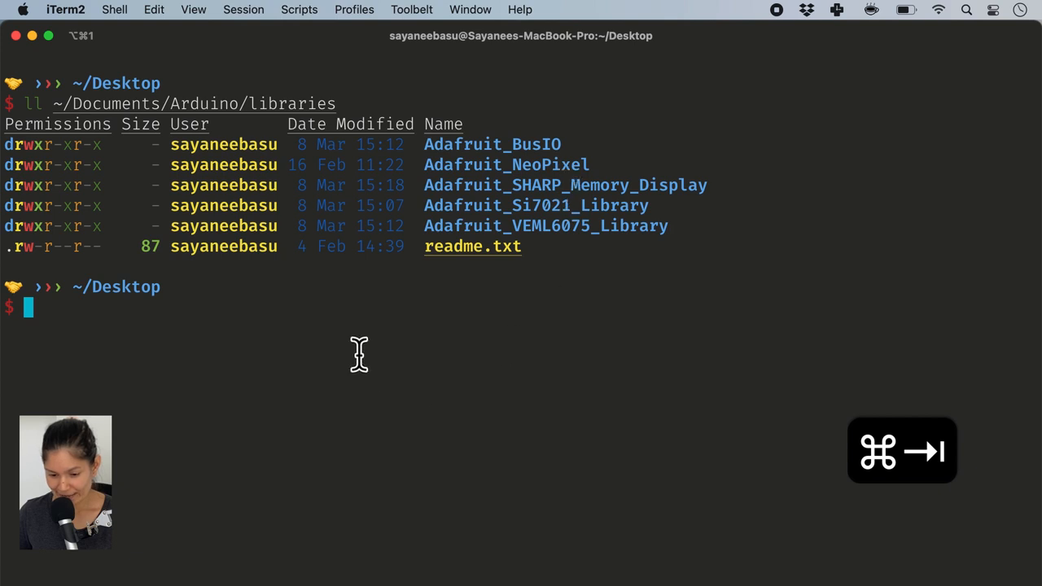
{"action": "type", "text": "arduino-cli lib list"}
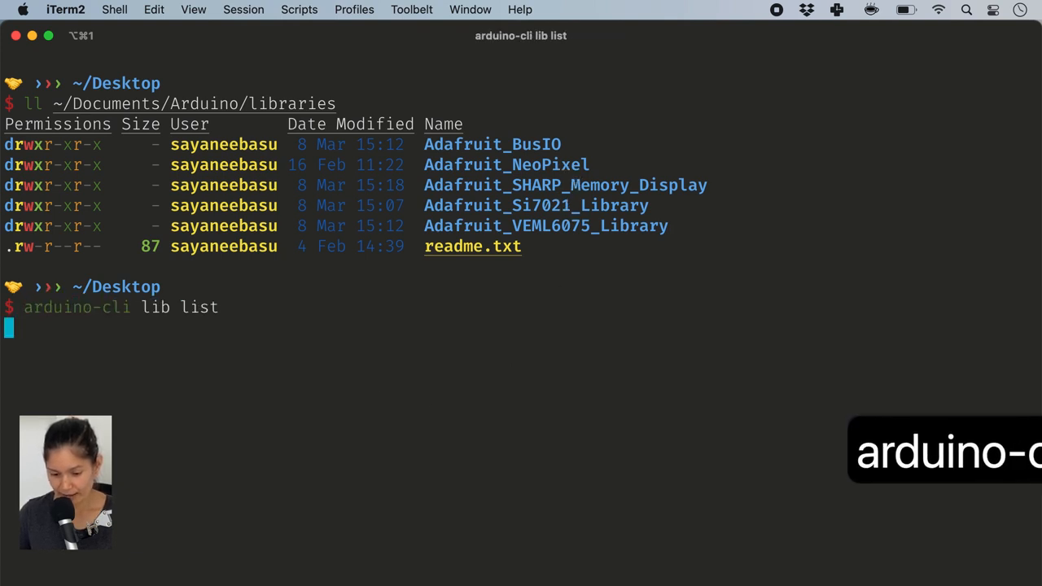
{"action": "key", "text": "Return"}
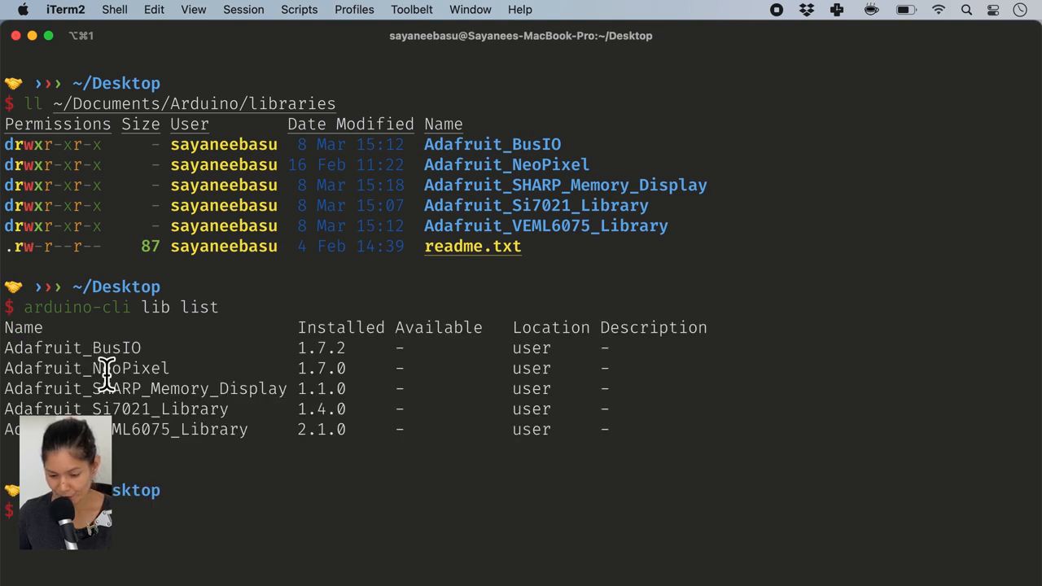
{"action": "mouse_move", "coordinate": [285, 458]}
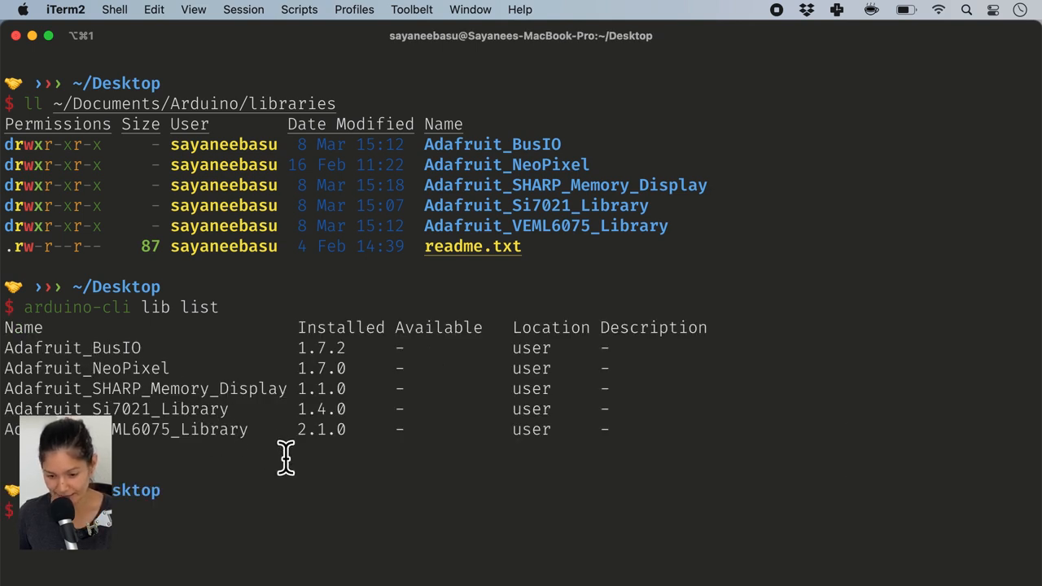
Search arduino-cli for GFX libraries, filtering the results to Name lines with grep
{"action": "type", "text": "arduino-cli"}
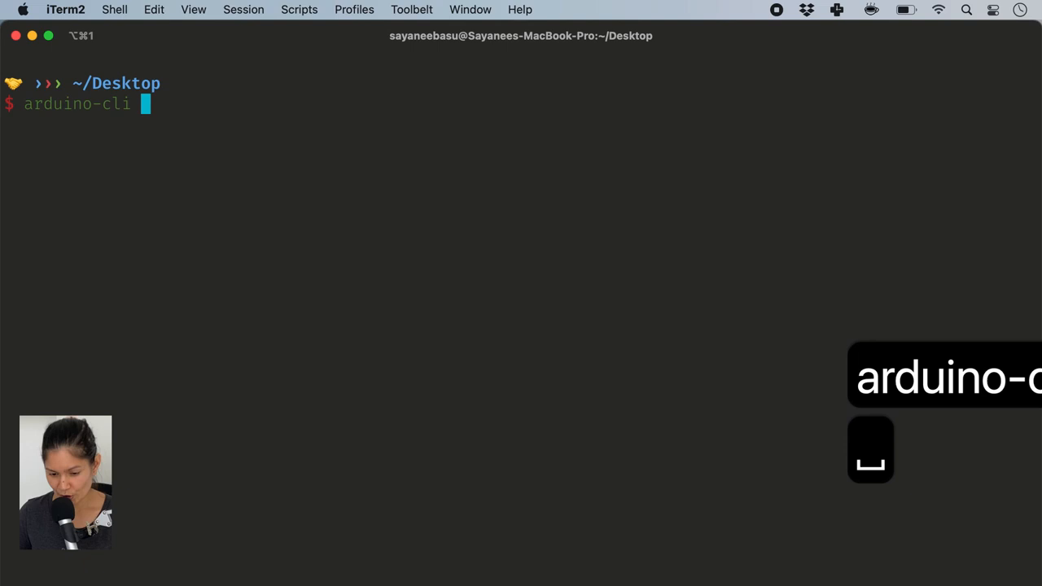
{"action": "type", "text": "lib search \"GFX"}
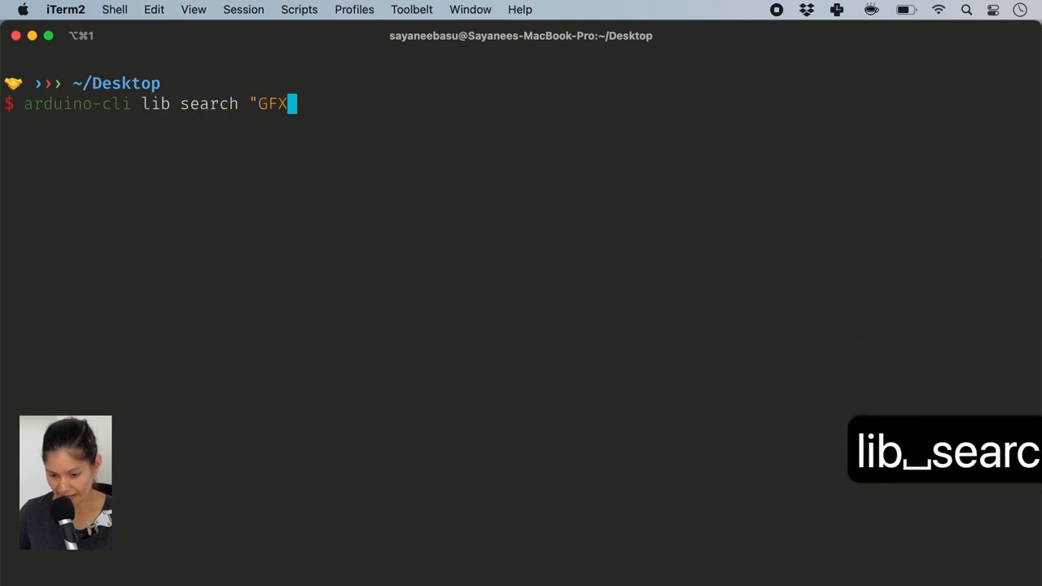
{"action": "type", "text": "\" | grep \""}
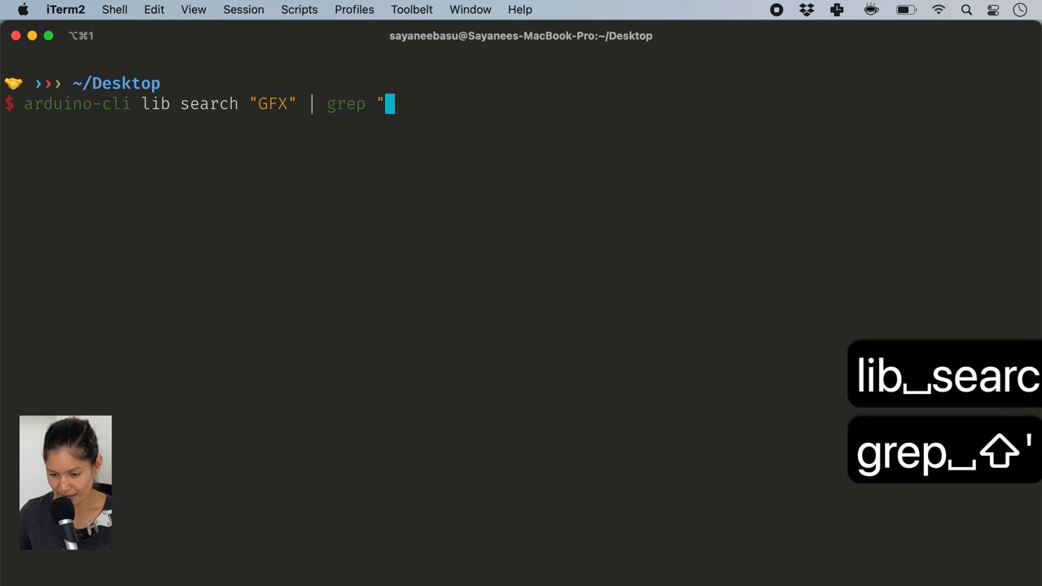
{"action": "type", "text": "Name\" |"}
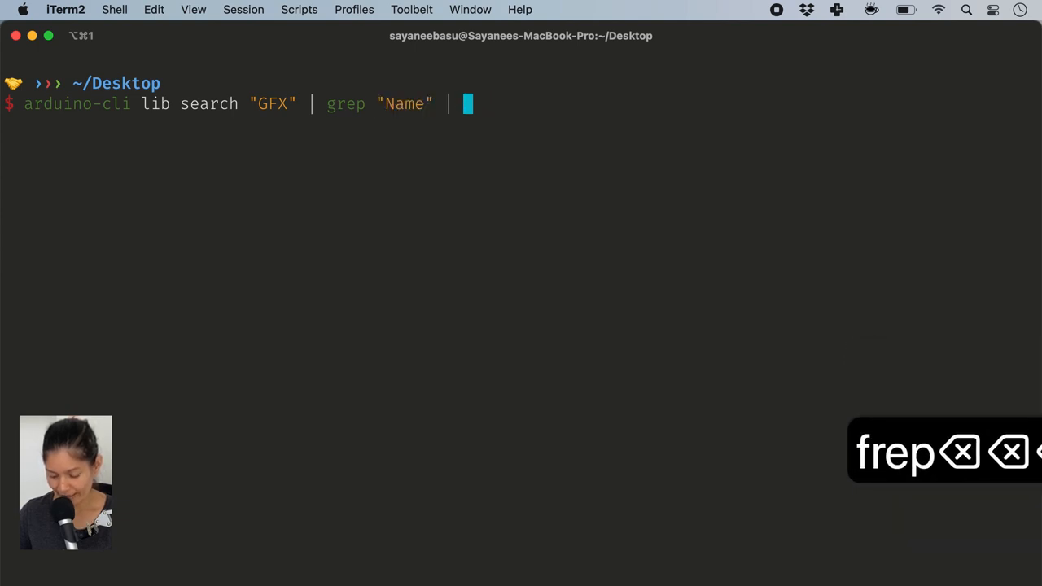
{"action": "key", "text": "enter"}
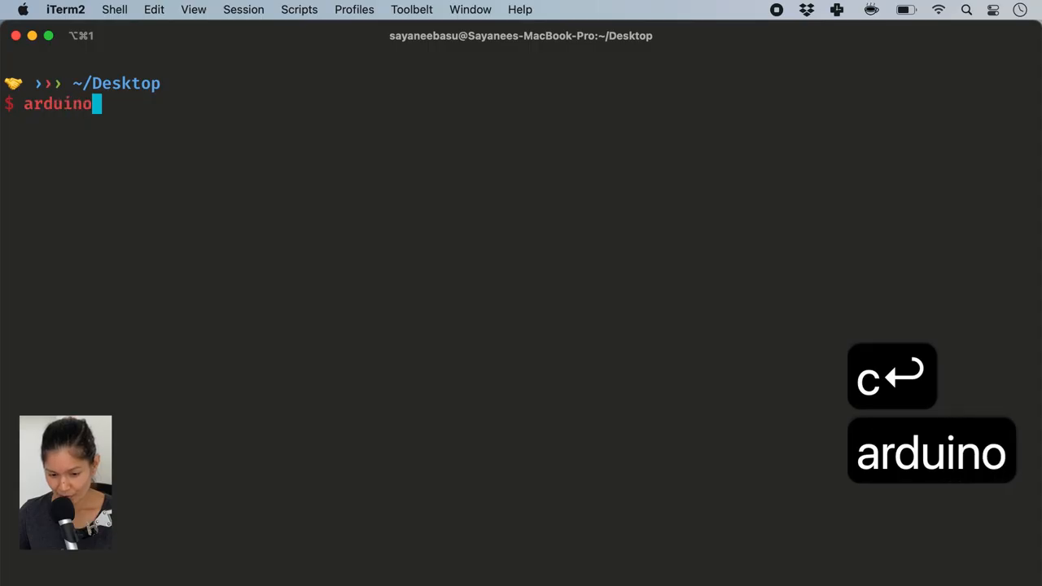
Install Adafruit GFX Library with arduino-cli and list installed libraries to confirm
{"action": "type", "text": "-cli lib install \"Adafruit GFX Library"}
{"action": "type", "text": "ll ~/Documents/Arduino/libraries"}
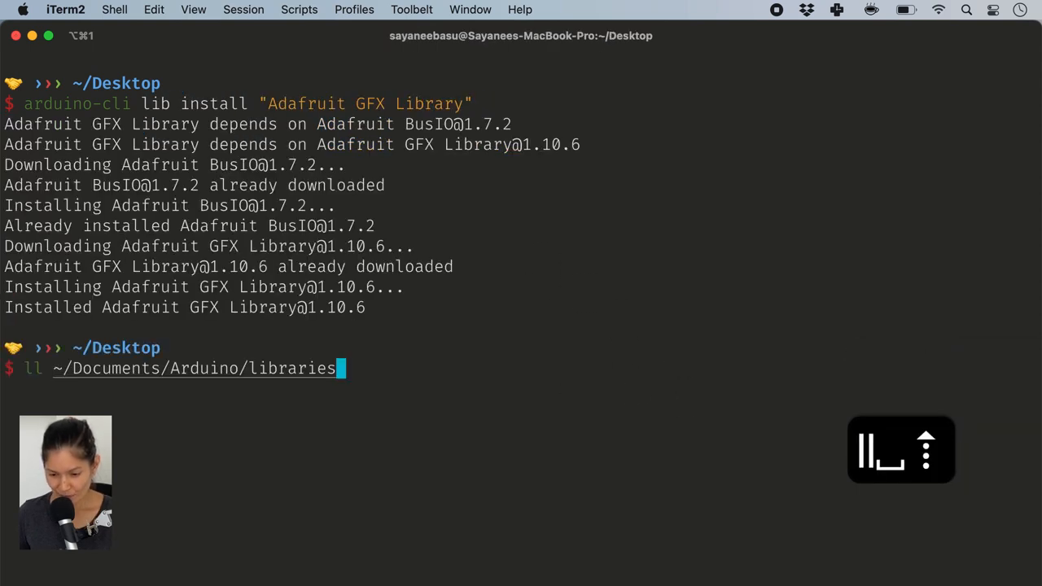
{"action": "key", "text": "Return"}
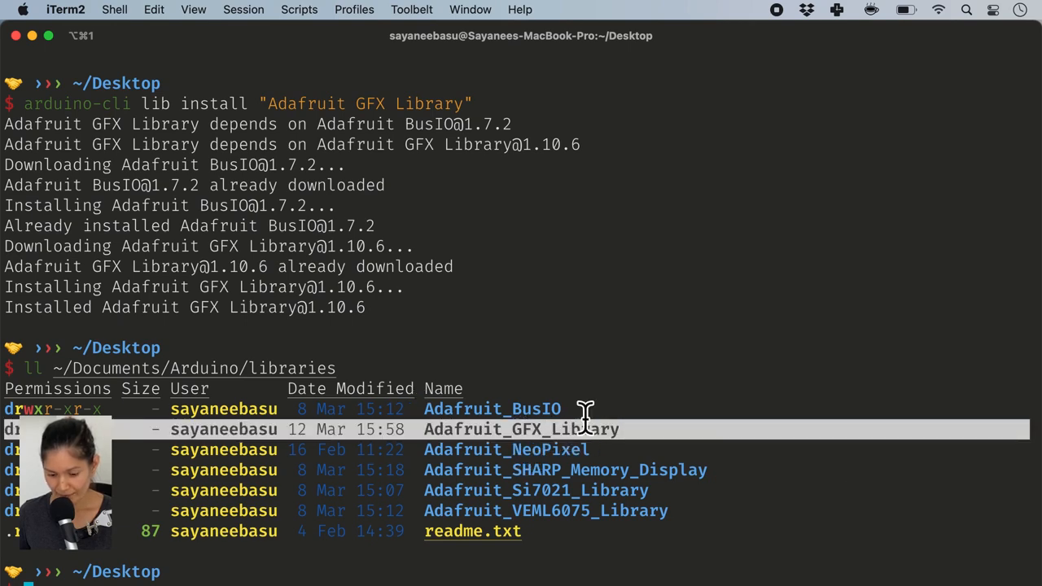
{"action": "type", "text": "arduino-cli lib list"}
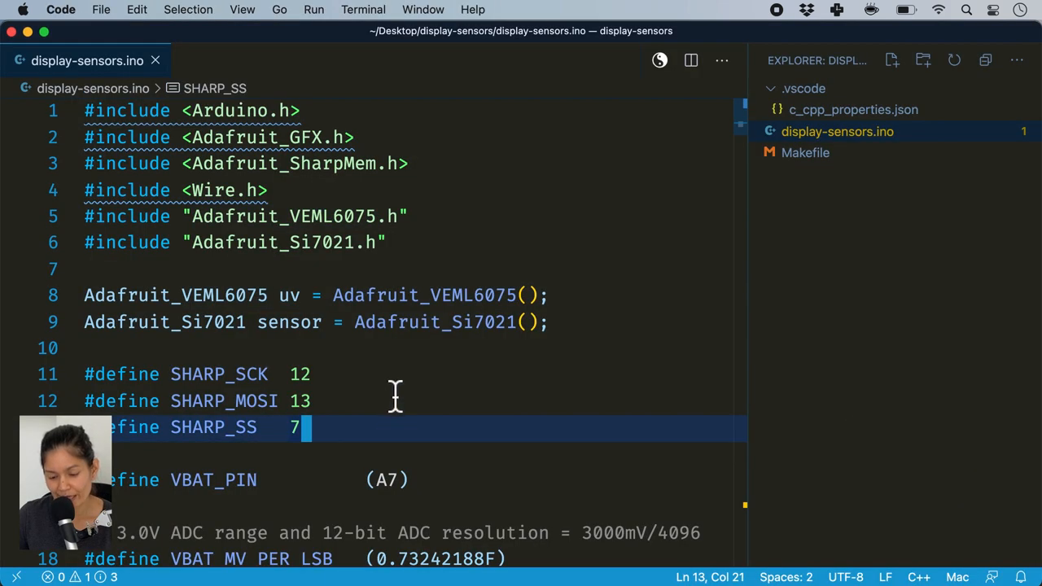
Save the currently open file in Visual Studio Code
{"action": "key", "text": "cmd+s"}
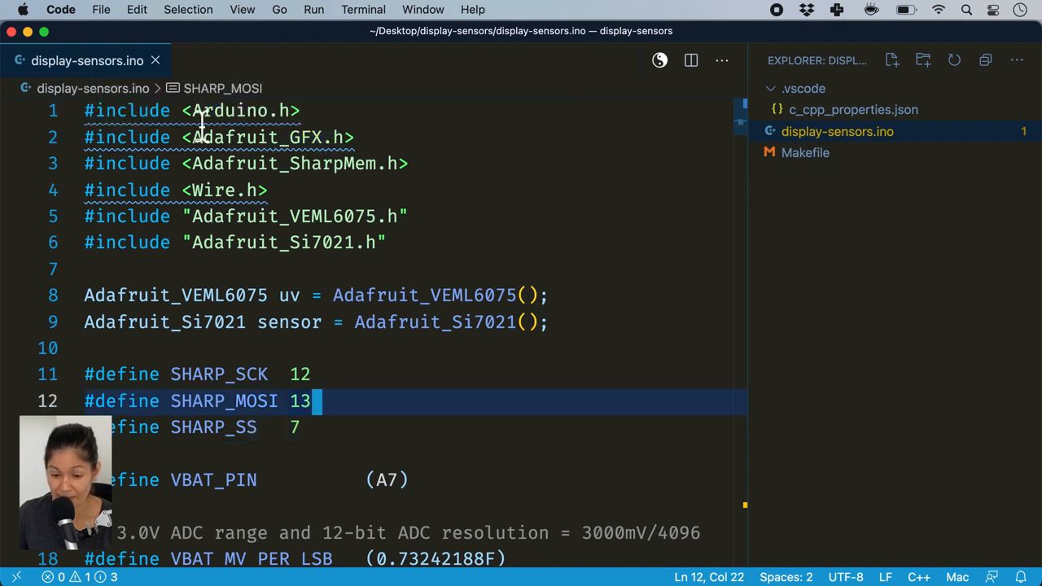
{"action": "mouse_move", "coordinate": [187, 81]}
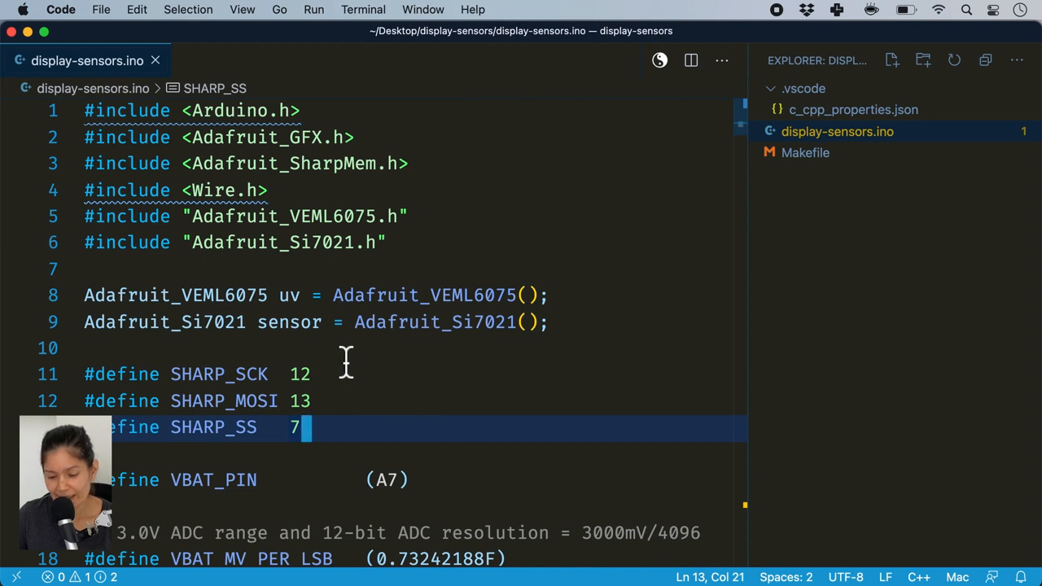
{"action": "mouse_move", "coordinate": [488, 273]}
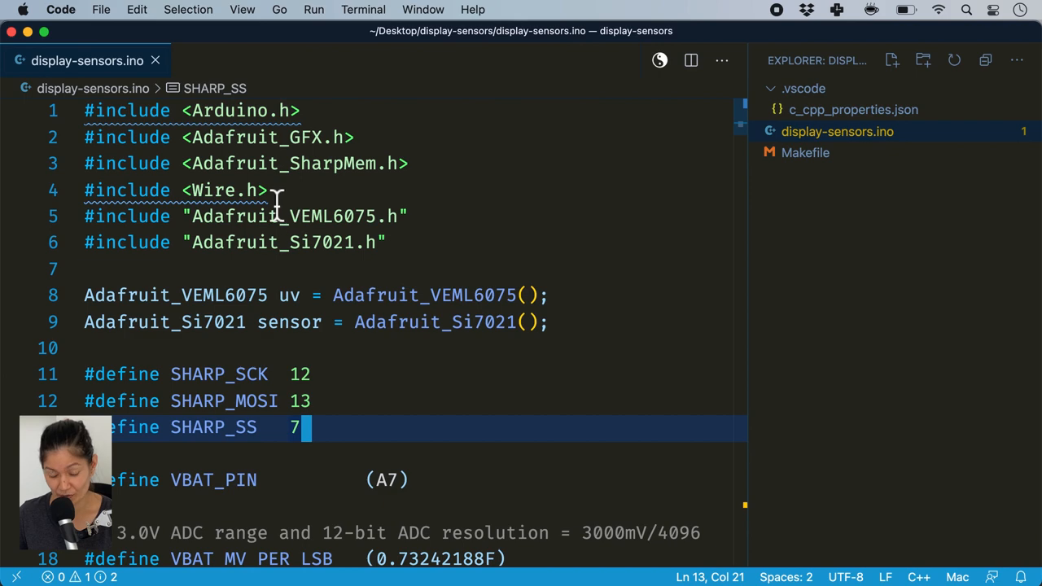
{"action": "mouse_move", "coordinate": [724, 252]}
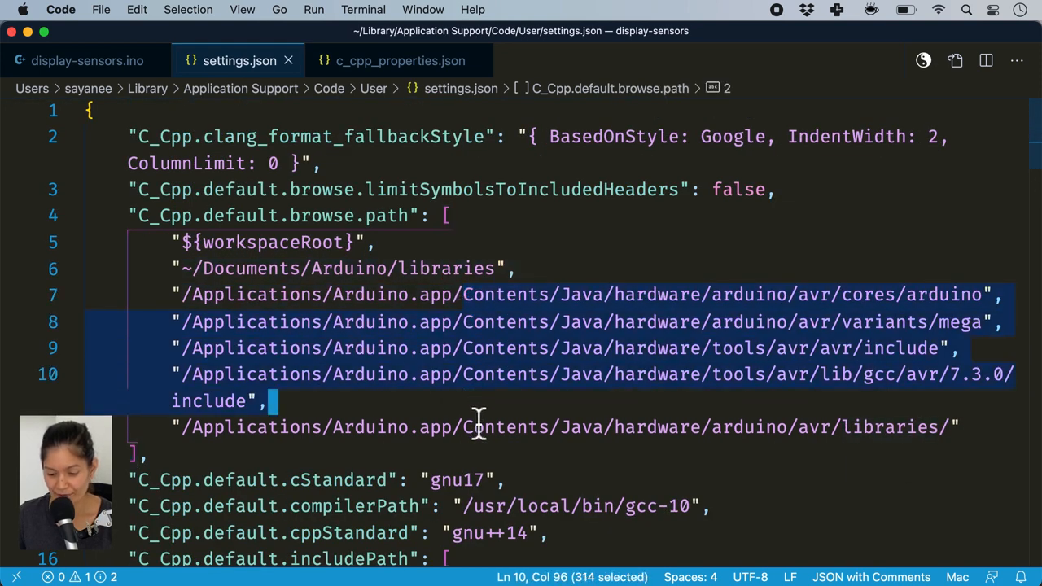
Review the sketch, user settings.json and c_cpp_properties.json tabs, and show the explorer
{"action": "left_click", "coordinate": [87, 60]}
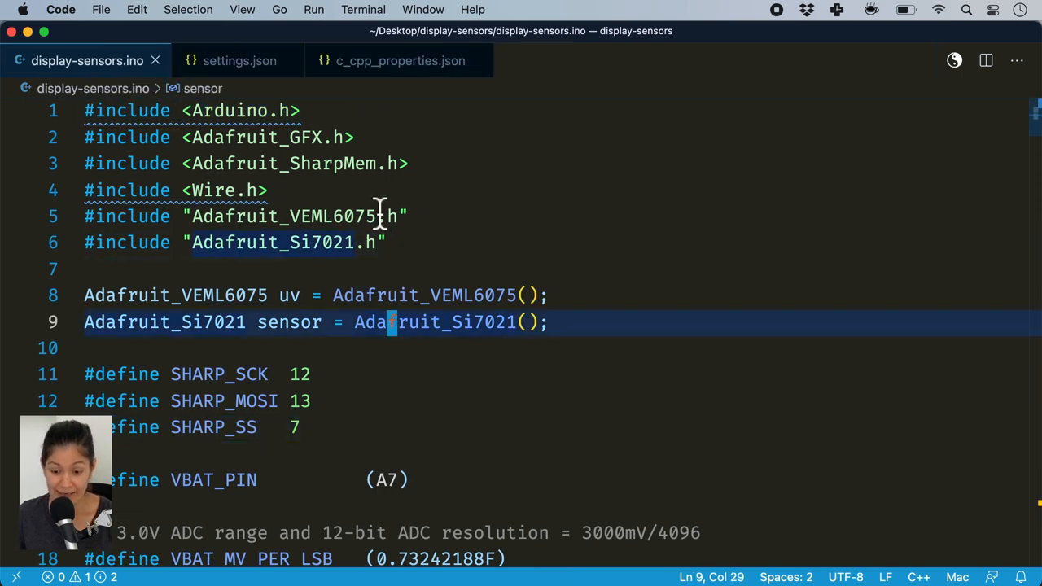
{"action": "left_click", "coordinate": [240, 60]}
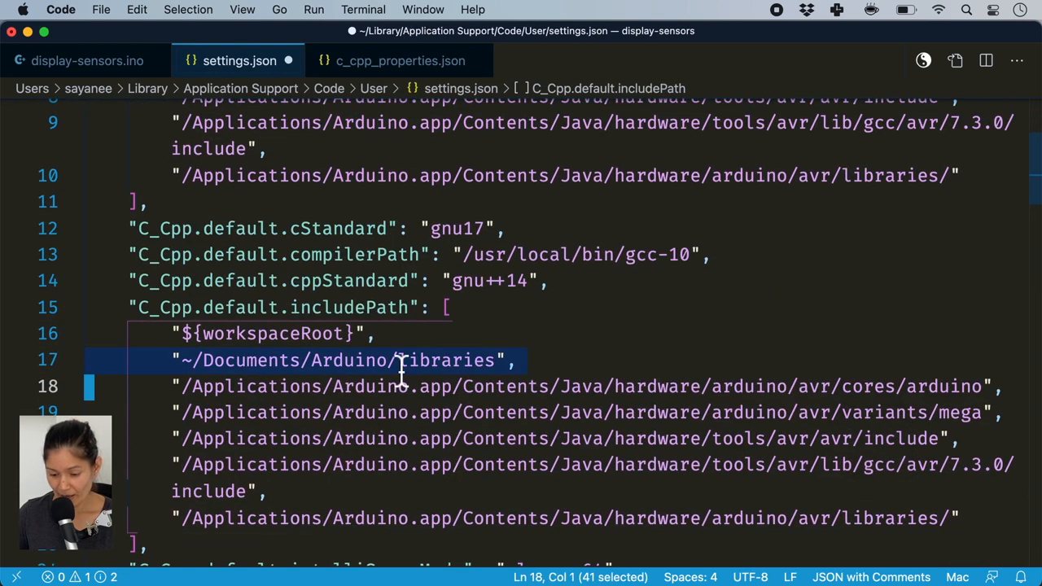
{"action": "left_click", "coordinate": [401, 60]}
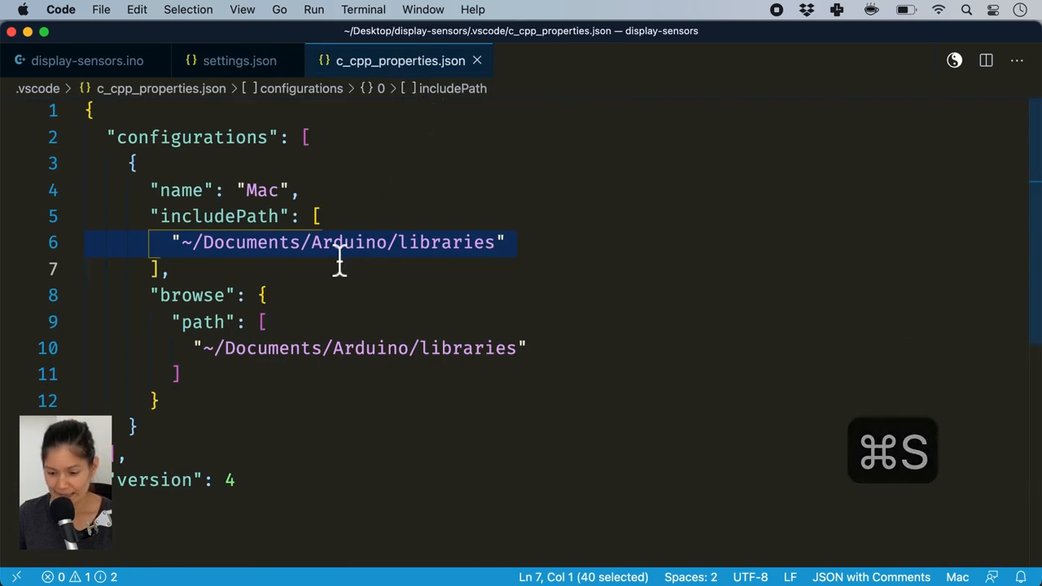
{"action": "key", "text": "cmd+b"}
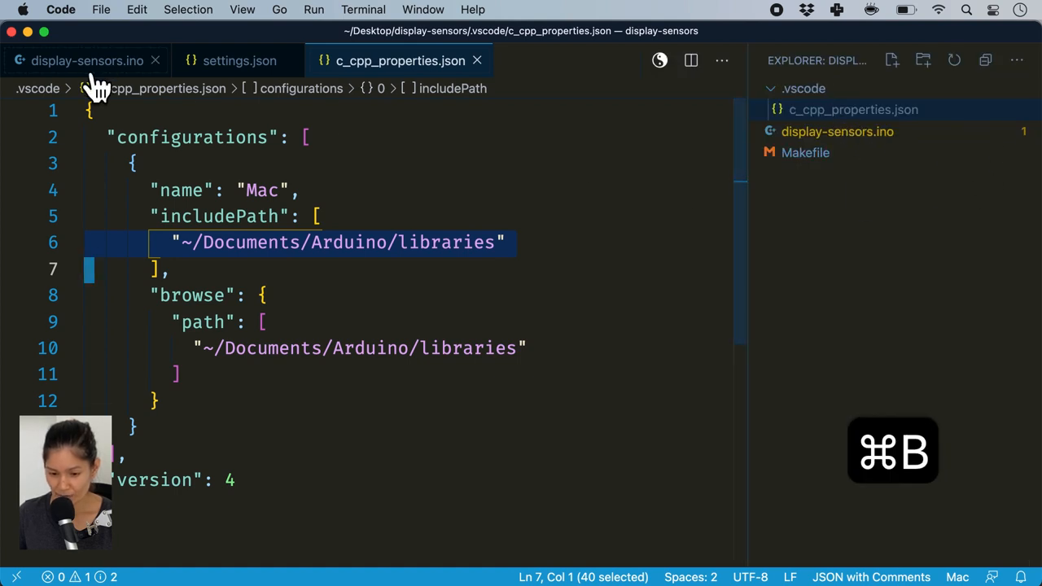
Peek clearDisplay's definition in display-sensors.ino, resolving to Adafruit_SharpMem.cpp
{"action": "left_click", "coordinate": [87, 60]}
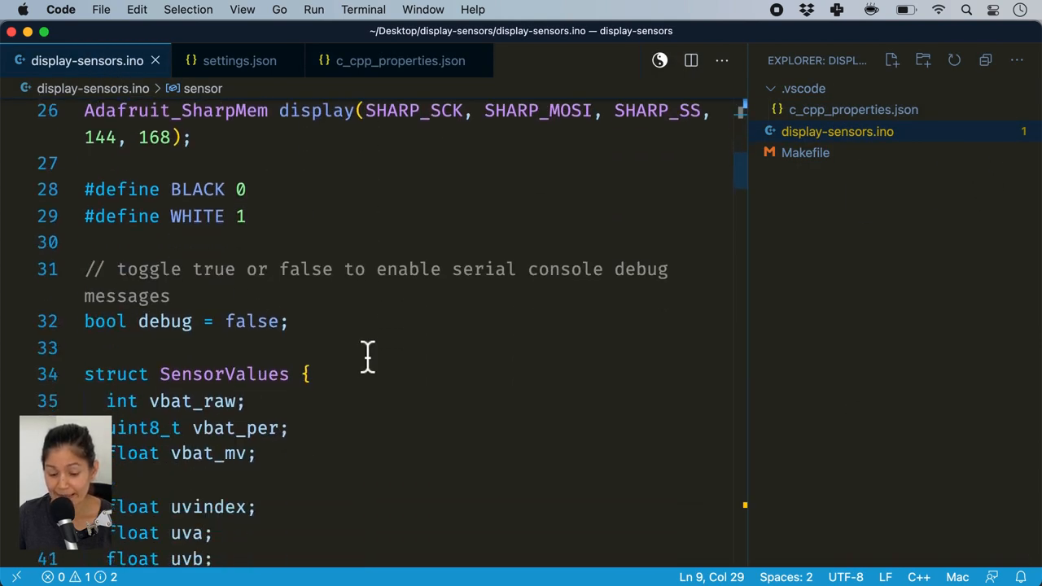
{"action": "scroll", "scroll_direction": "down", "scroll_amount": 3}
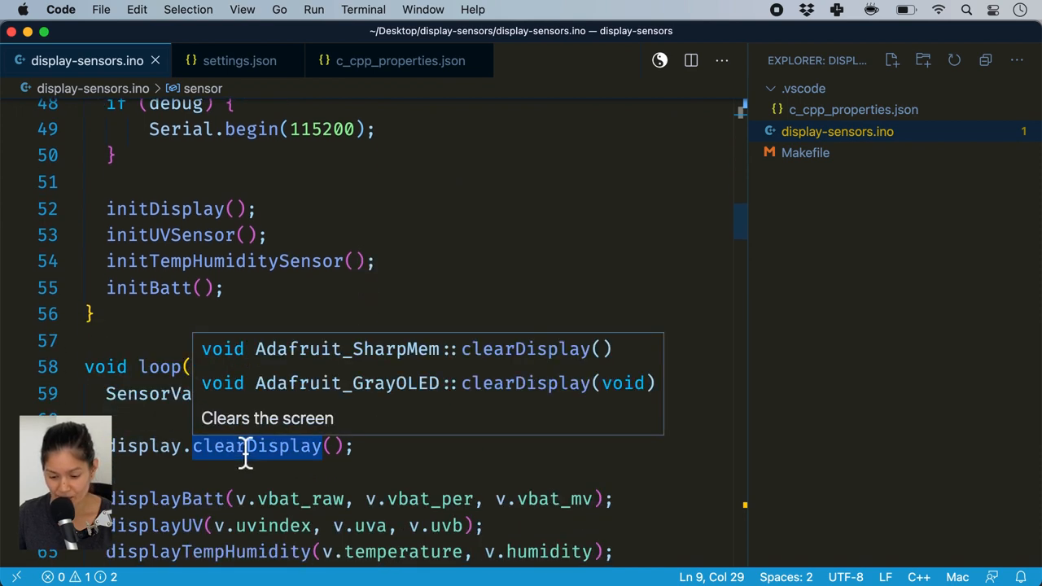
{"action": "left_click", "coordinate": [256, 445]}
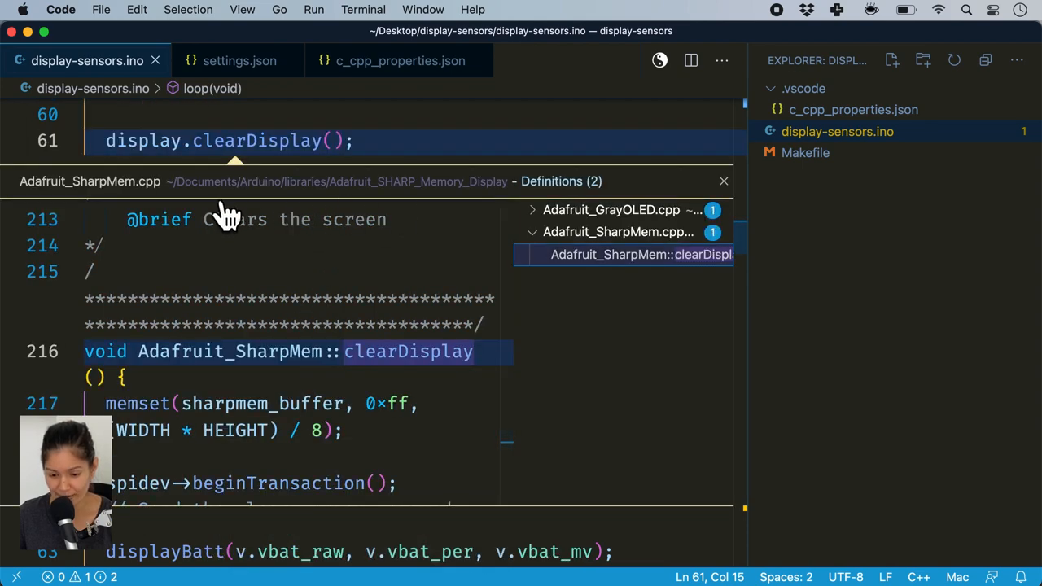
{"action": "mouse_move", "coordinate": [366, 211]}
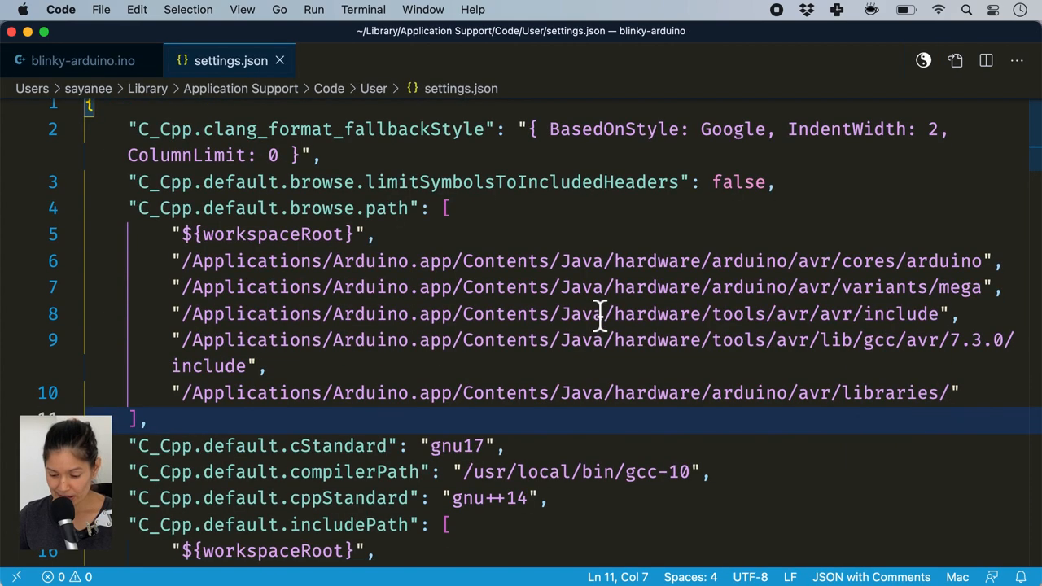
Review the editor settings and the installed extensions list
{"action": "scroll", "scroll_direction": "down", "scroll_amount": 3}
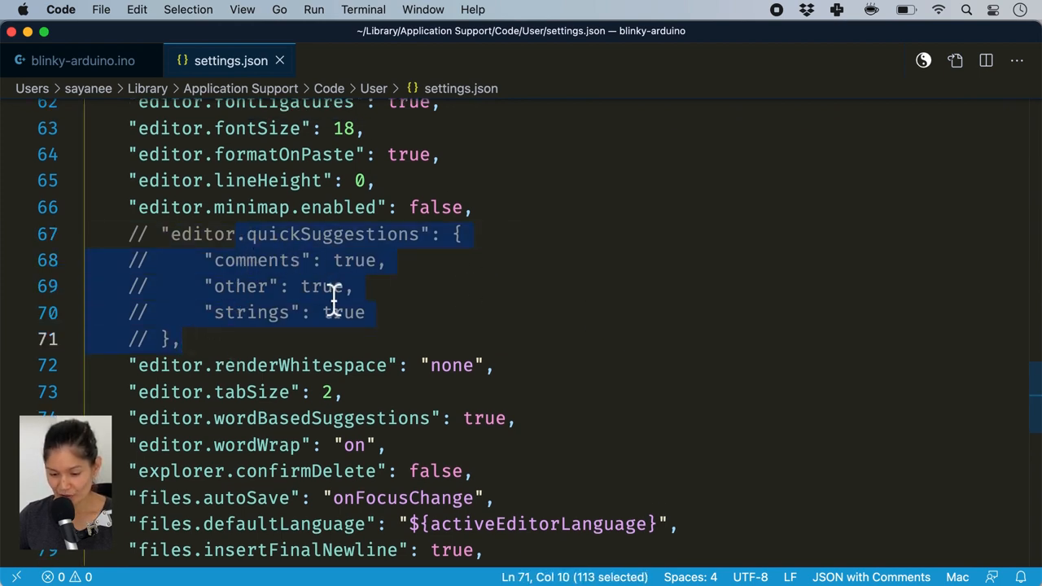
{"action": "key", "text": "cmd+/"}
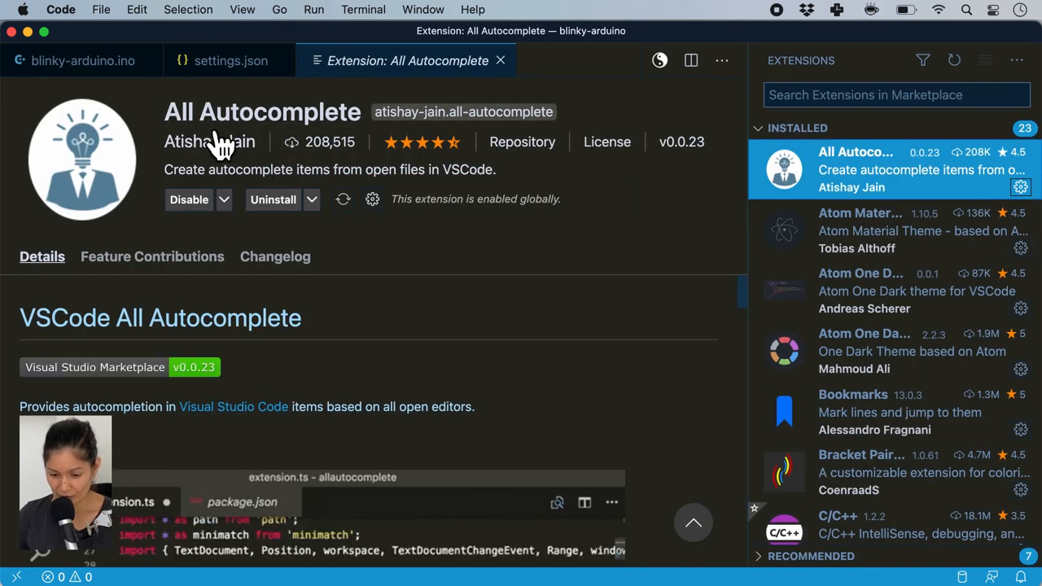
{"action": "left_click", "coordinate": [81, 60]}
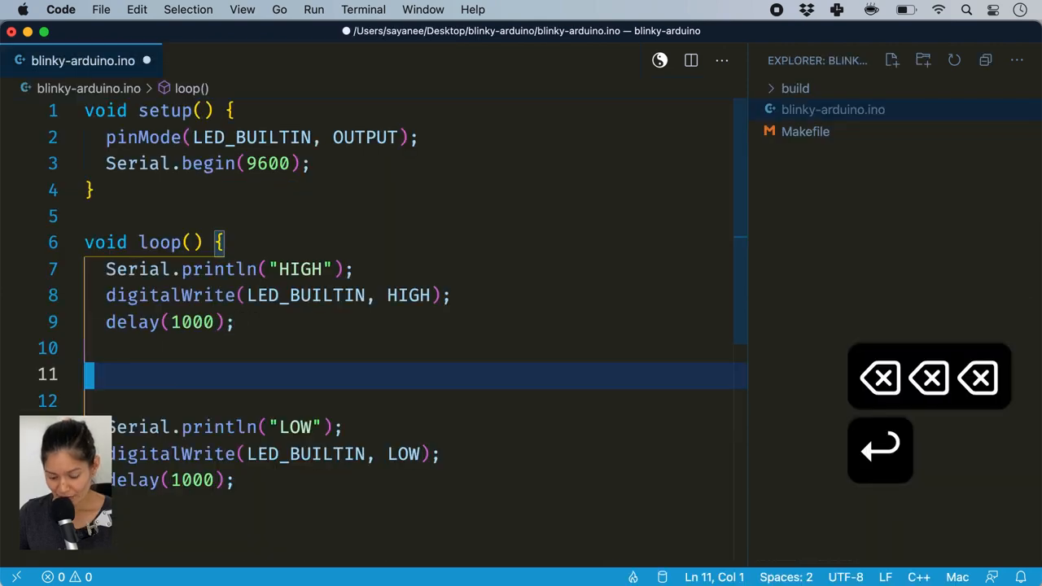
Type delay, digitalWrite, 'blinking' and 'blink' in blinky-arduino.ino to trigger word suggestions
{"action": "type", "text": "delay"}
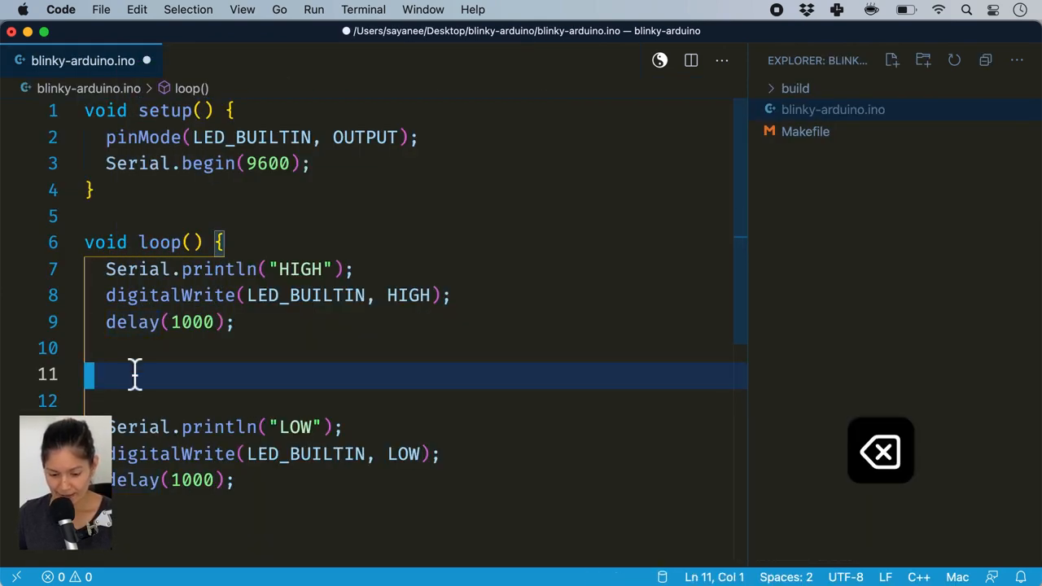
{"action": "type", "text": "d"}
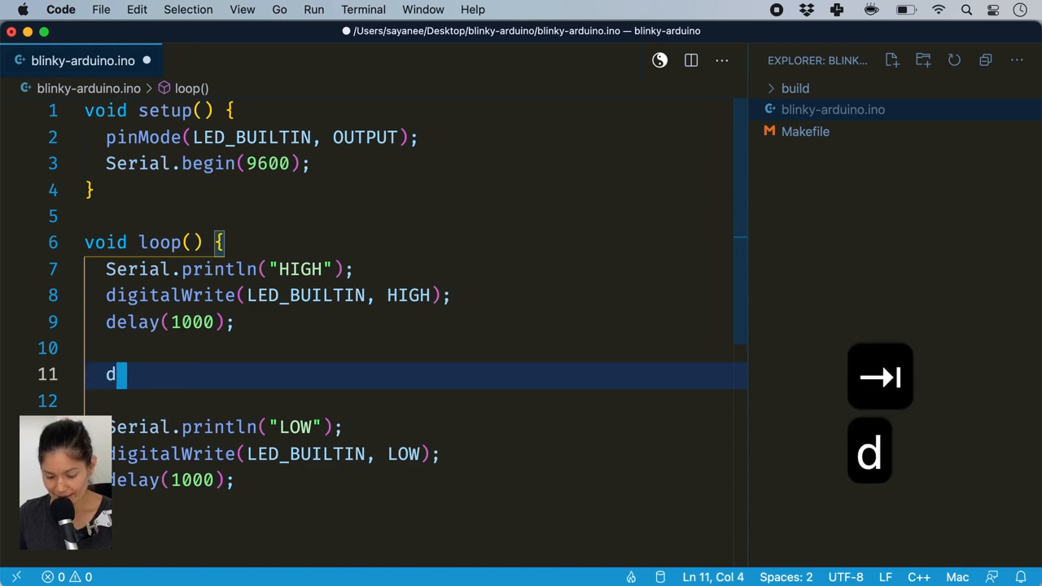
{"action": "type", "text": "igitalWr"}
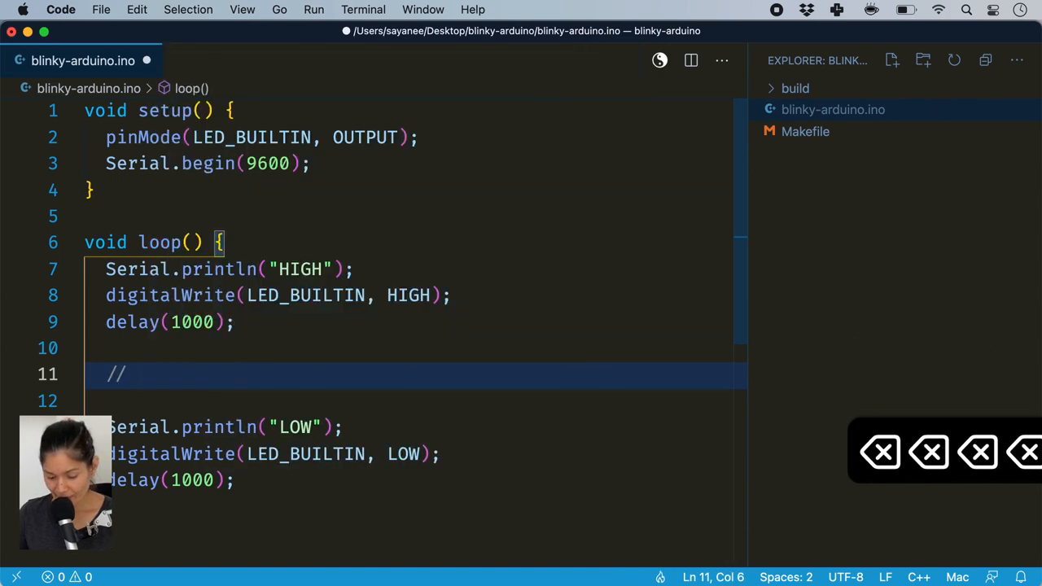
{"action": "type", "text": "blinking"}
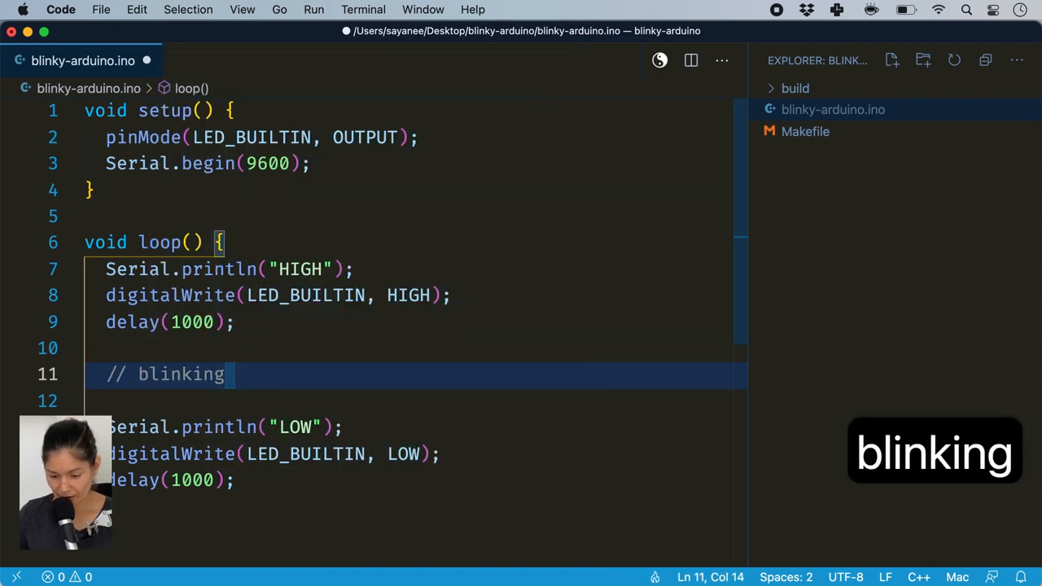
{"action": "type", "text": "blink"}
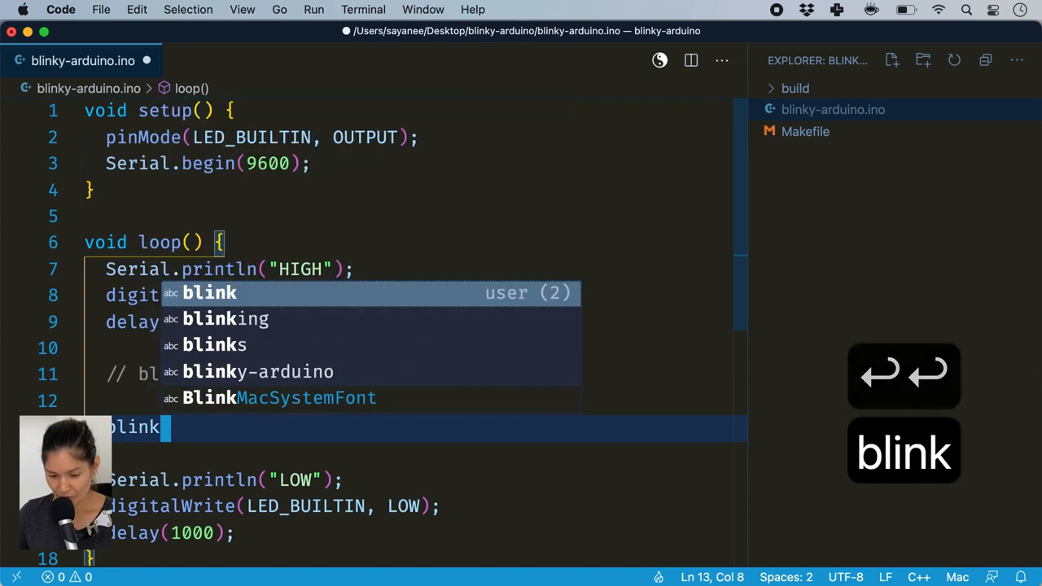
{"action": "mouse_move", "coordinate": [256, 318]}
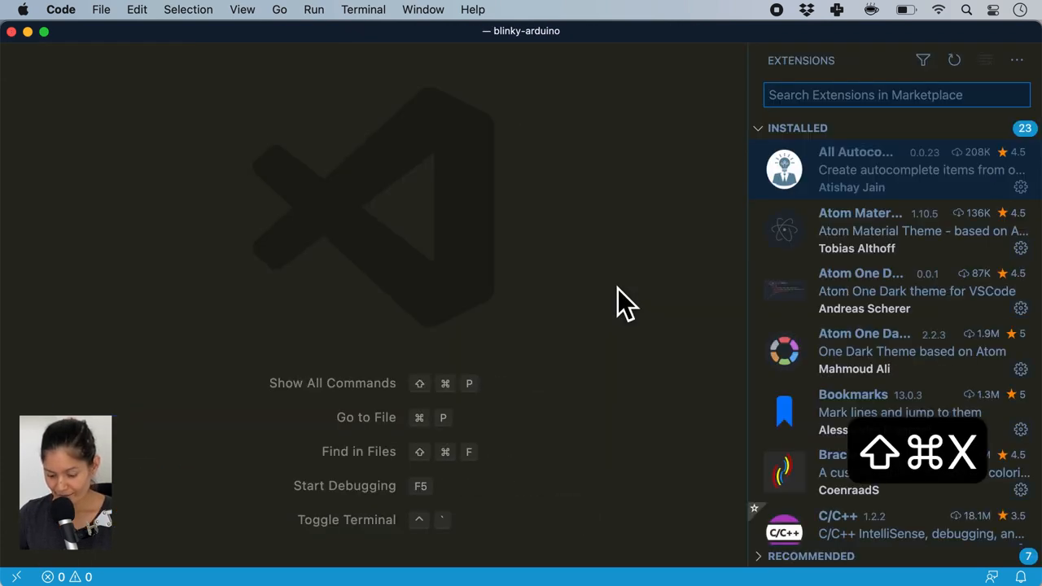
Close the Remote - SSH extension page and run Remote-SSH: Connect to Host
{"action": "type", "text": "ssh"}
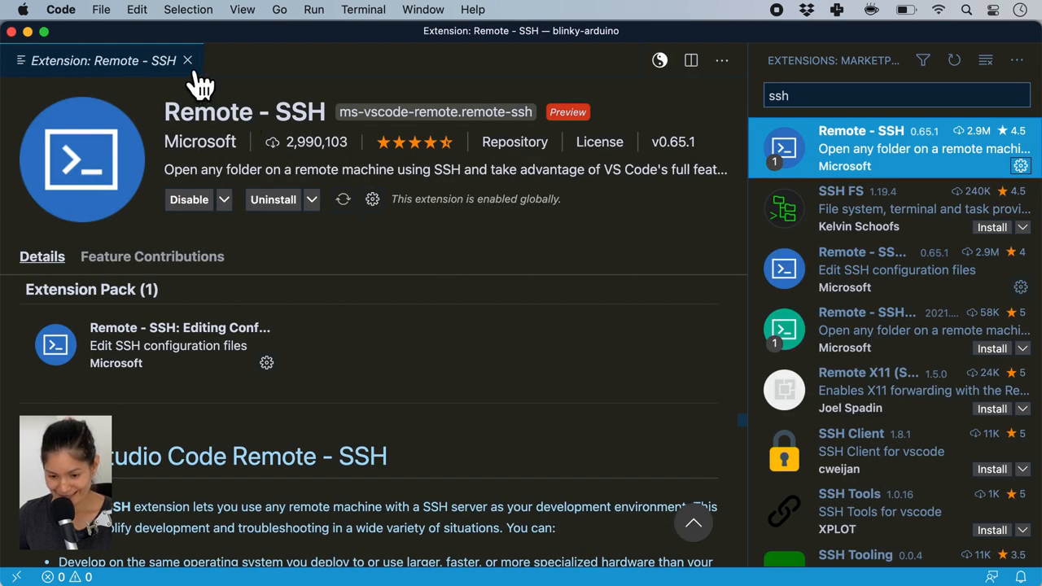
{"action": "mouse_move", "coordinate": [204, 77]}
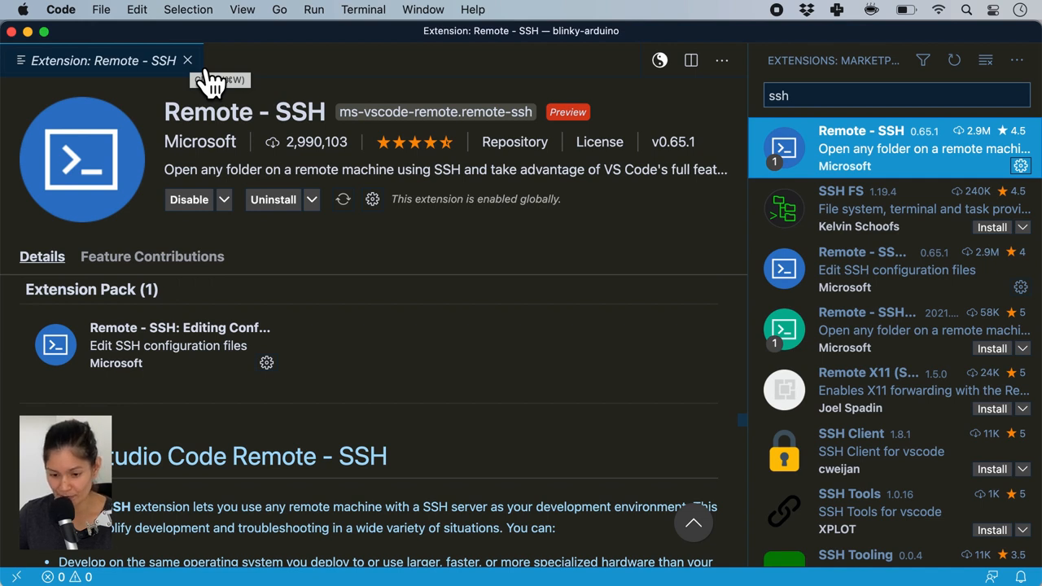
{"action": "mouse_move", "coordinate": [203, 74]}
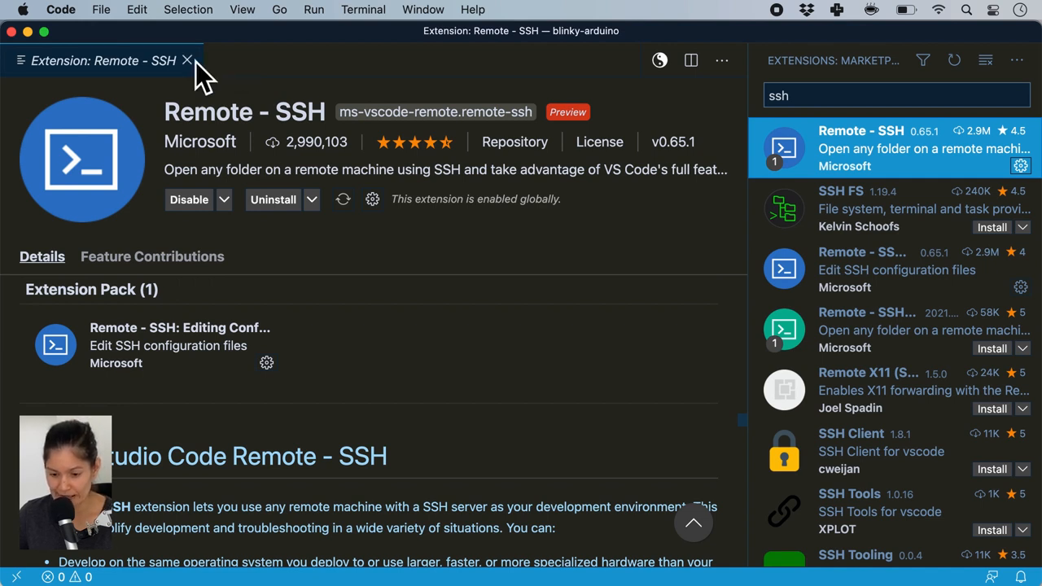
{"action": "left_click", "coordinate": [187, 60]}
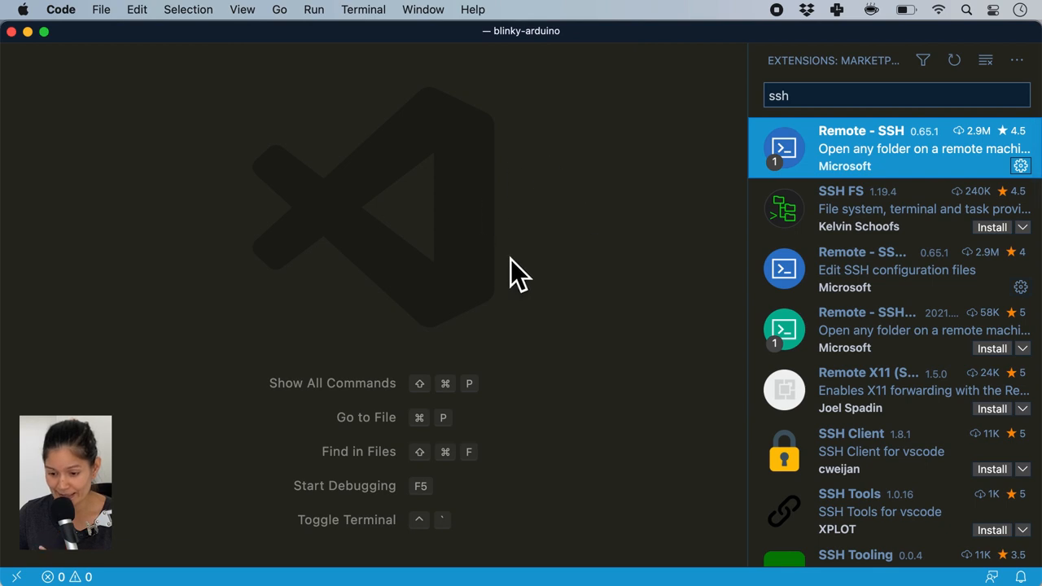
{"action": "mouse_move", "coordinate": [562, 272]}
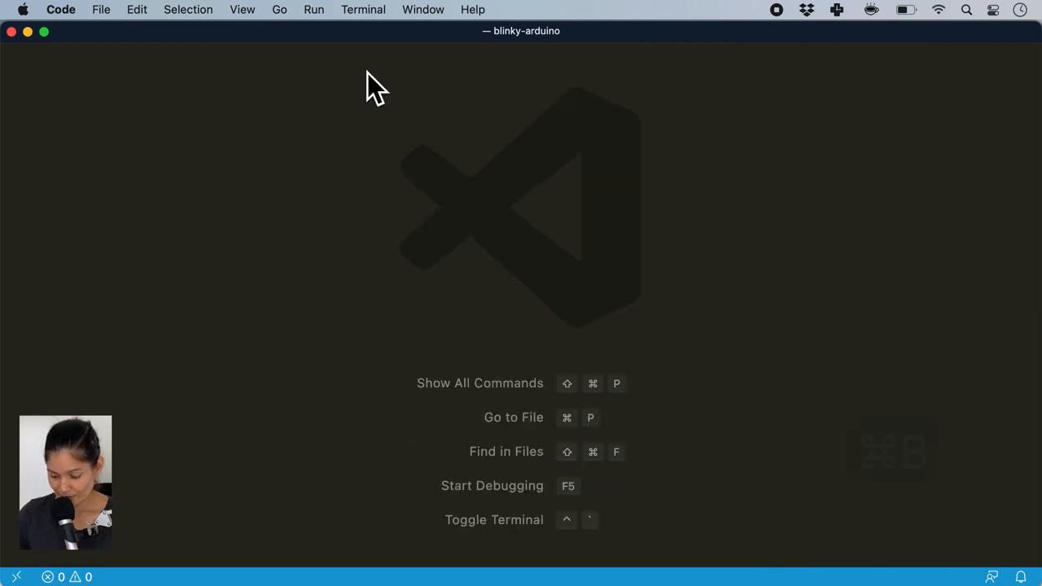
{"action": "key", "text": "shift+cmd+p"}
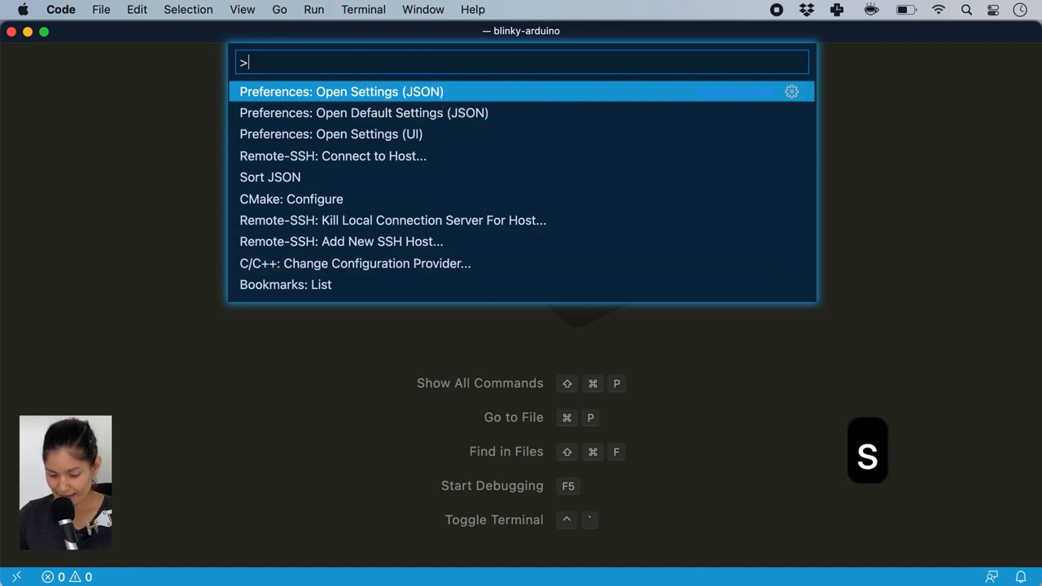
{"action": "type", "text": "ssh r"}
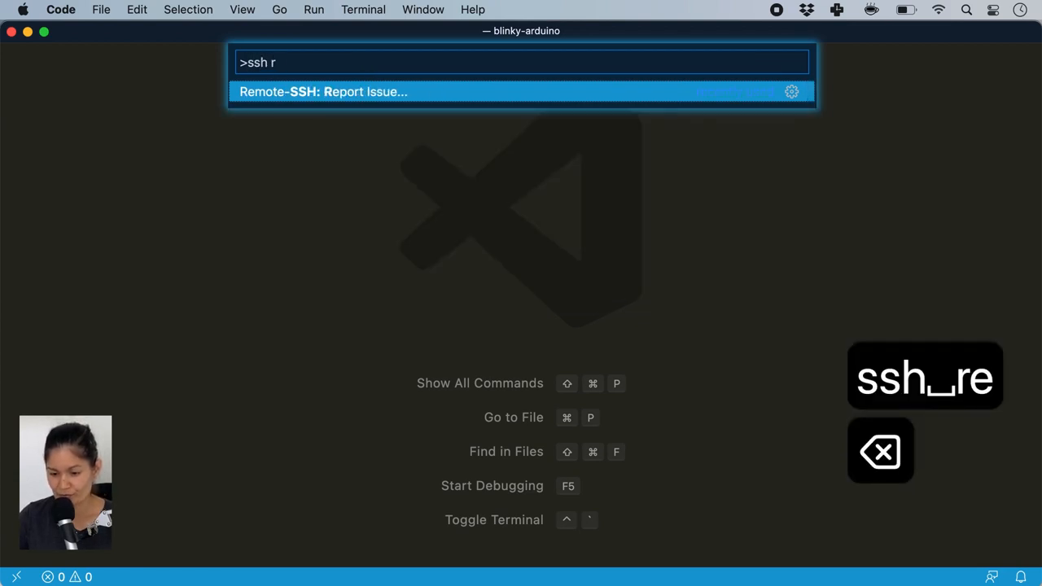
{"action": "key", "text": "backspace"}
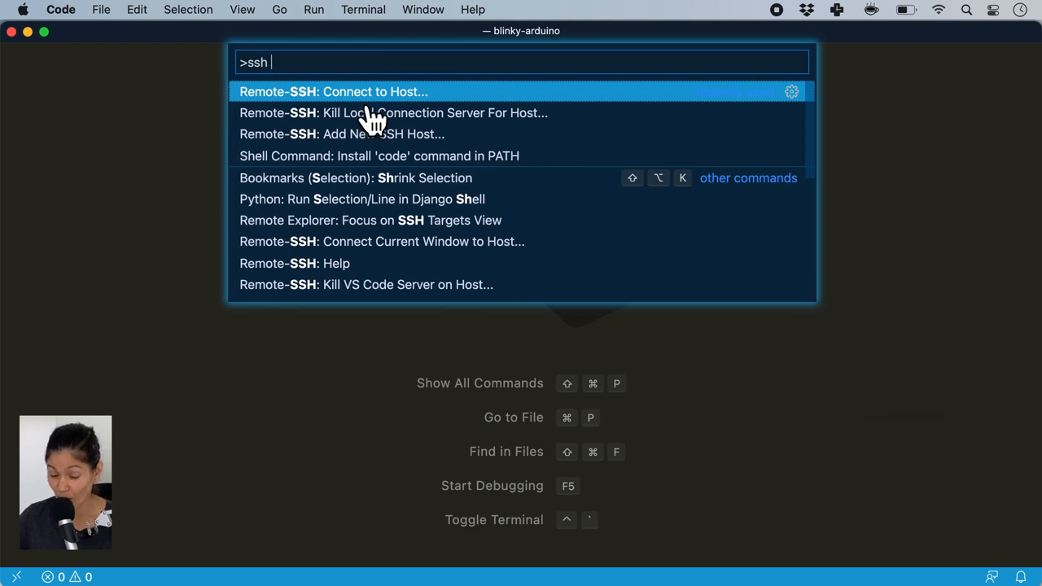
{"action": "left_click", "coordinate": [333, 91]}
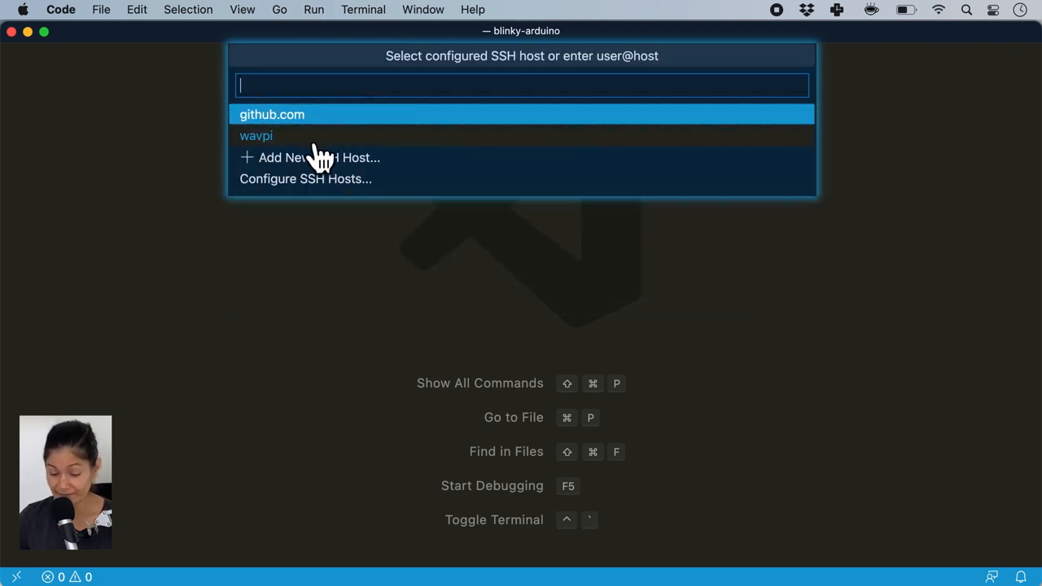
{"action": "mouse_move", "coordinate": [301, 159]}
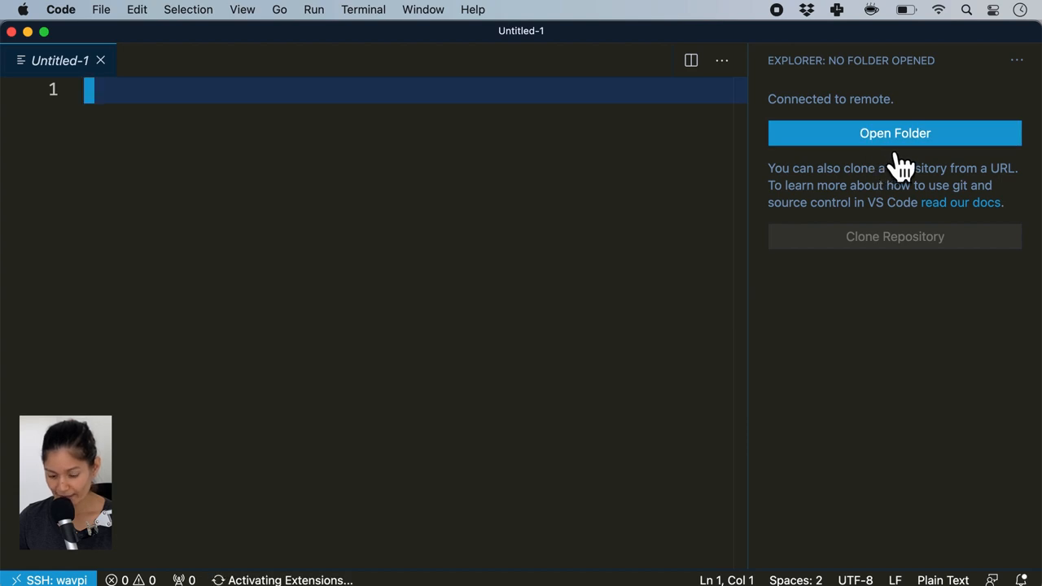
Open wavpi's home folder remotely and check its kernel version with uname
{"action": "left_click", "coordinate": [894, 133]}
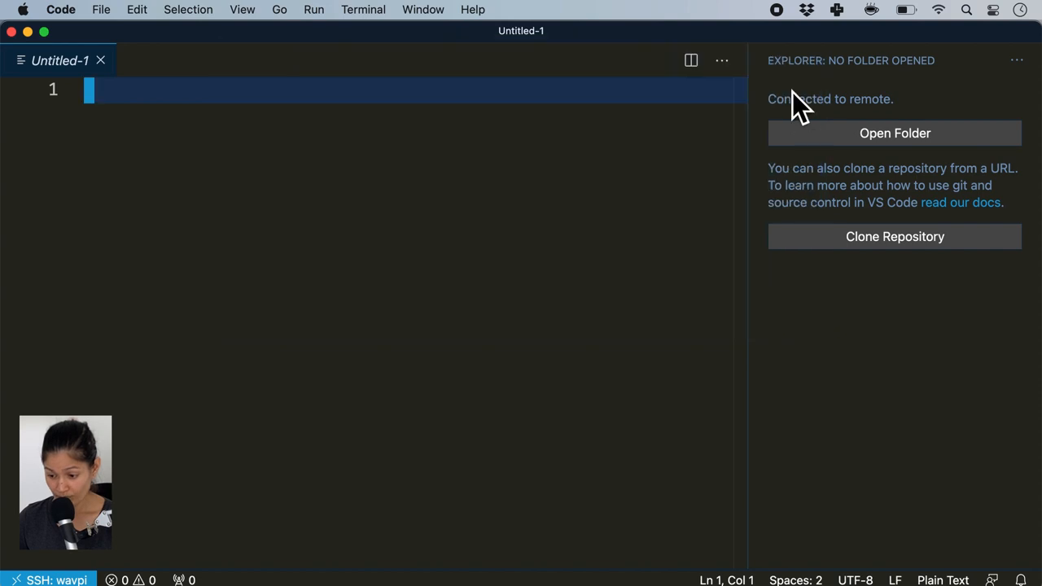
{"action": "left_click", "coordinate": [893, 133]}
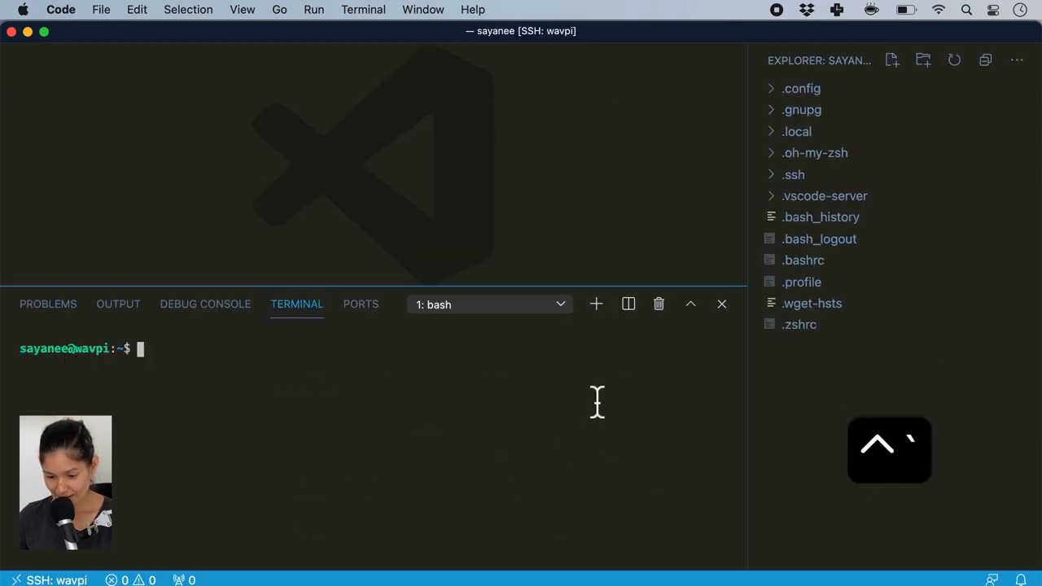
{"action": "type", "text": "uanme"}
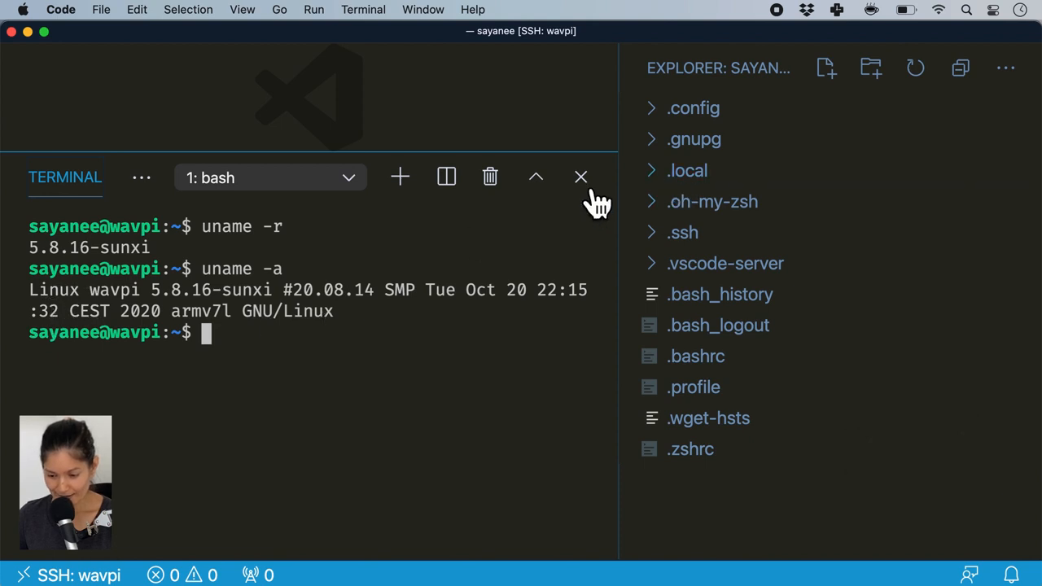
{"action": "left_click", "coordinate": [580, 177]}
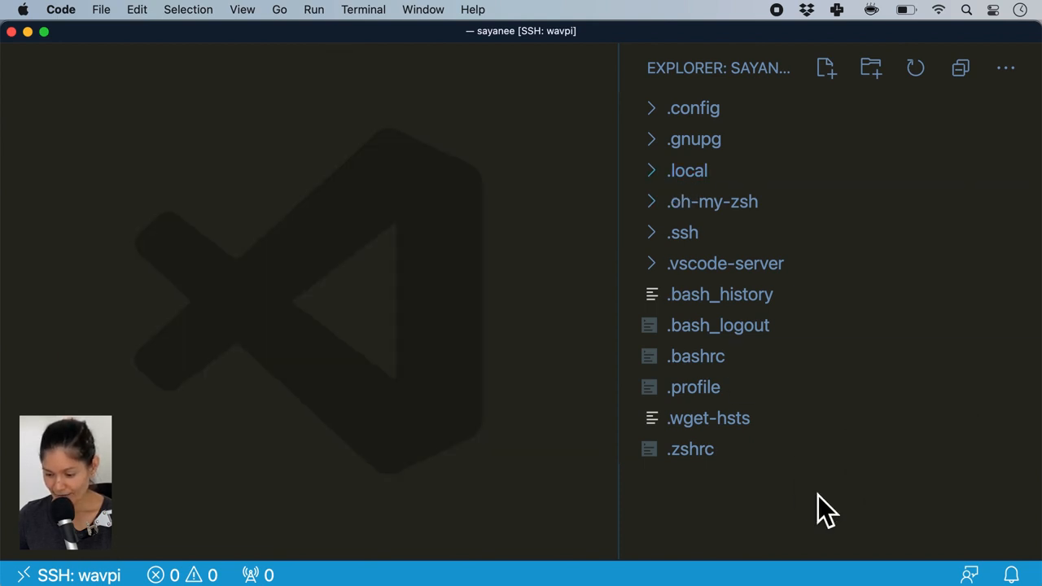
Create a file named hello on wavpi containing 'hi frmo VS Code'
{"action": "right_click", "coordinate": [814, 505]}
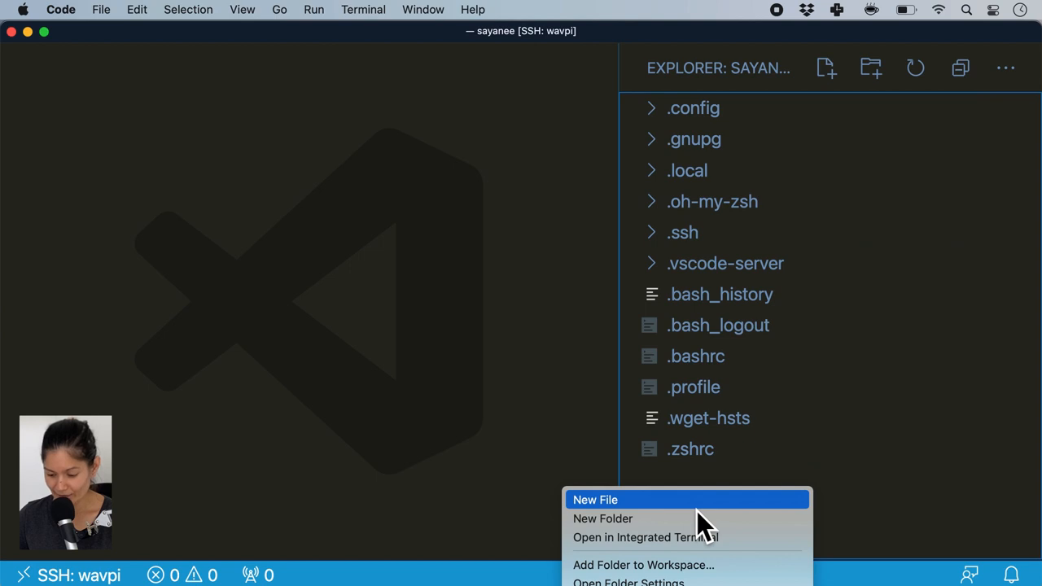
{"action": "left_click", "coordinate": [595, 498]}
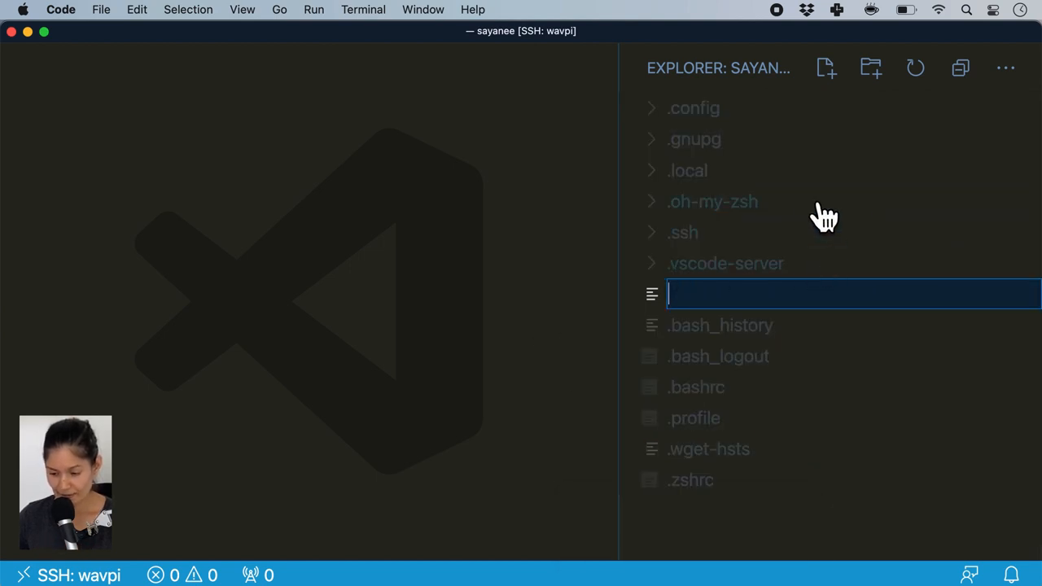
{"action": "type", "text": "hello"}
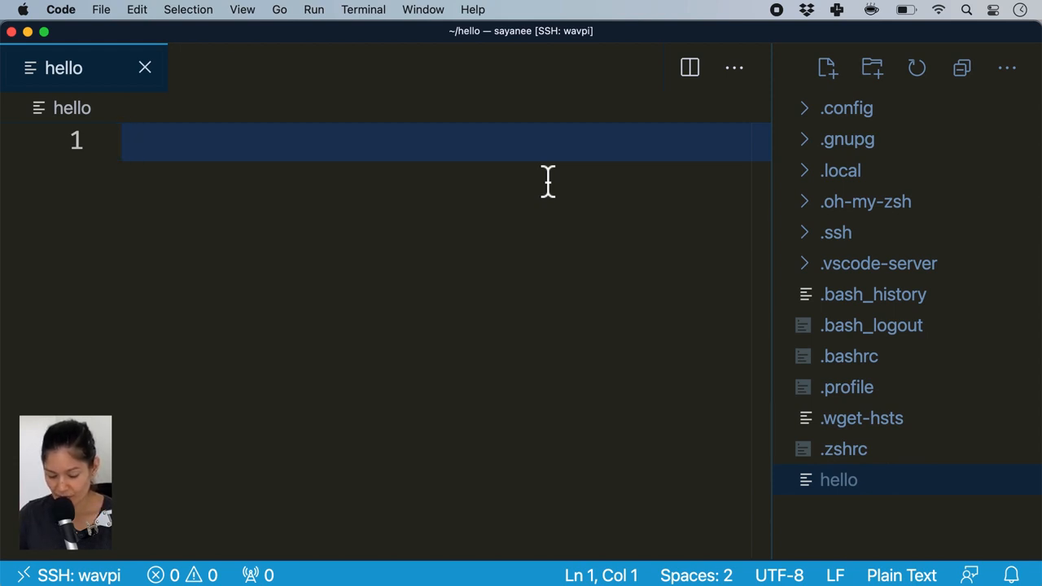
{"action": "type", "text": "hi frmo VS C"}
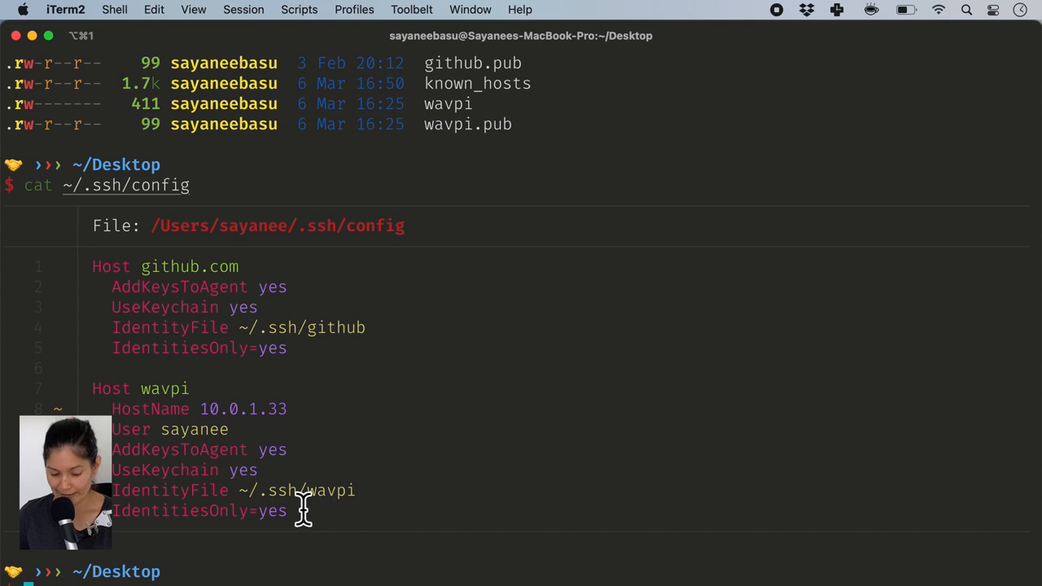
Run ssh wavpi, list the home folder and cat the hello file
{"action": "type", "text": "ssh wav"}
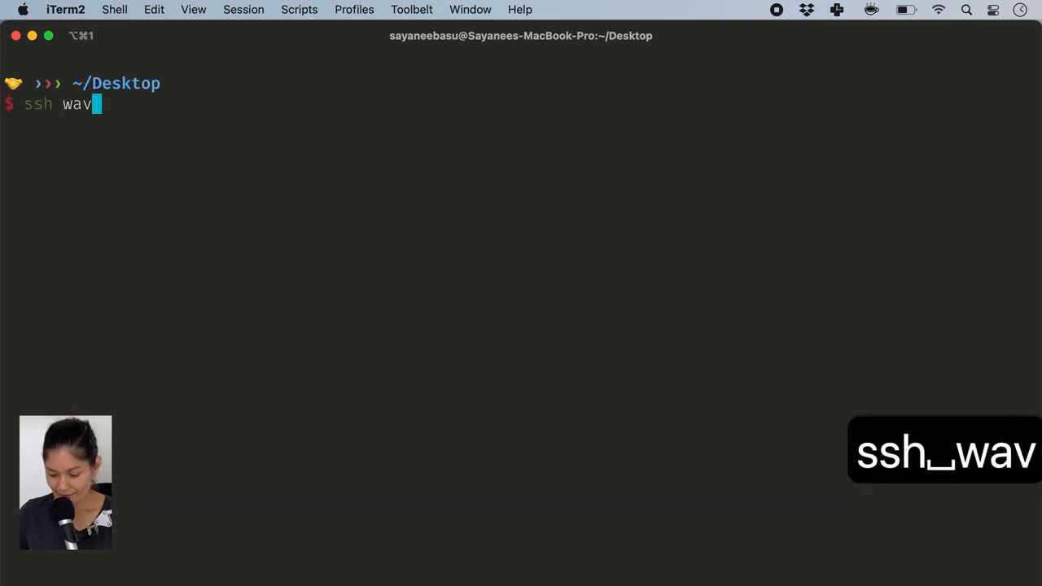
{"action": "type", "text": "pi"}
{"action": "type", "text": "ls -al"}
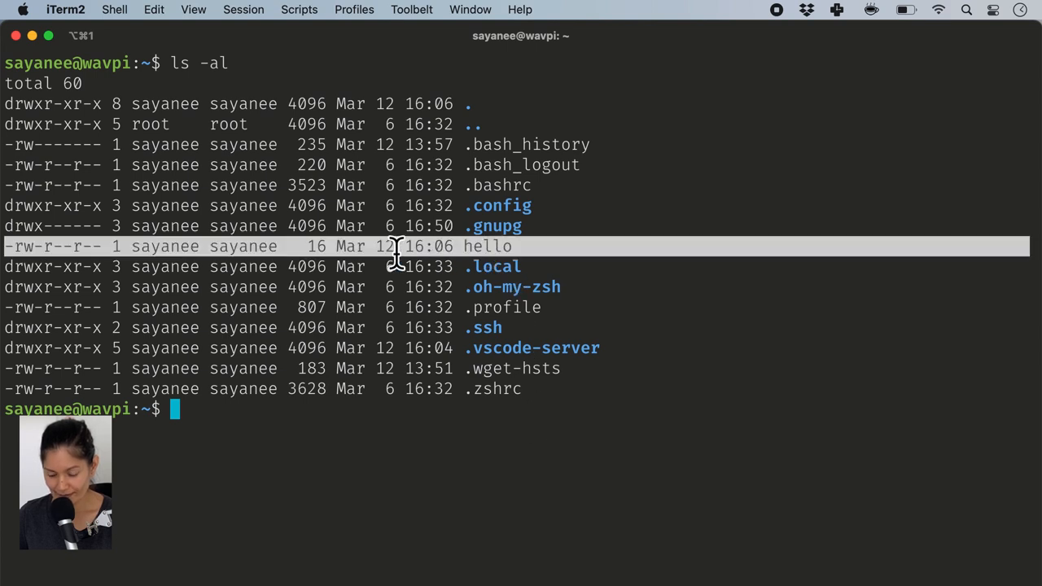
{"action": "type", "text": "cat he"}
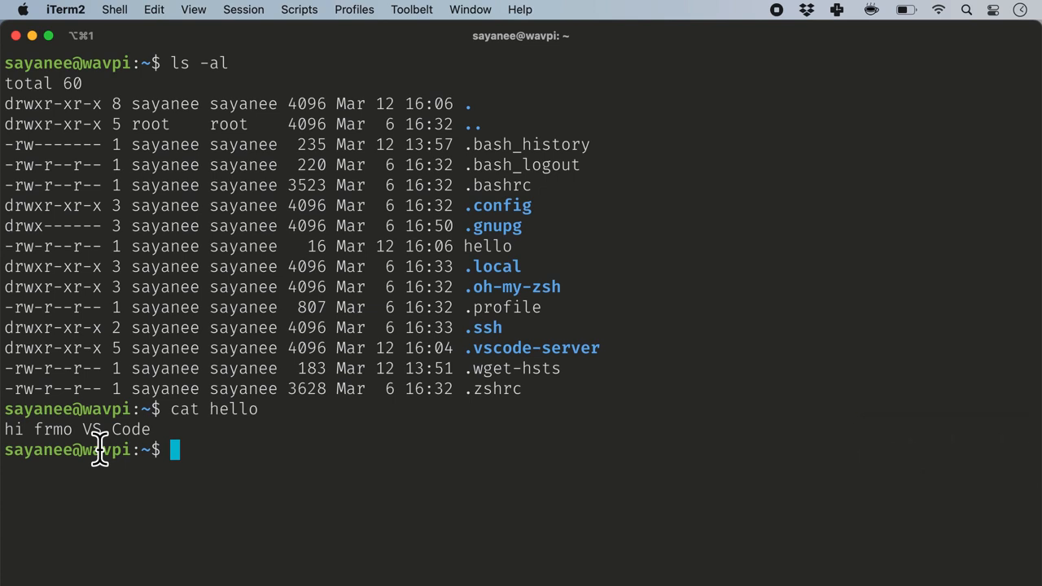
{"action": "type", "text": "ll"}
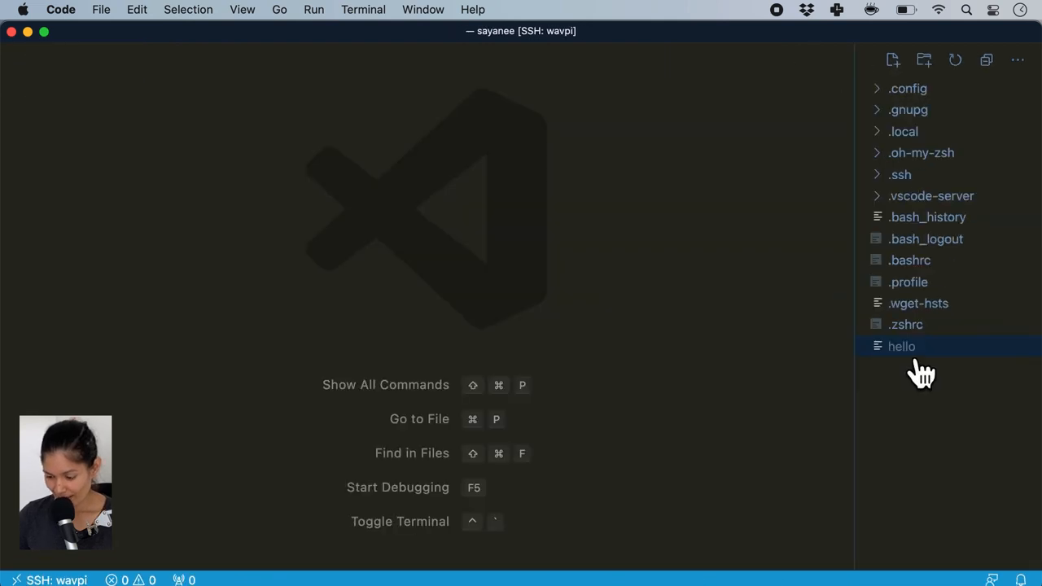
Delete the hello file on wavpi and begin closing the remote connection
{"action": "right_click", "coordinate": [901, 346]}
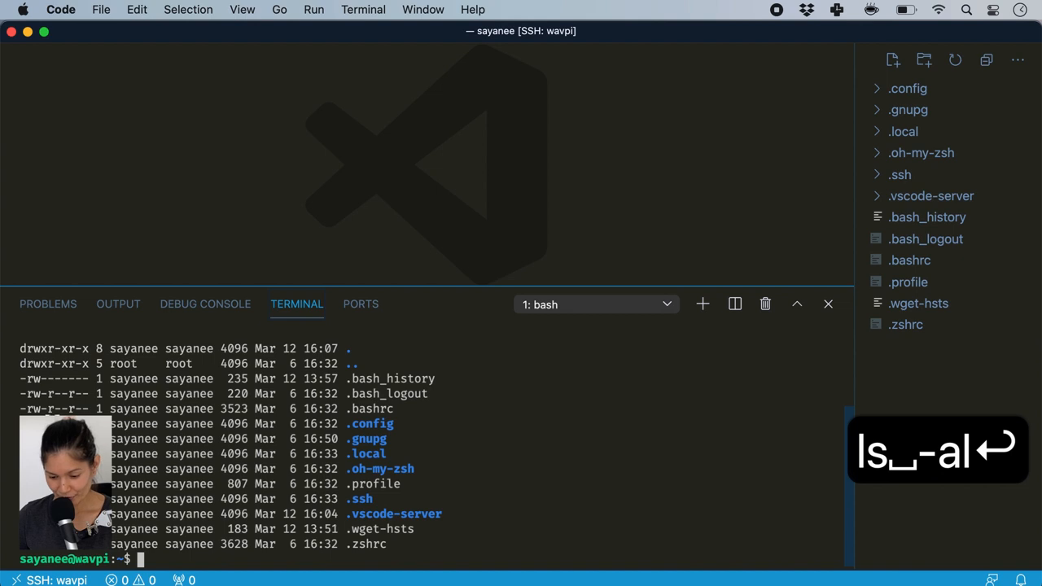
{"action": "left_click", "coordinate": [101, 9]}
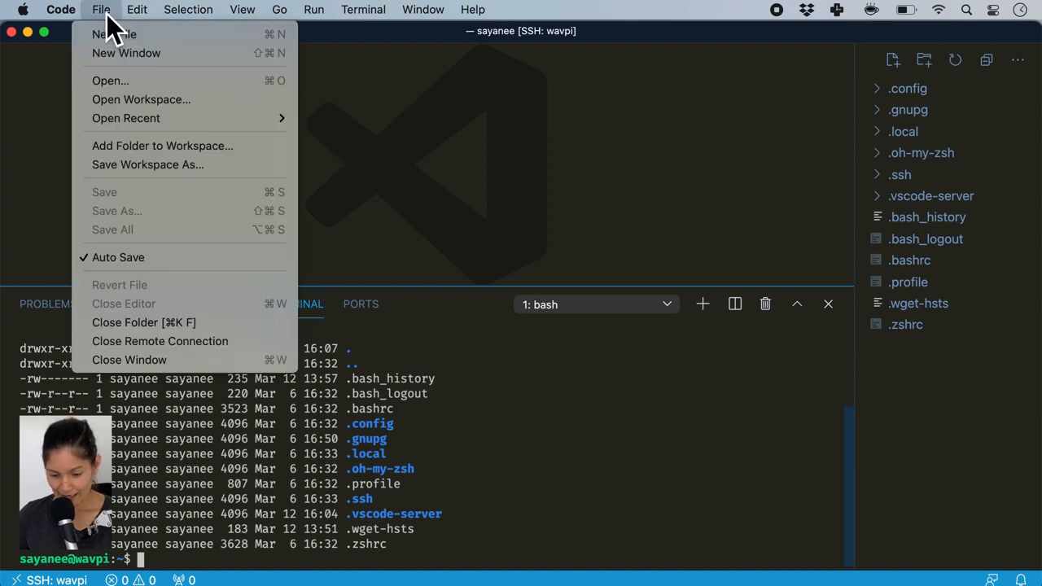
{"action": "mouse_move", "coordinate": [160, 341]}
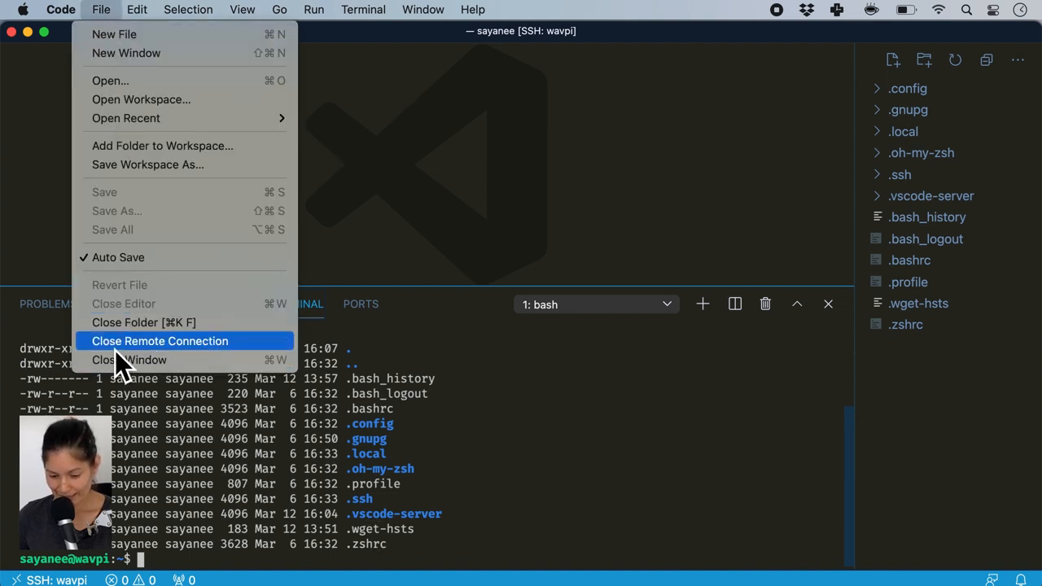